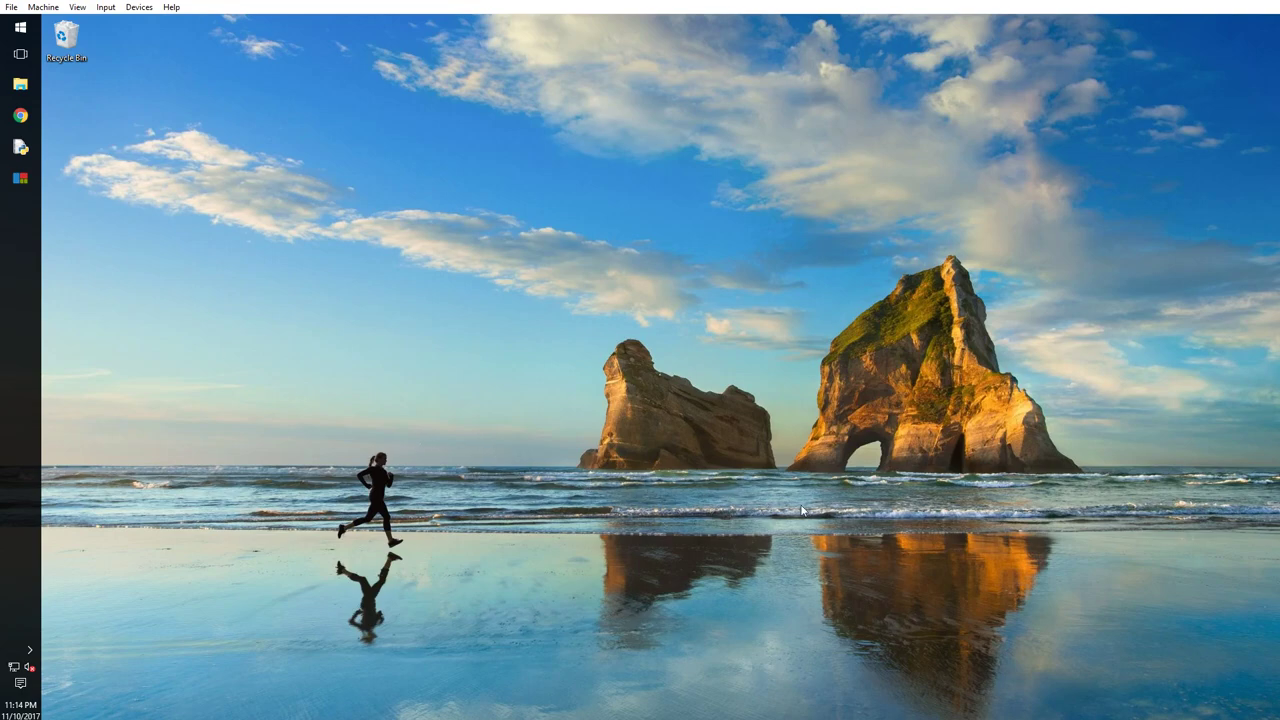
mouse_move(252, 362)
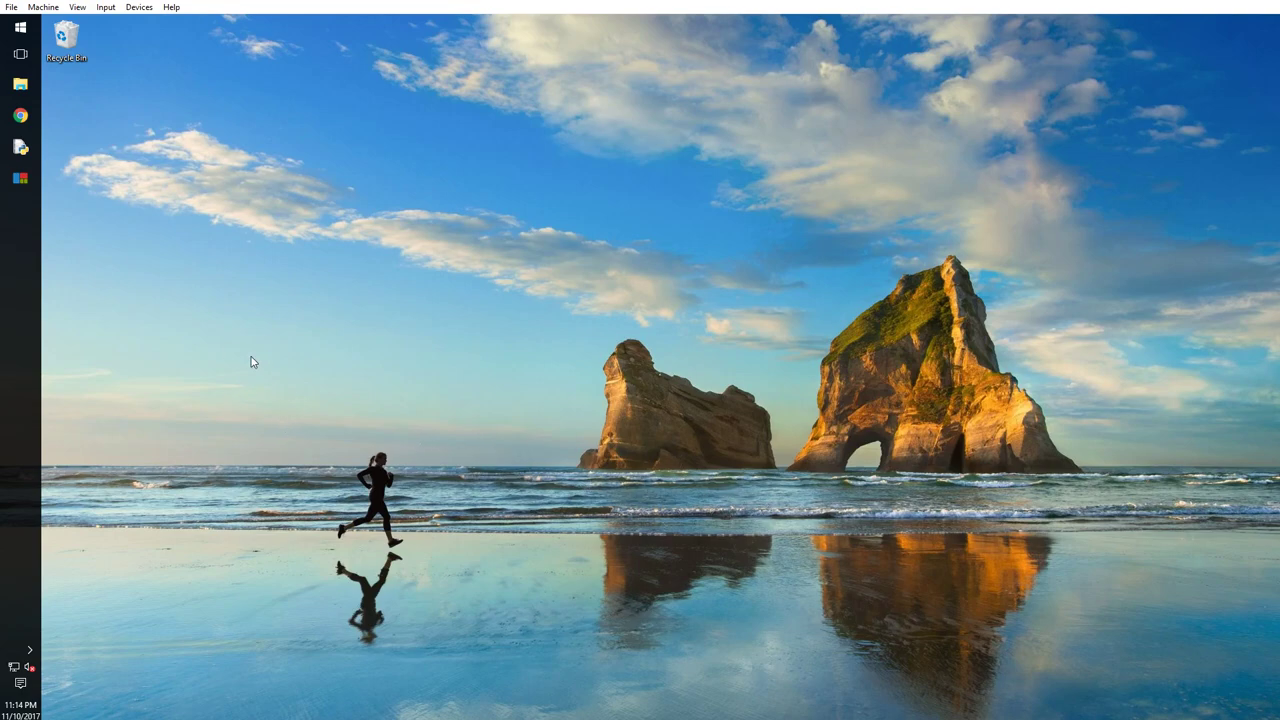
mouse_move(254, 354)
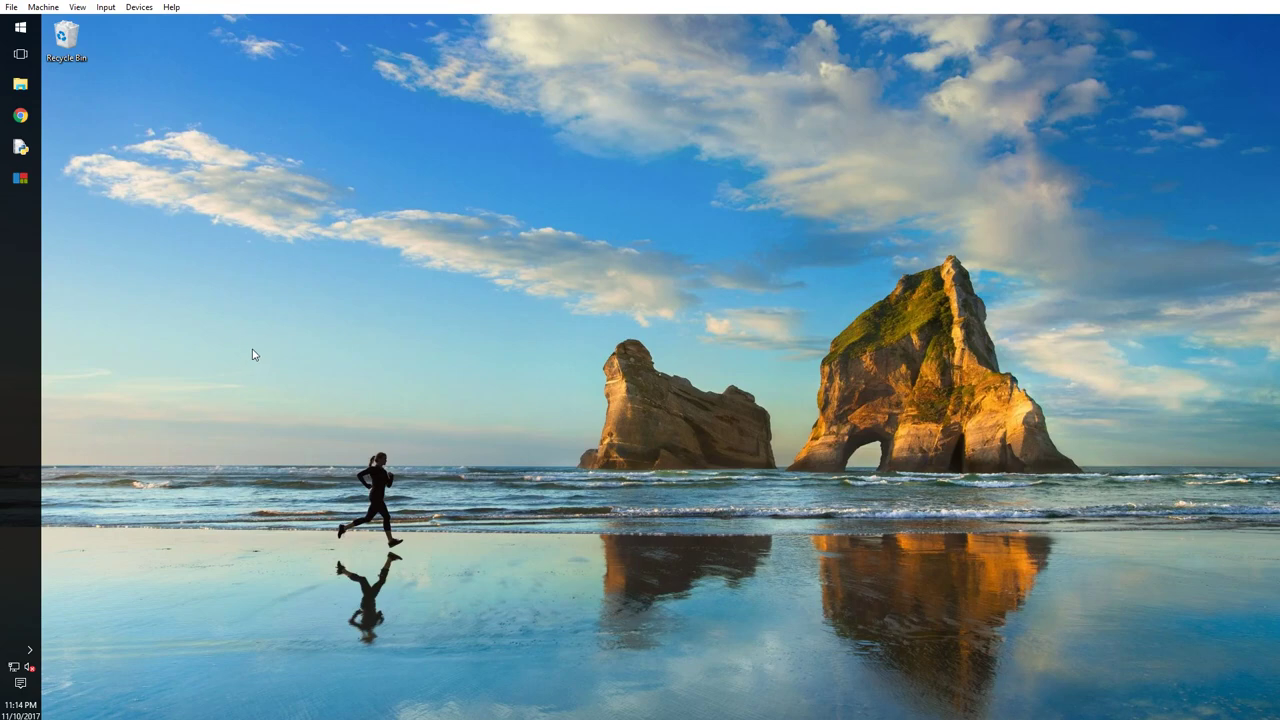
mouse_move(184, 205)
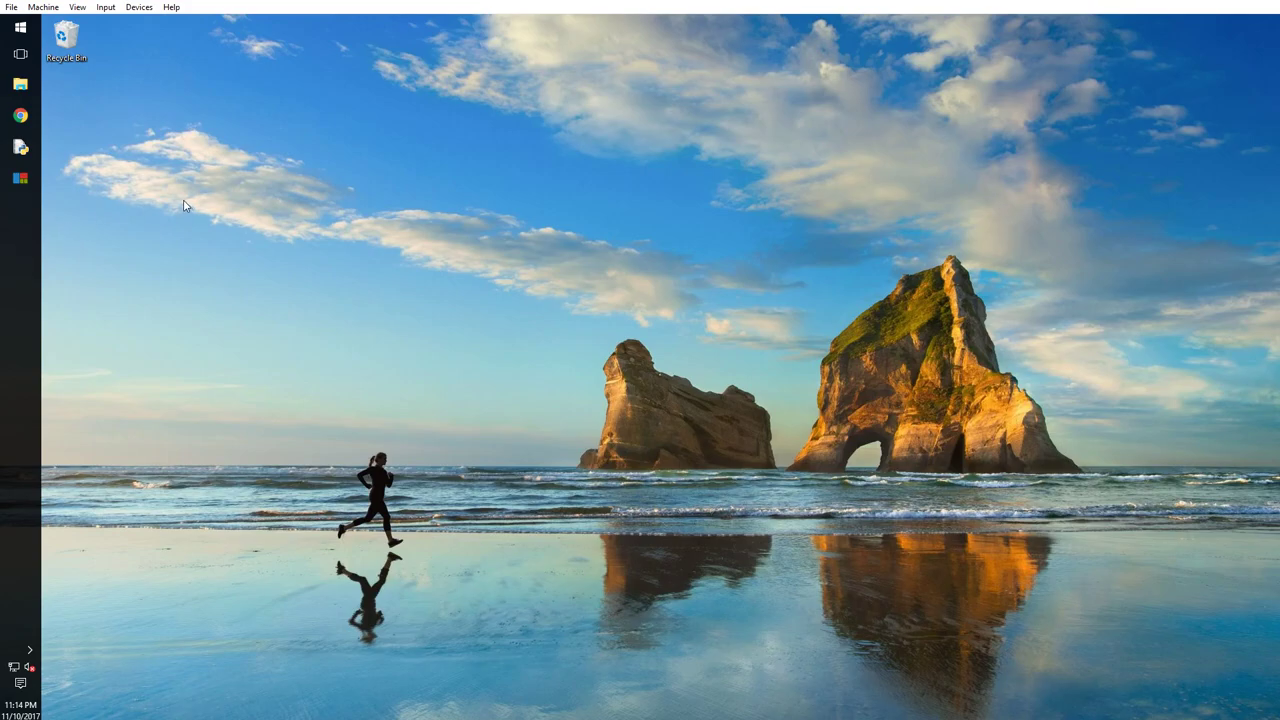
mouse_move(481, 215)
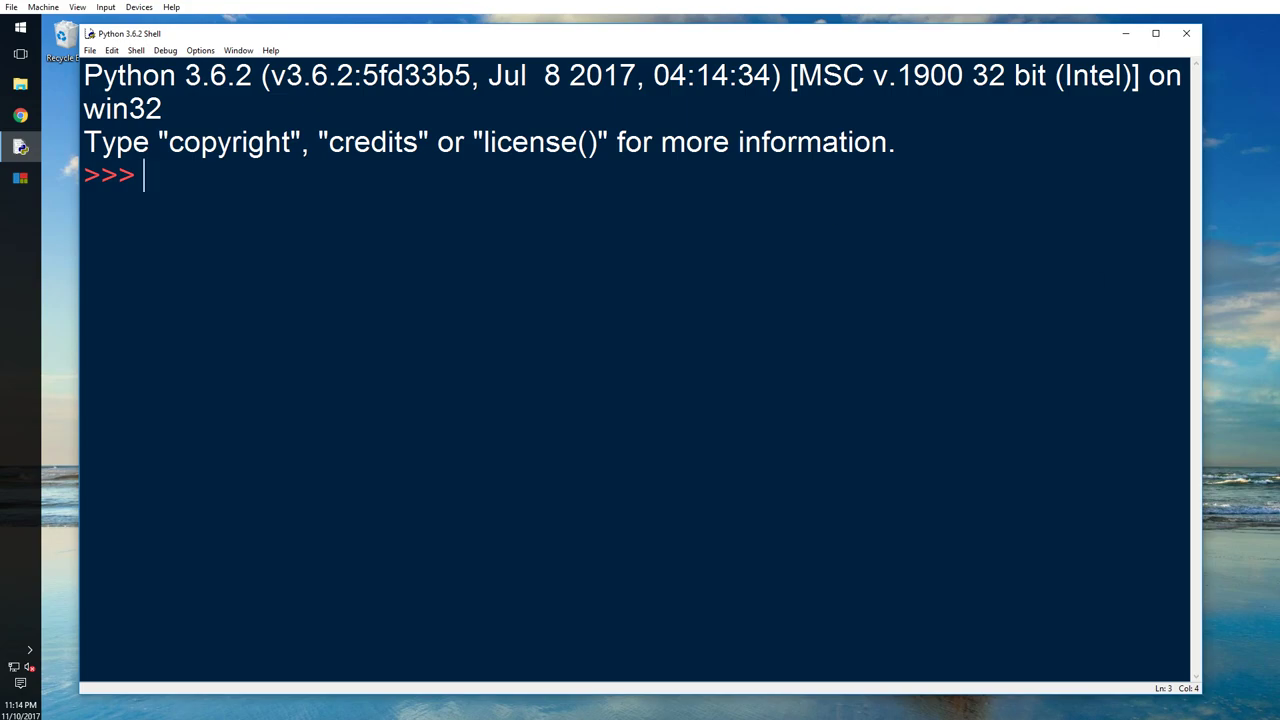
mouse_move(328, 198)
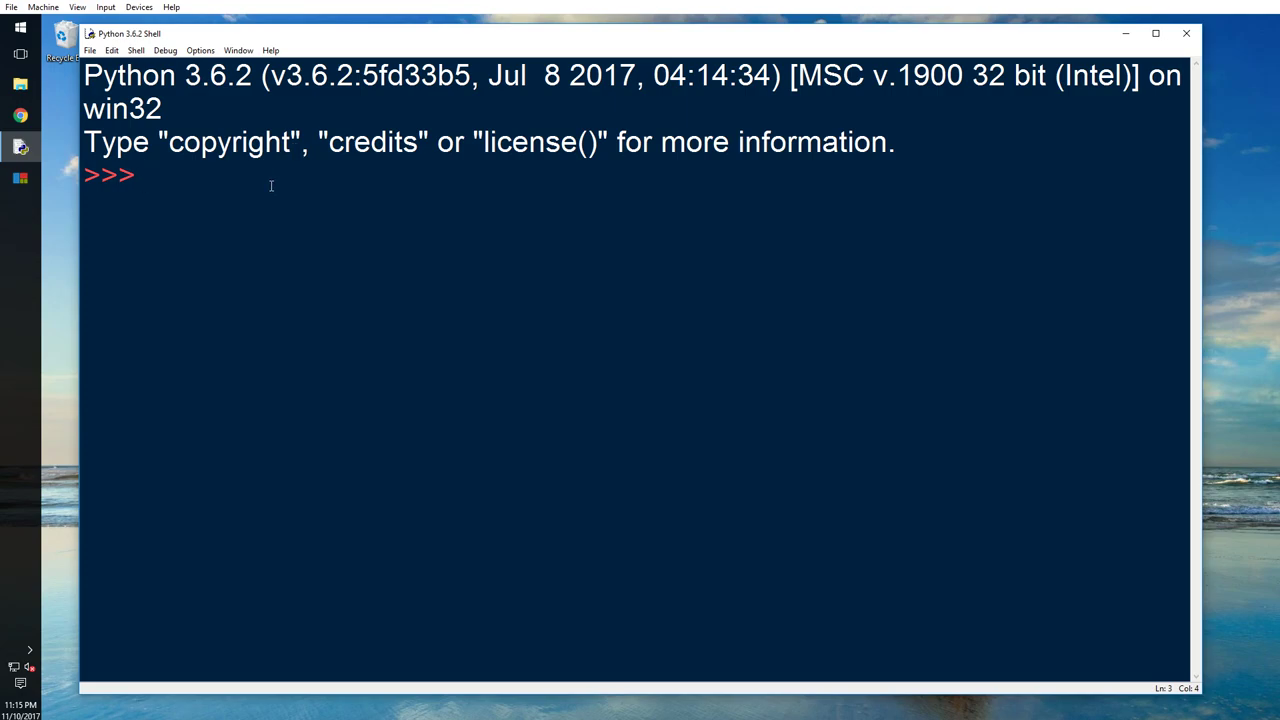
mouse_move(267, 190)
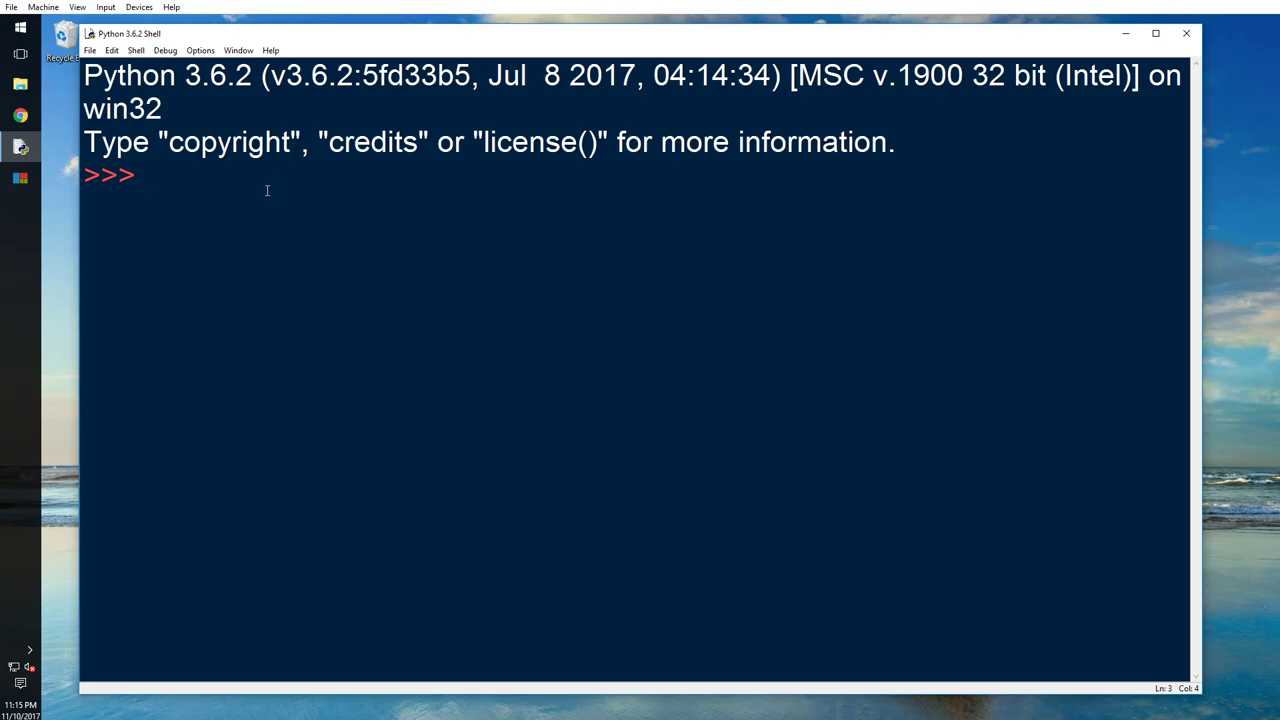
Import the turtle module after correcting the mistyped import
type("impo")
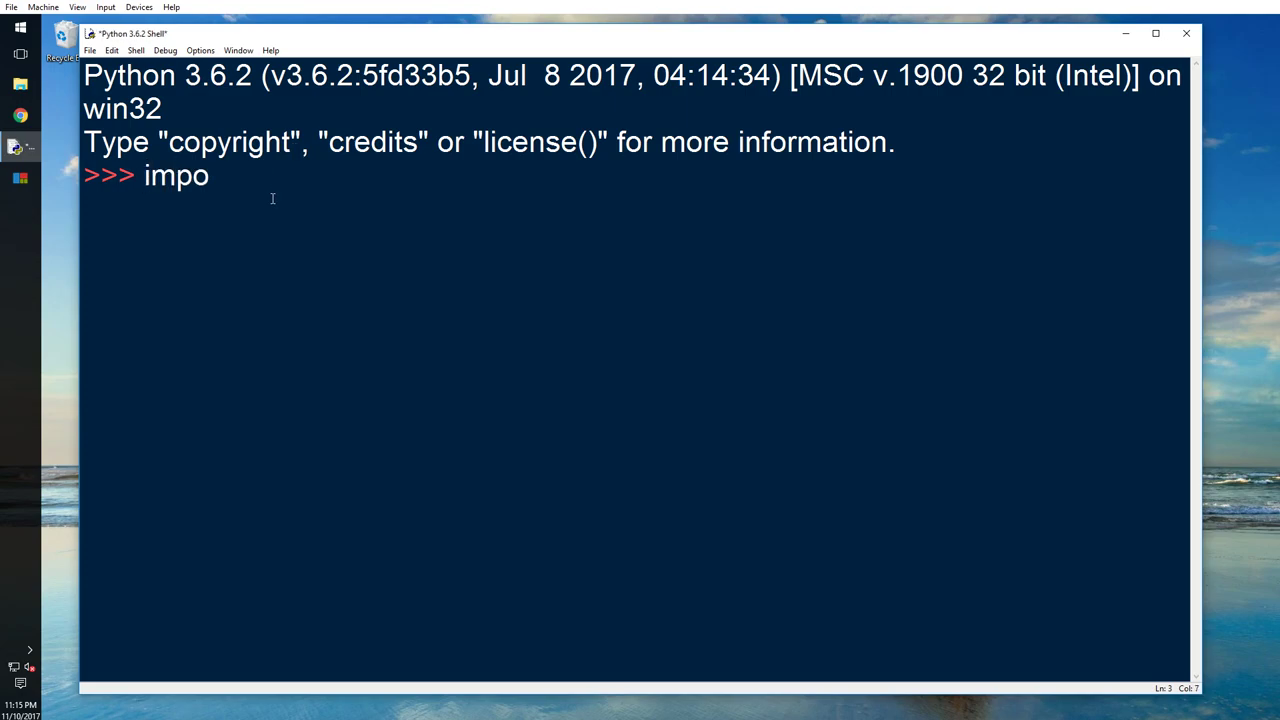
type("rt (turtle")
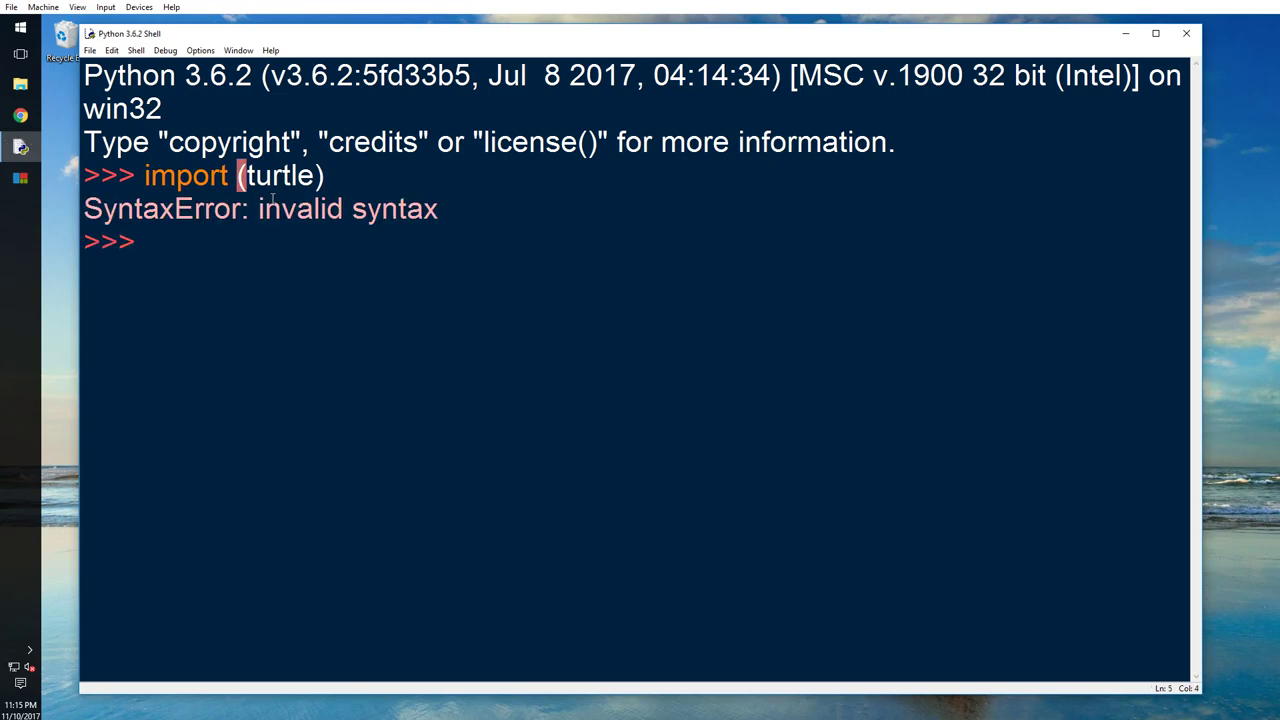
type("import turtle")
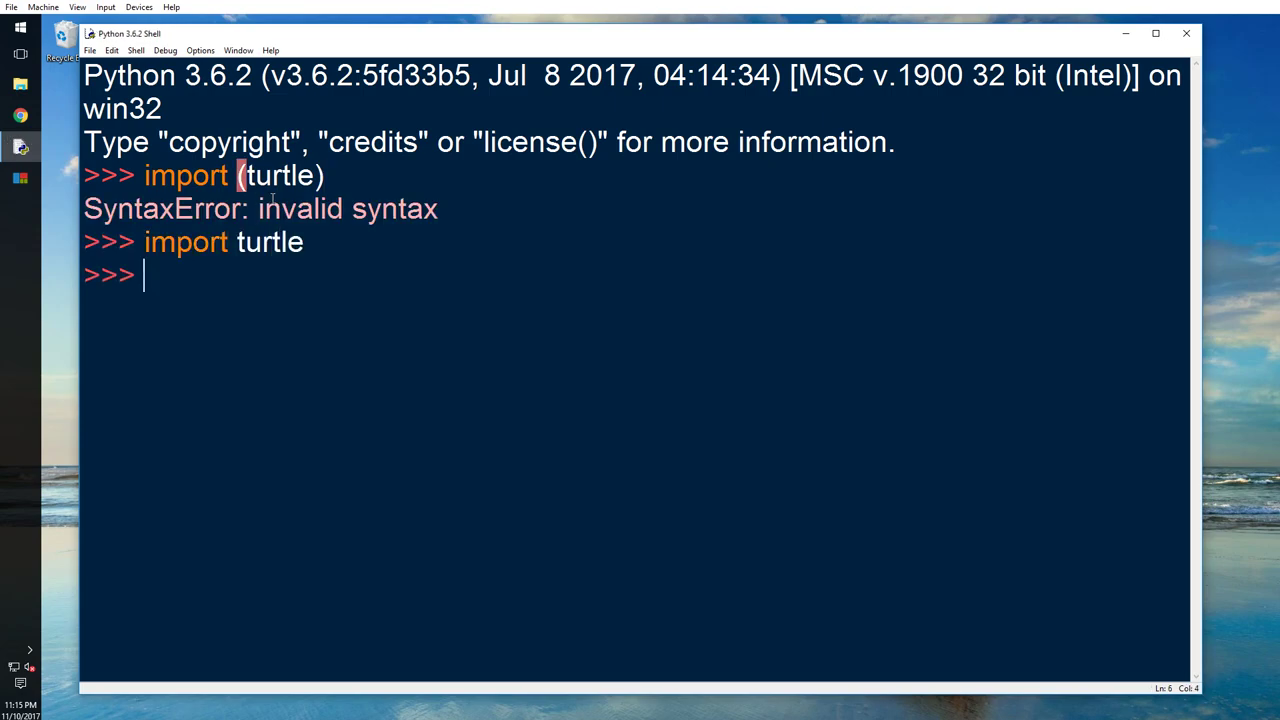
Print the turtle module's help documentation with help(turtle)
type("help(")
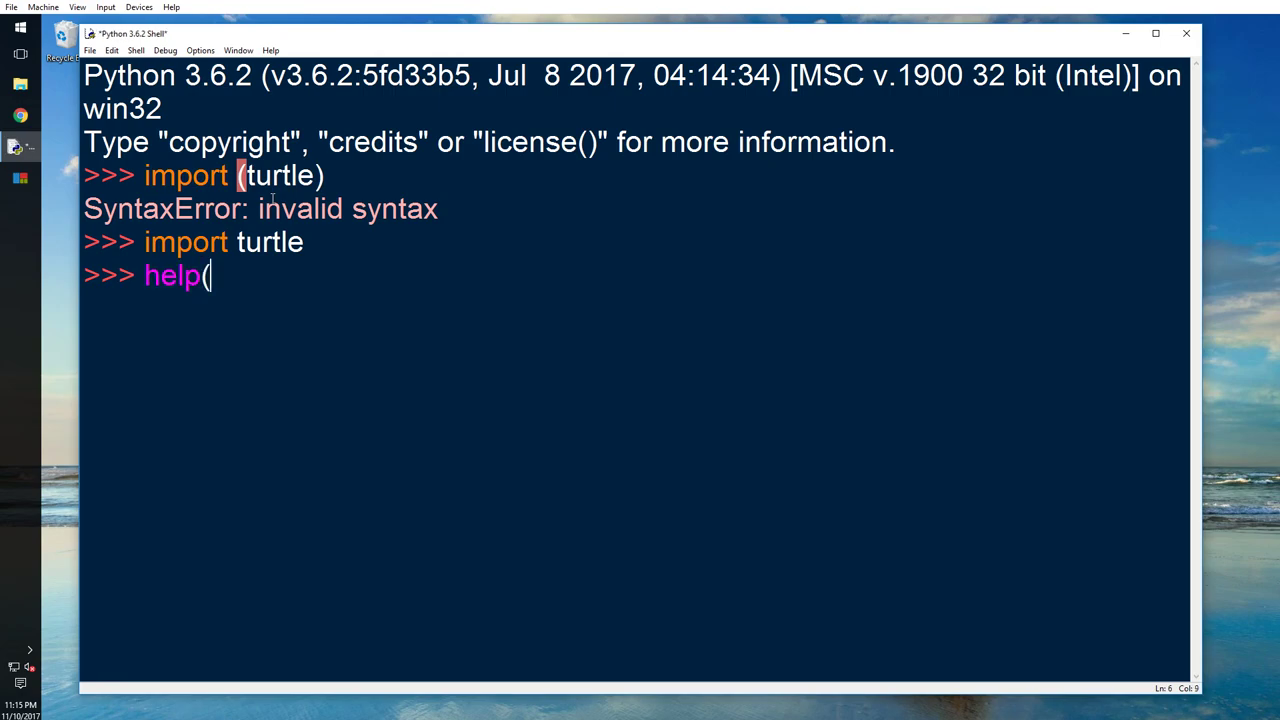
type("turtle")
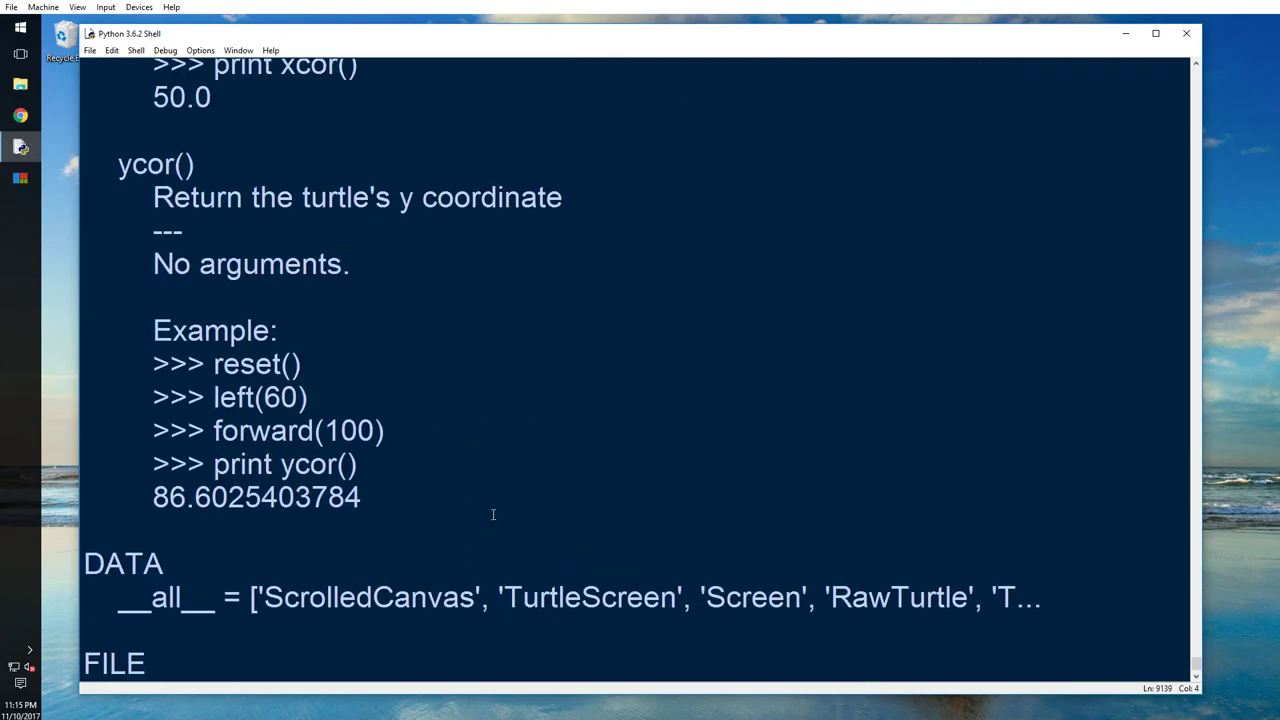
scroll("down", 3)
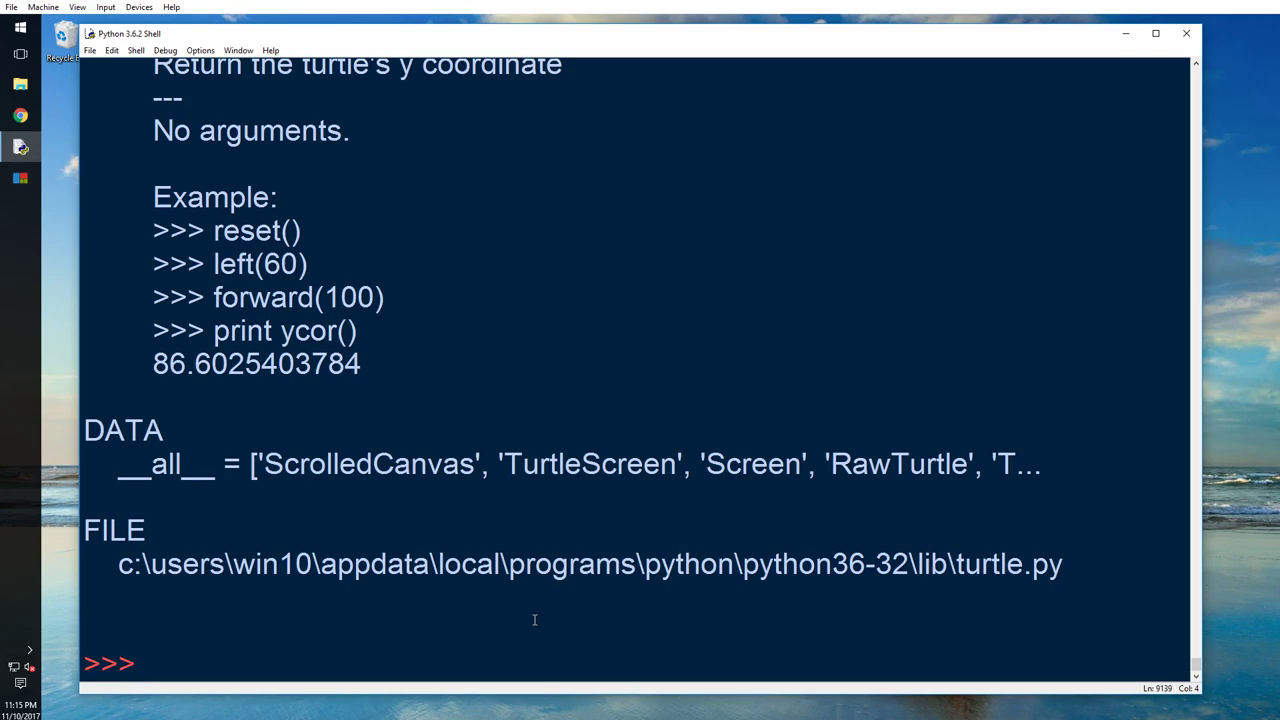
List turtle's names with dir(turtle) and display turtle.__doc__
type("dir(tu")
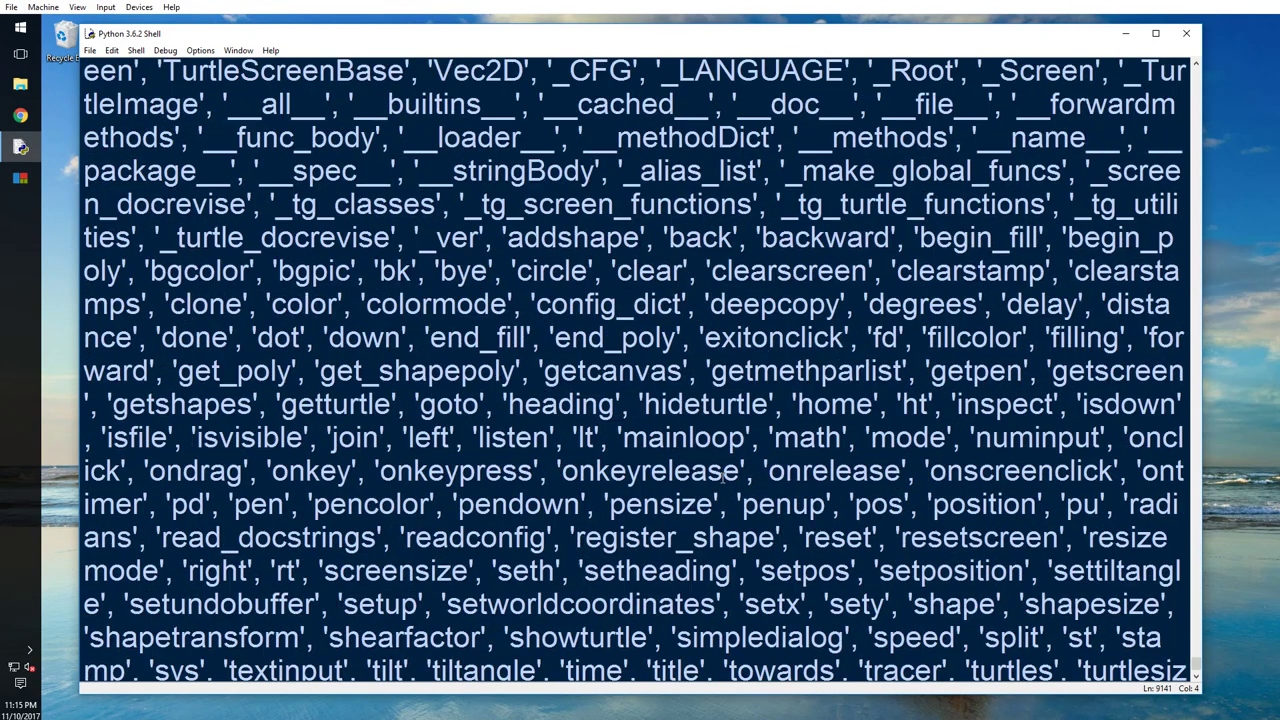
scroll("down", 3)
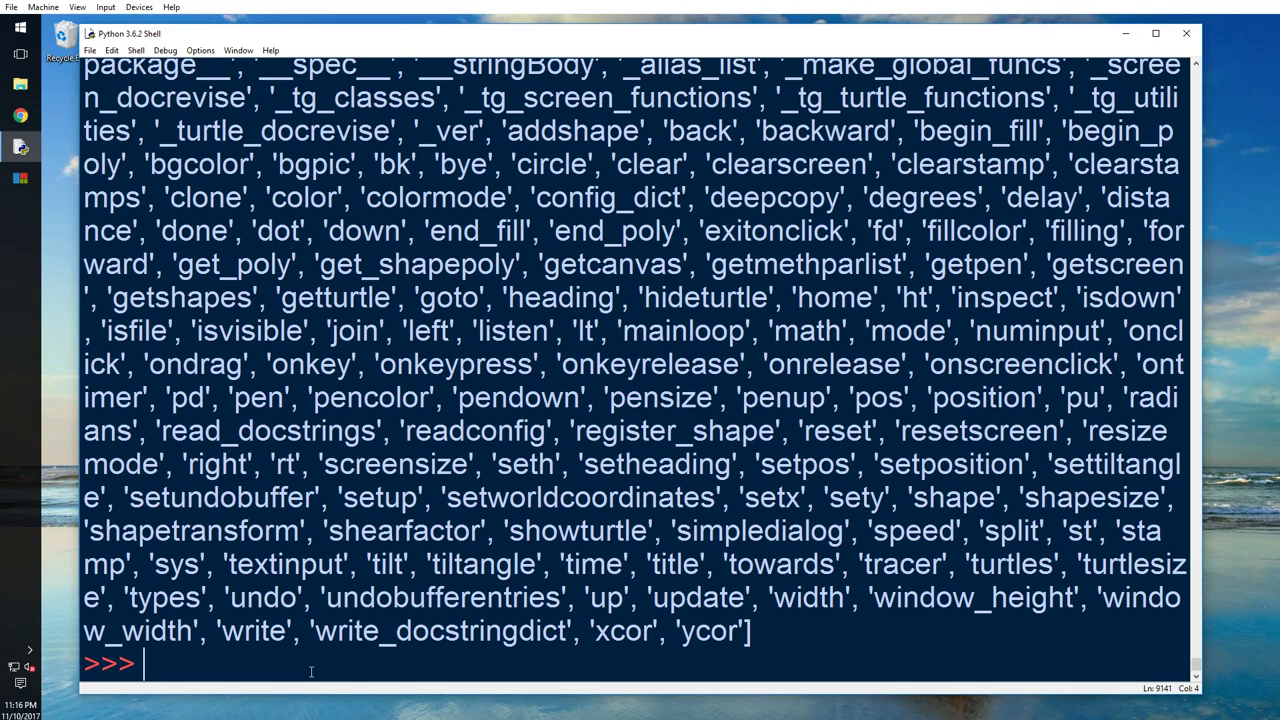
type("turt")
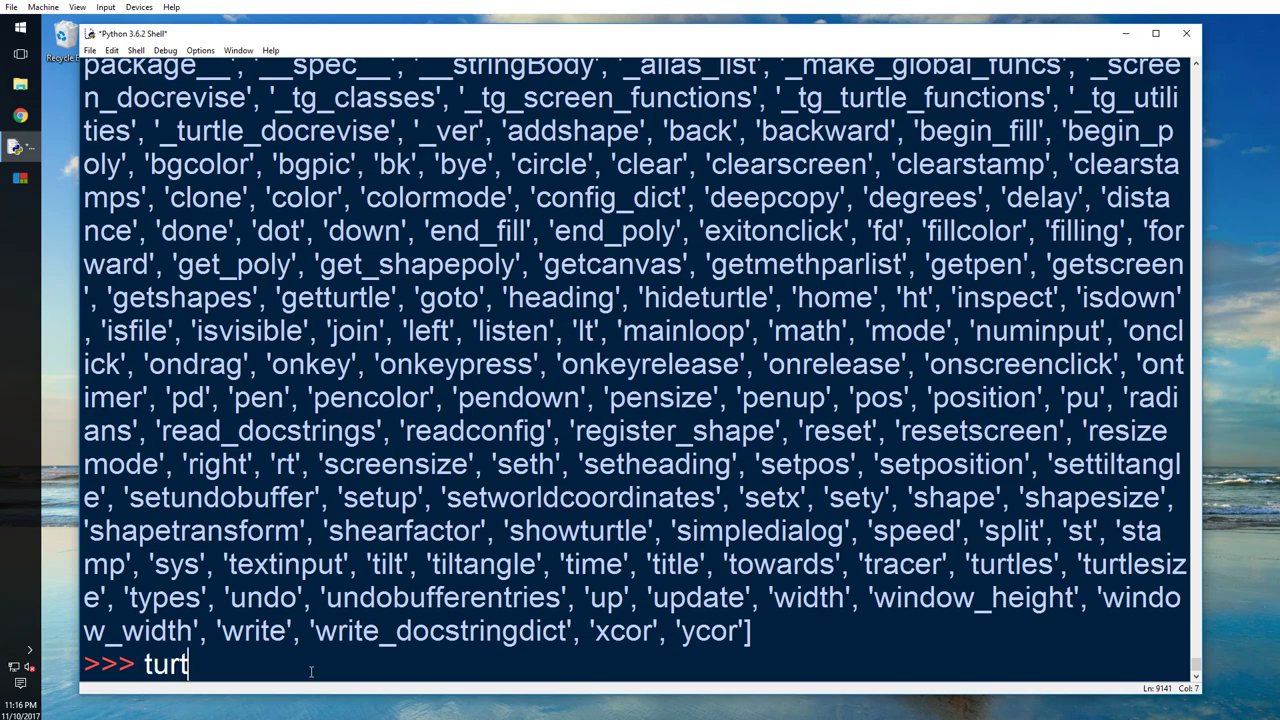
type("le.__doc")
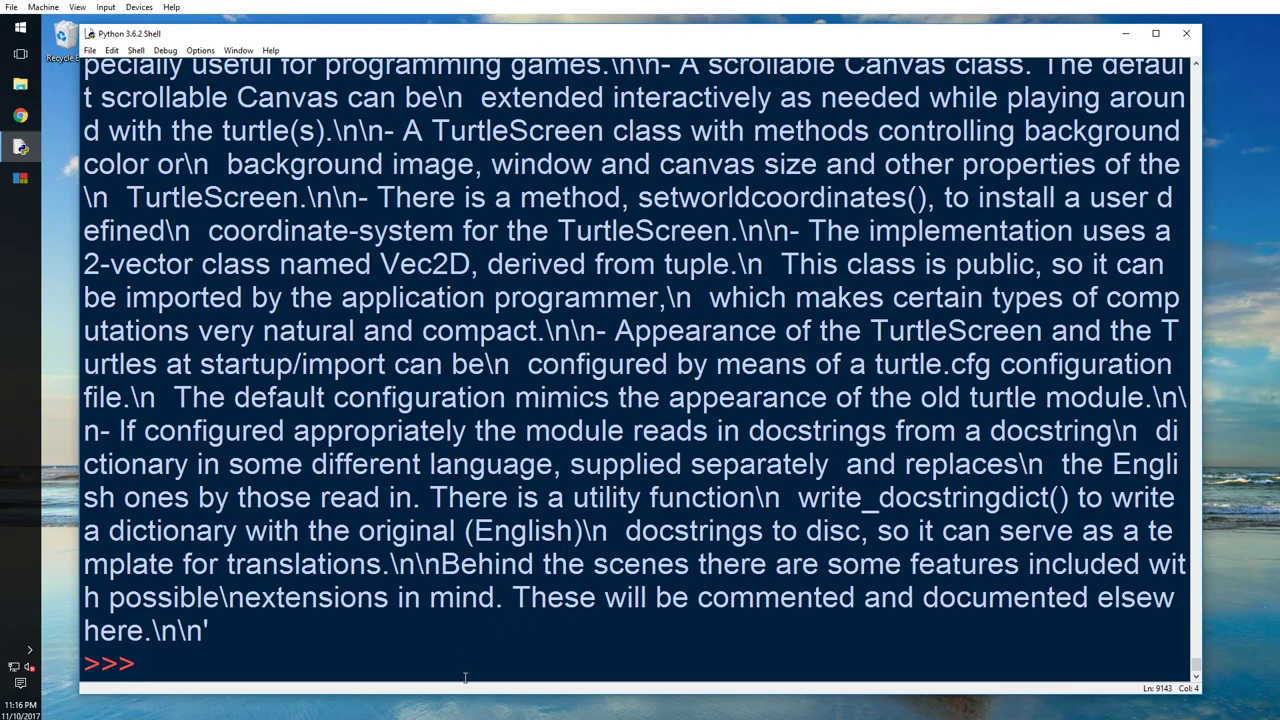
Discard the unfinished import and assign wn = turtle.Screen()
type("im")
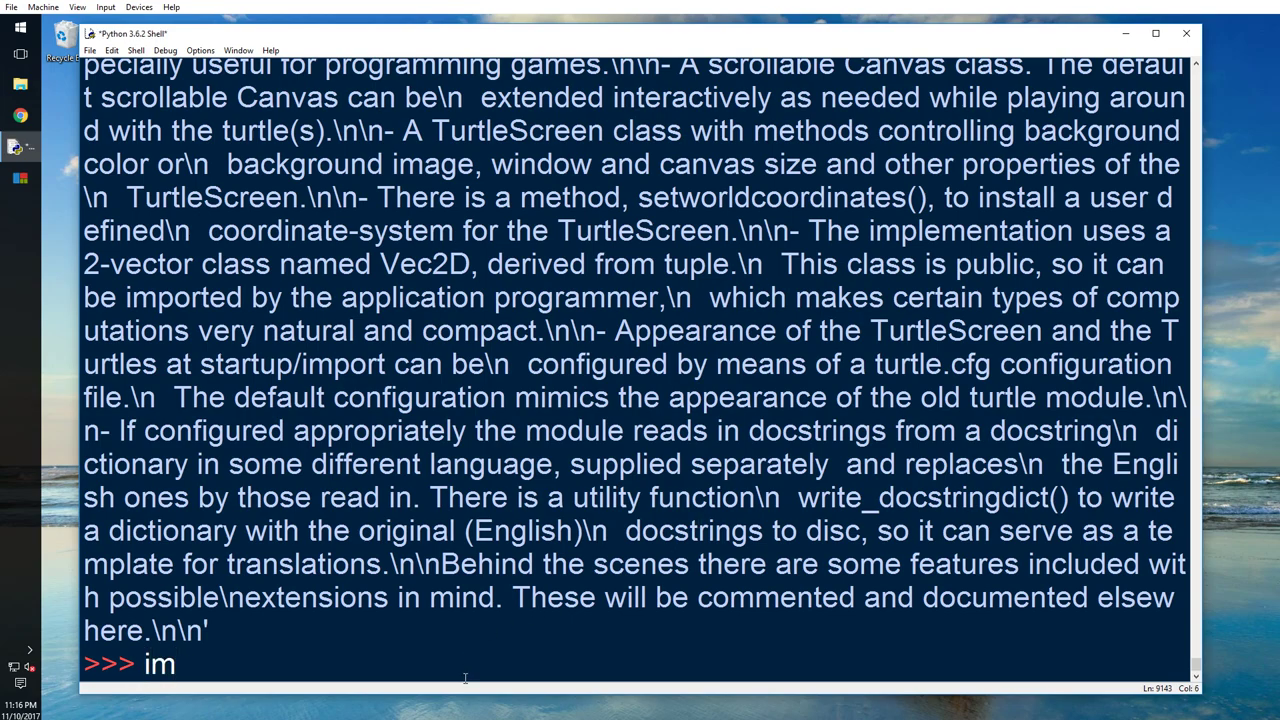
type("port")
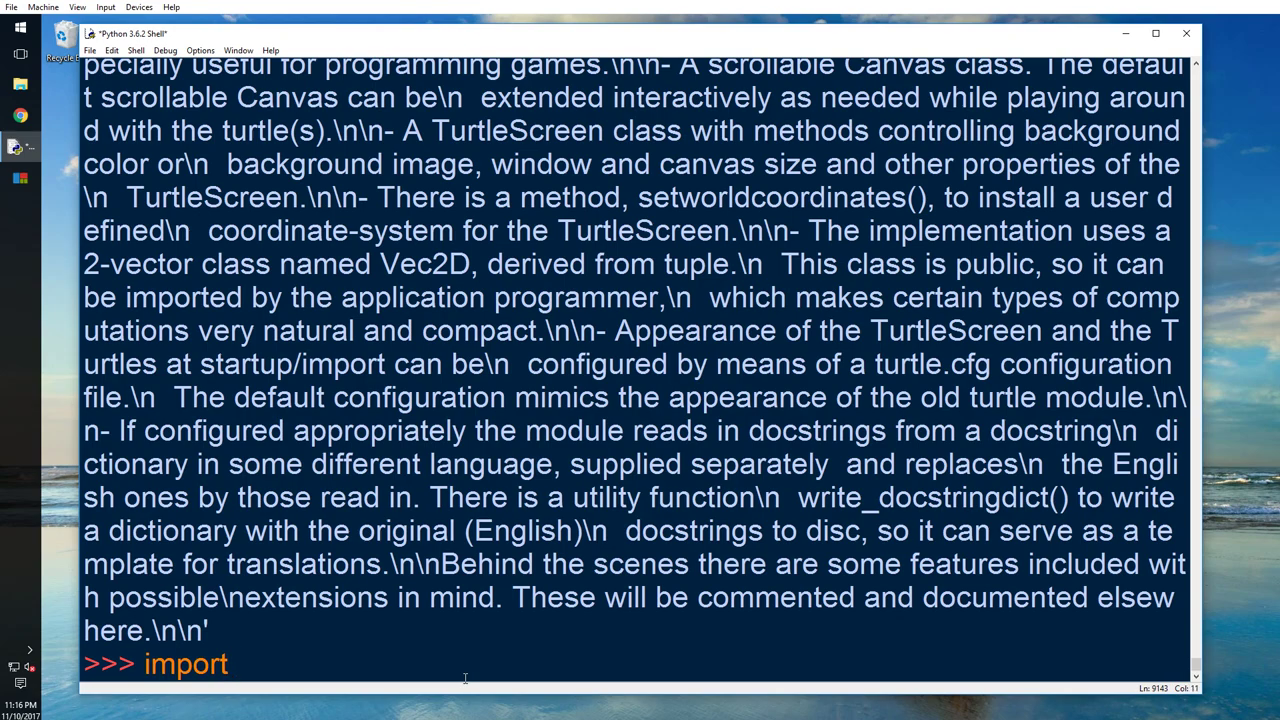
key("BackSpace")
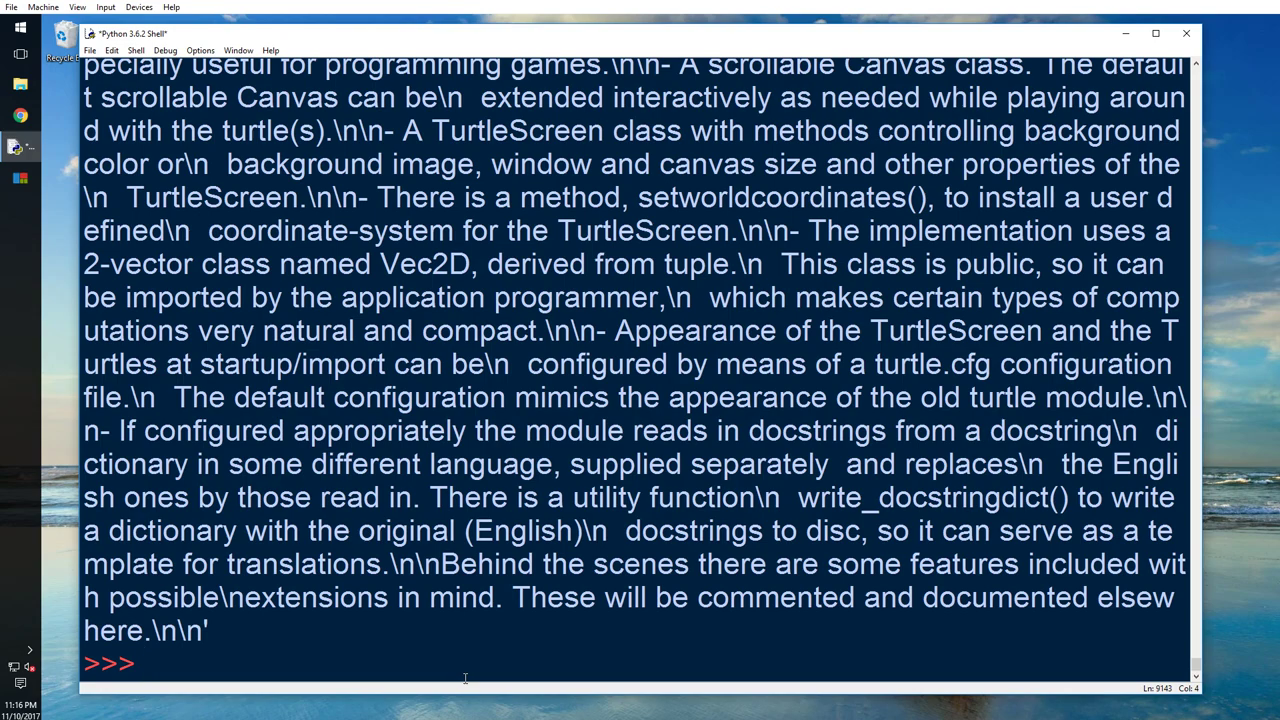
type("sc")
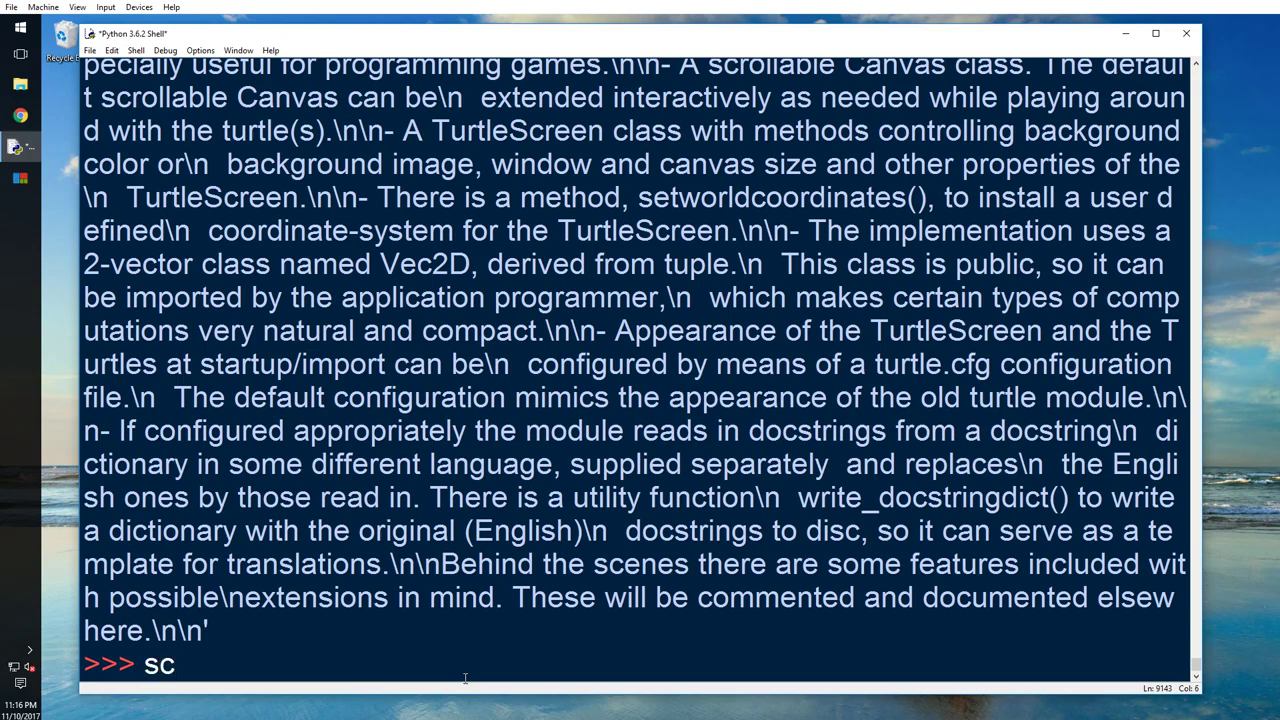
type("wn =")
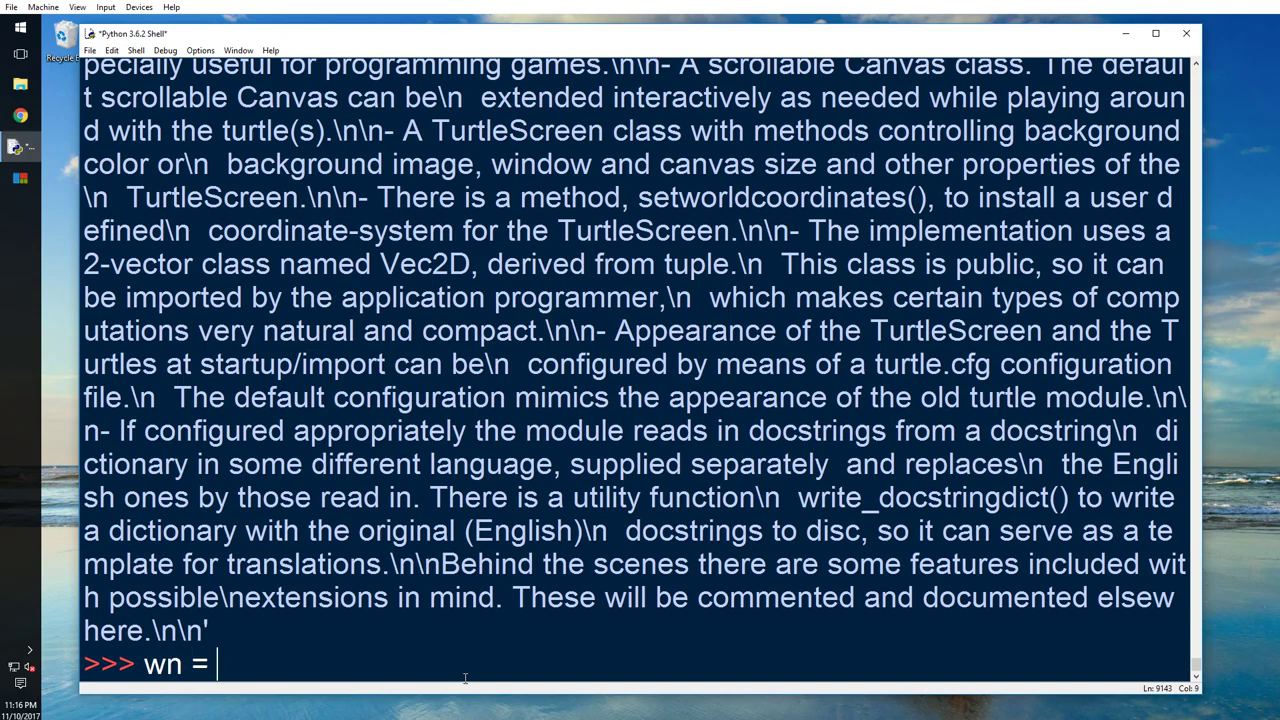
type("turtle")
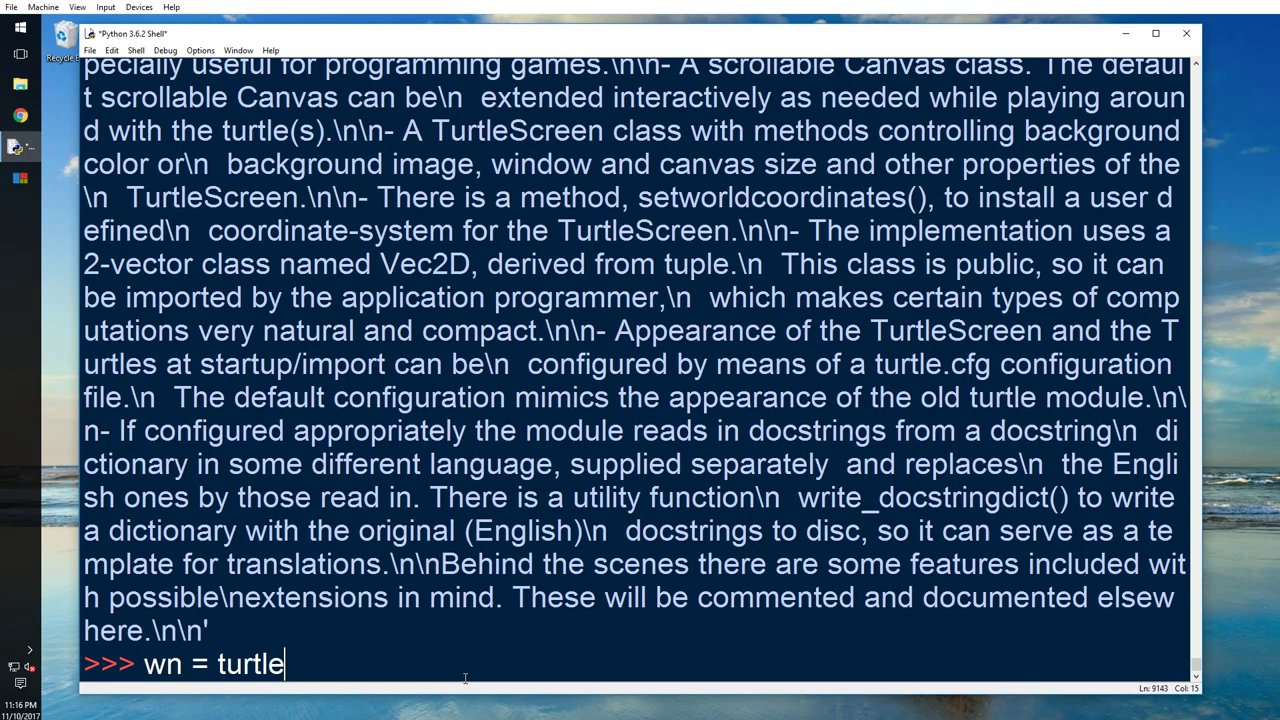
type(".Screen")
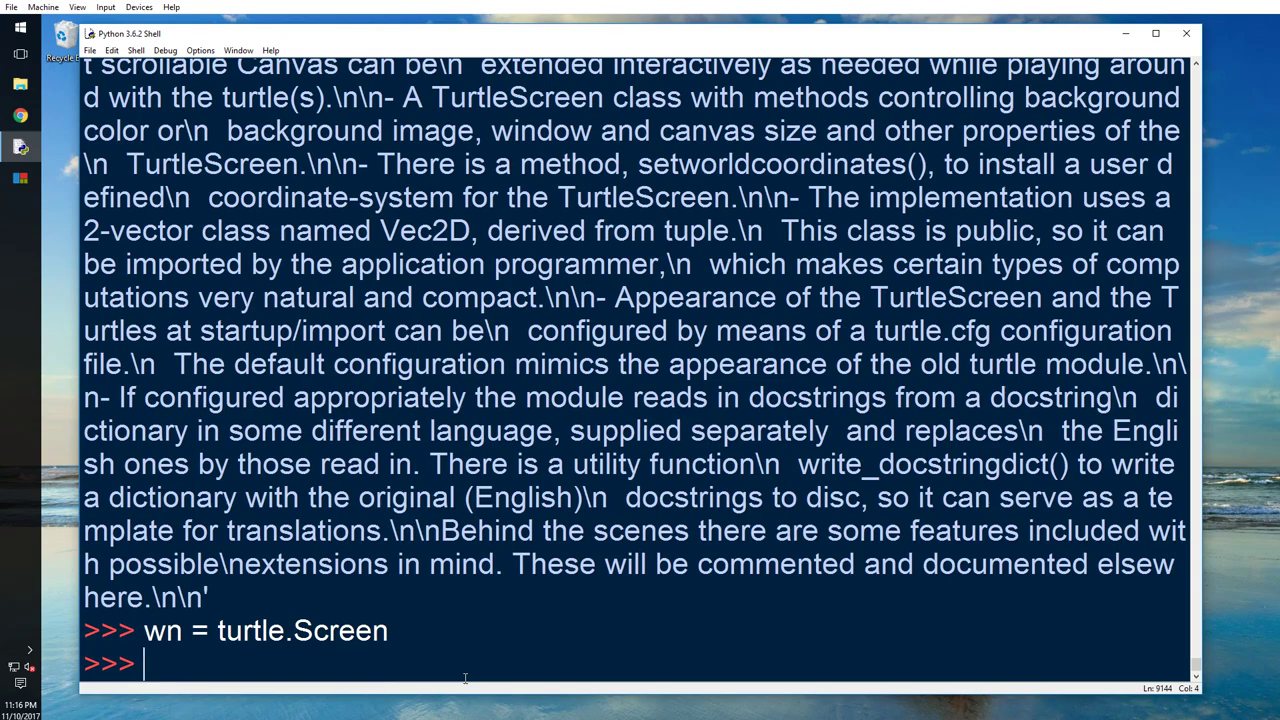
Create a turtle named amy with turtle.Turtle() and write amy.forward(90)
type("amy =")
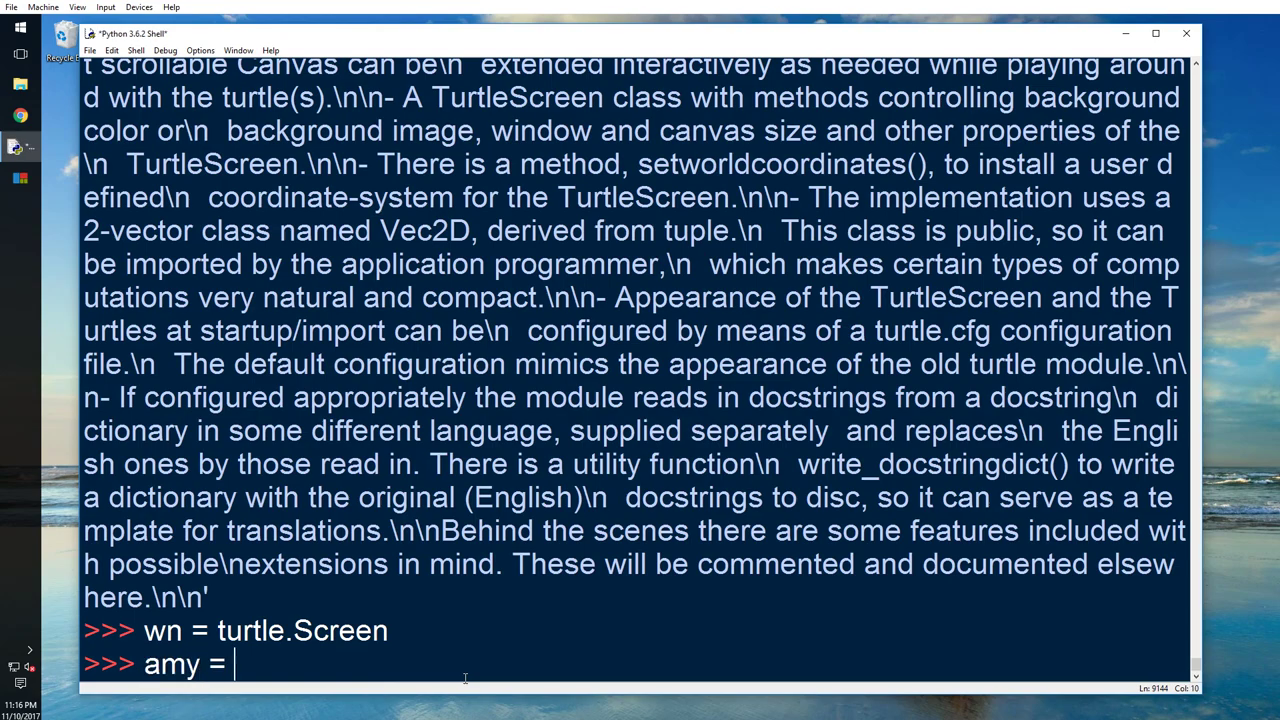
type("turtle.")
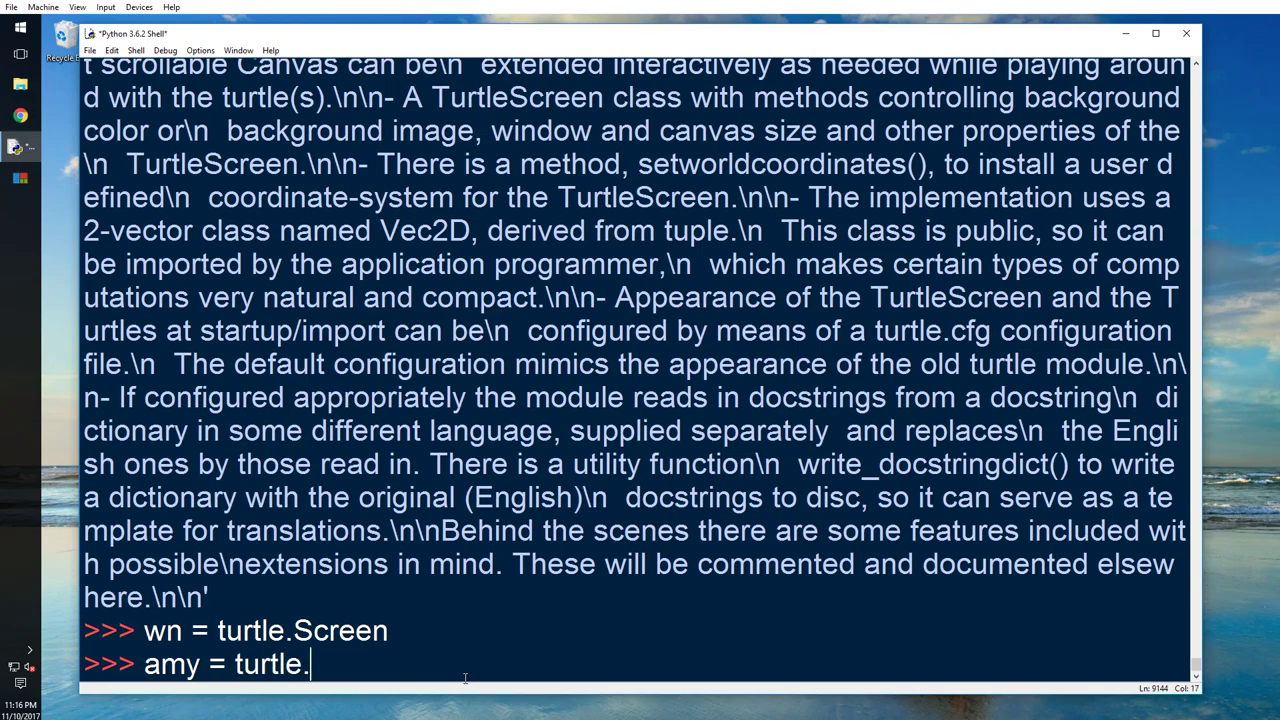
type("Turtle")
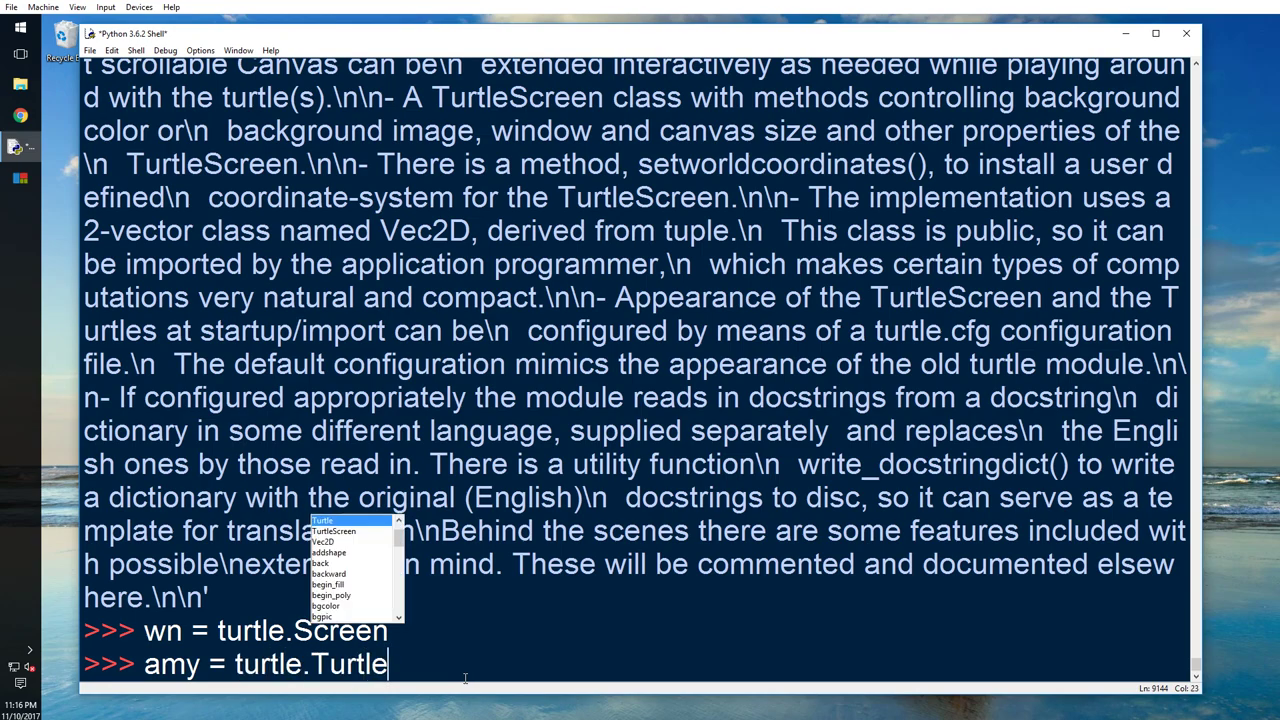
key("enter")
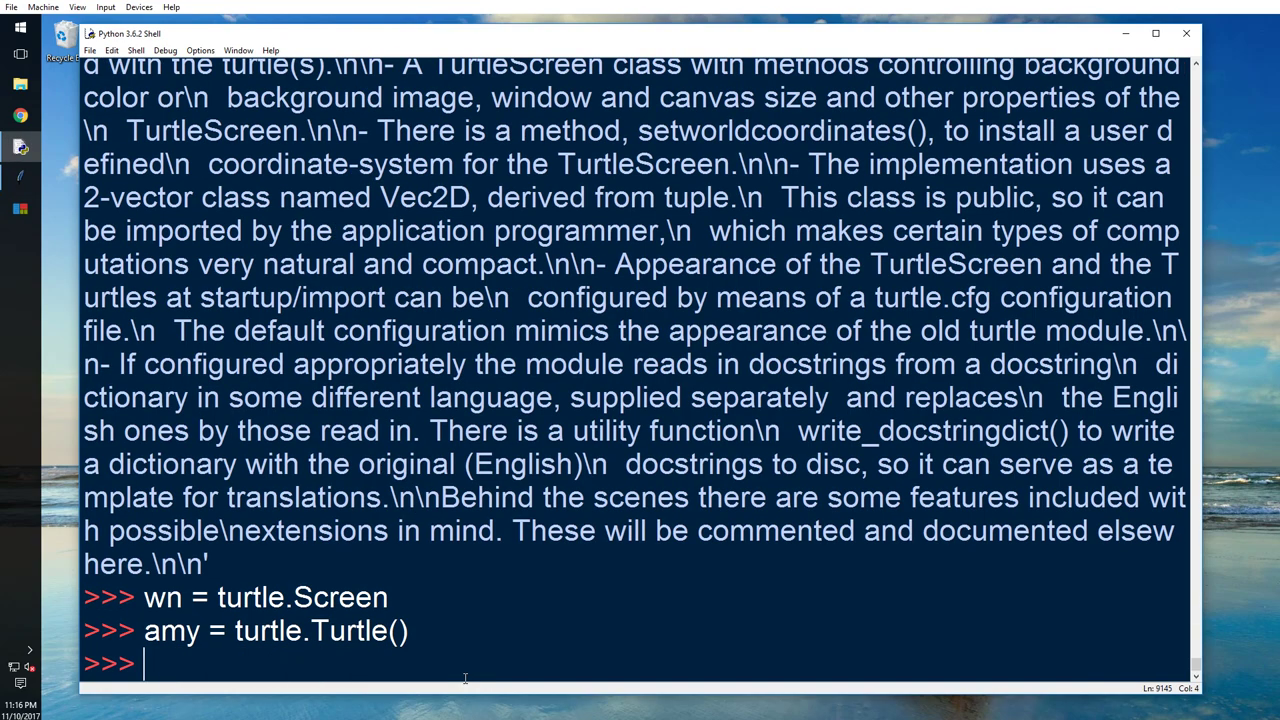
type("amy.")
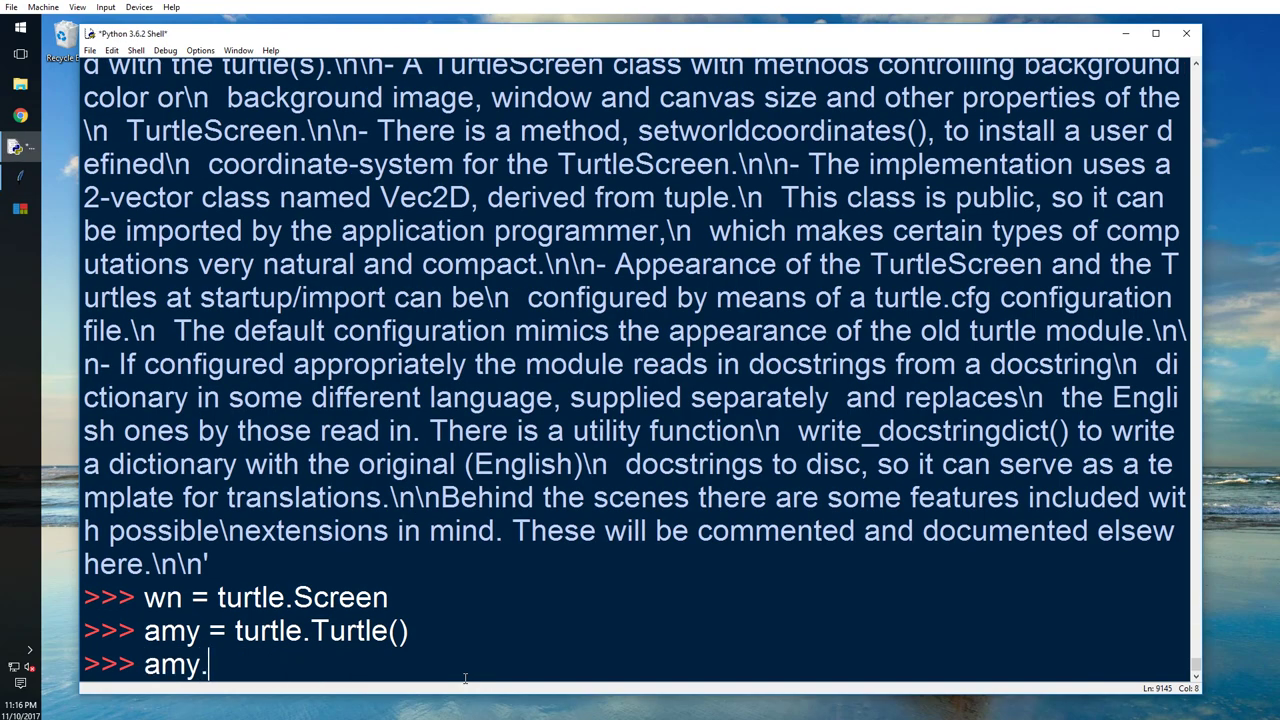
type("forward(90")
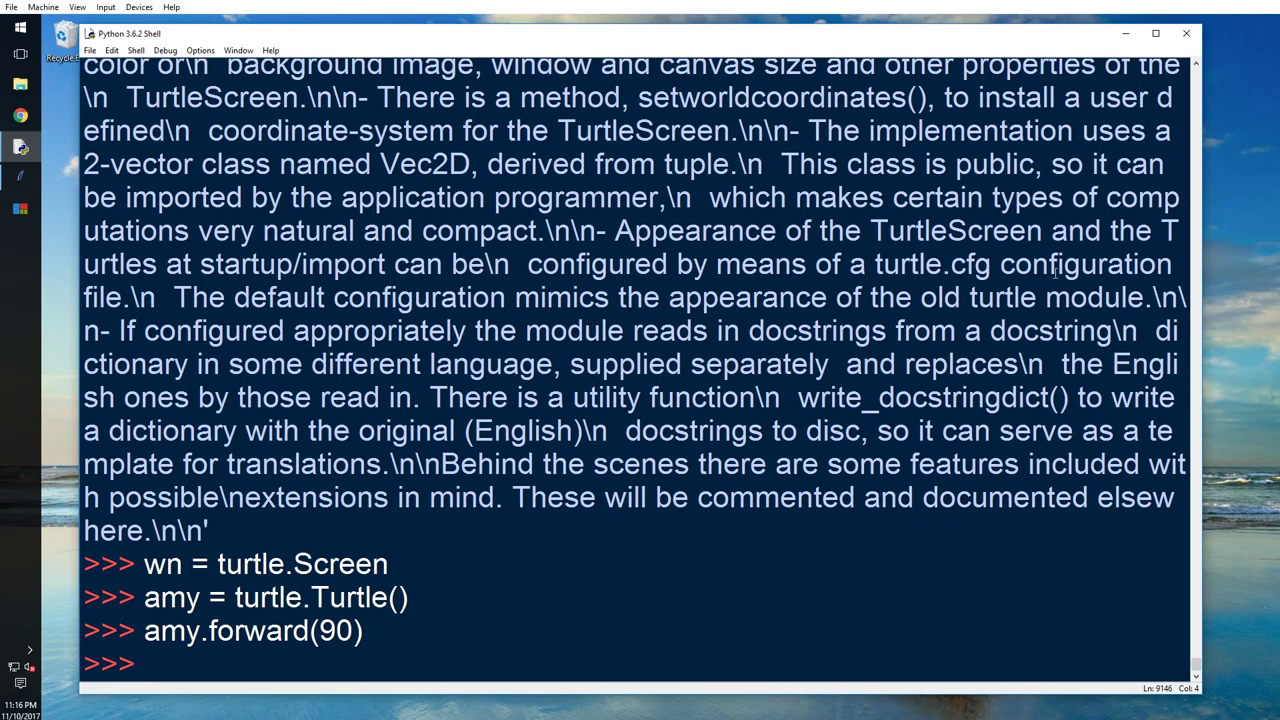
mouse_move(1128, 37)
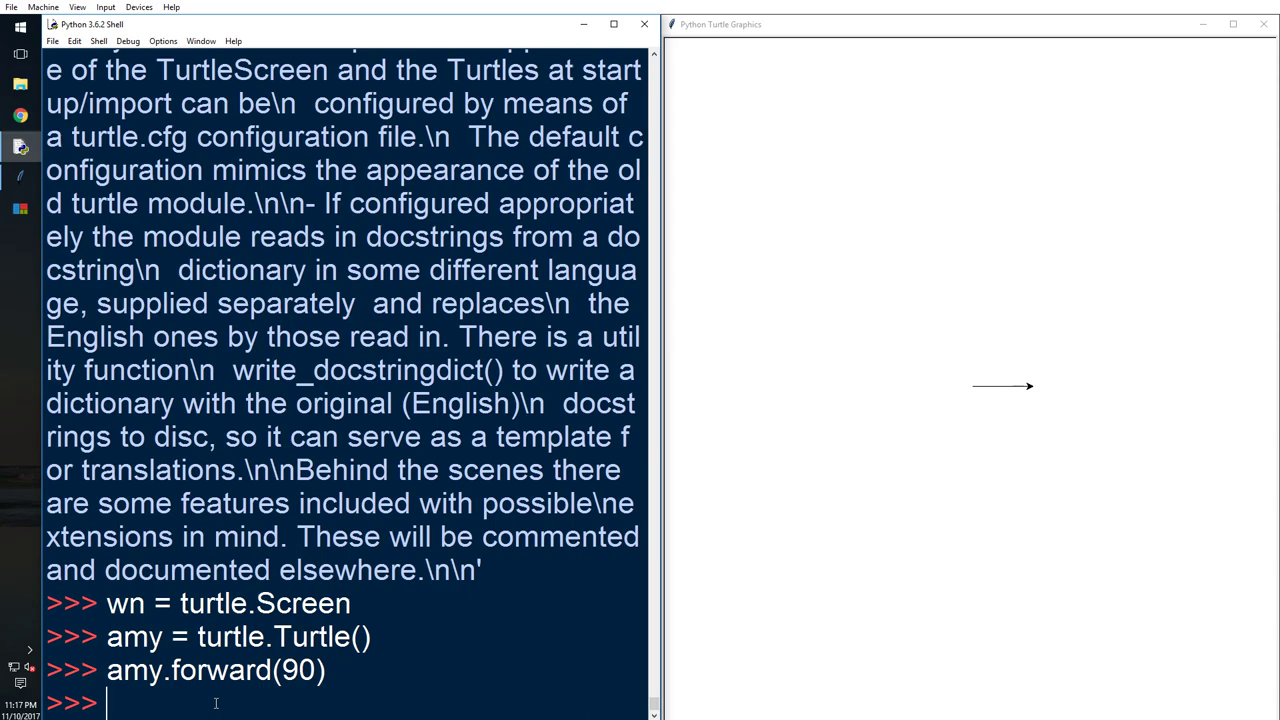
Turn amy left 120 degrees with amy.left(120)
type("amy")
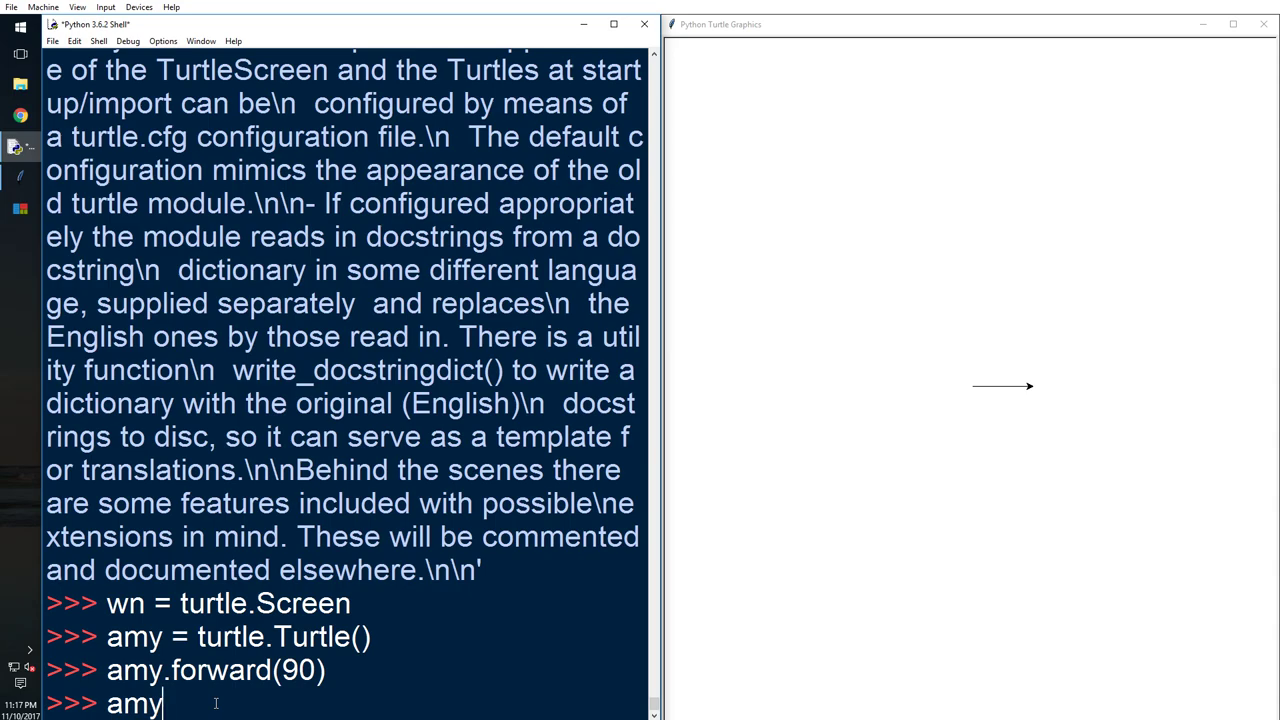
type(".")
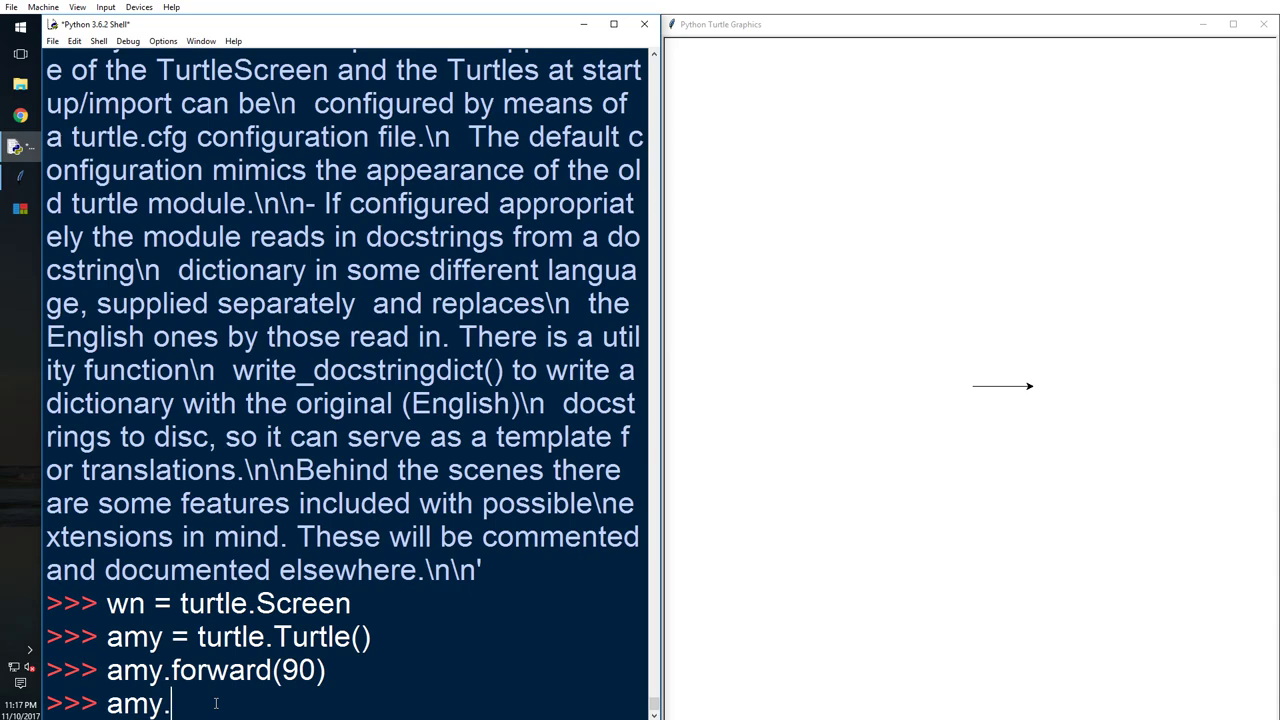
type("left")
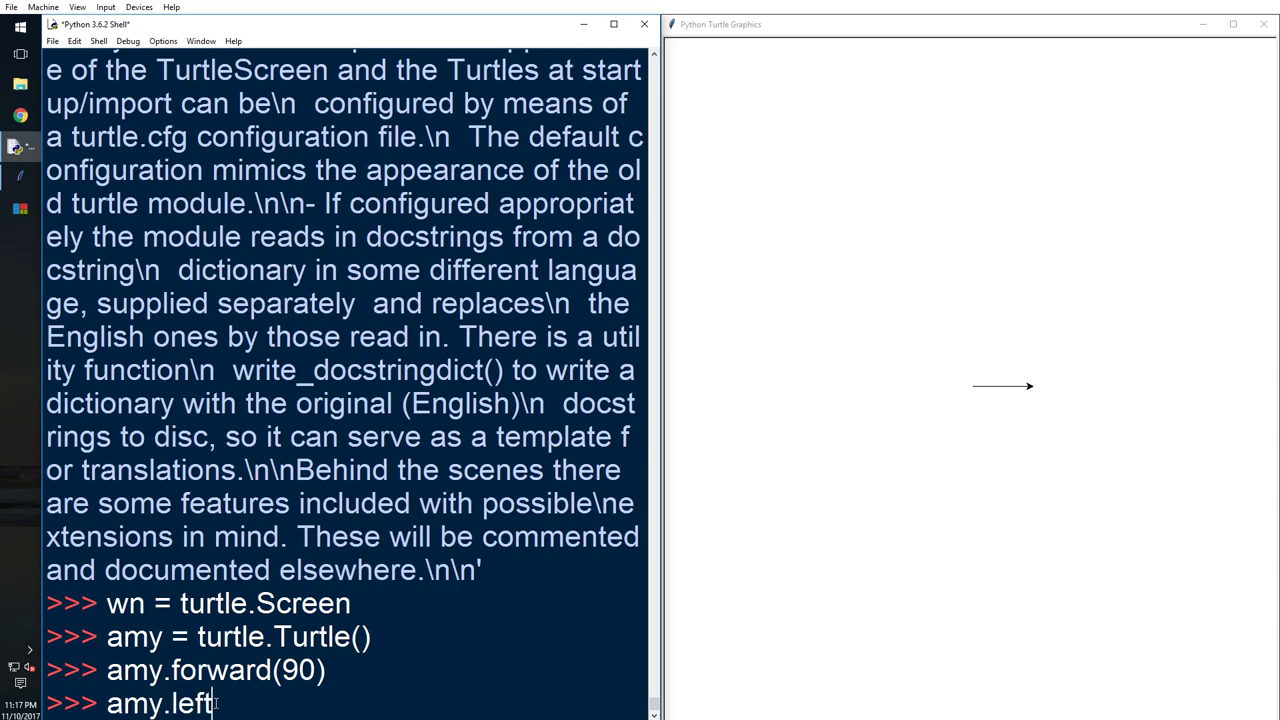
type("(120)")
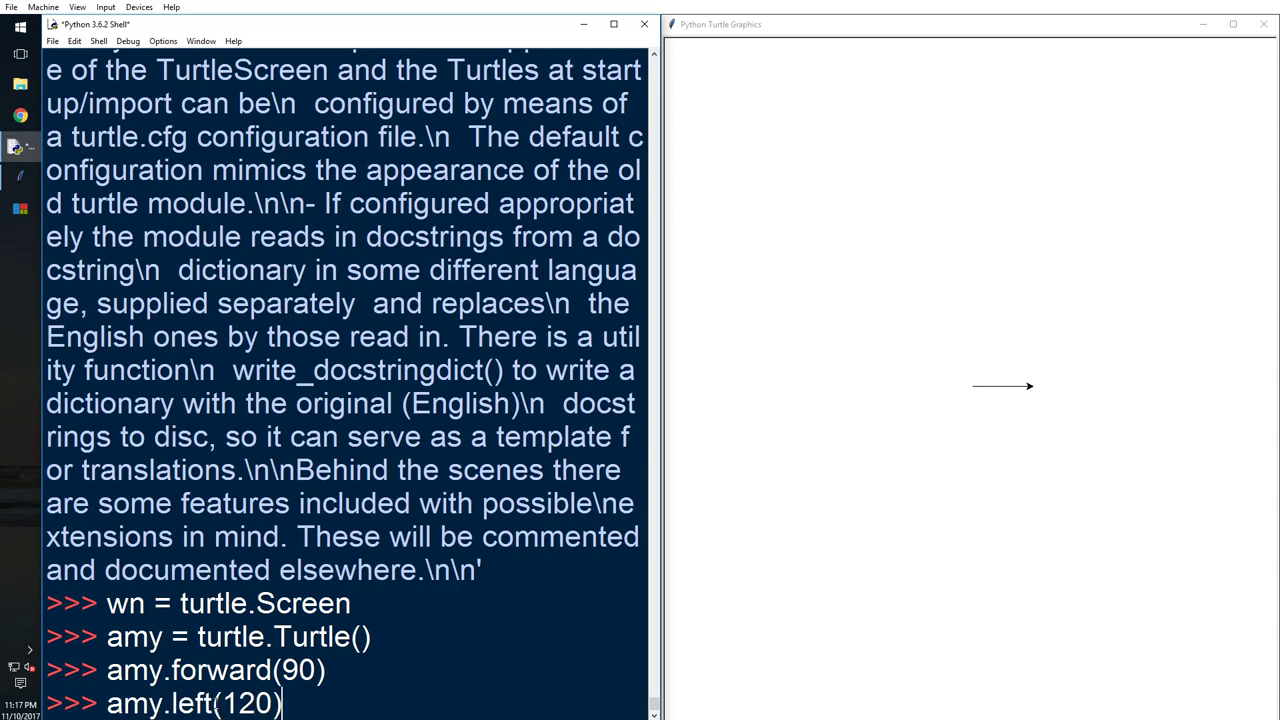
mouse_move(1042, 385)
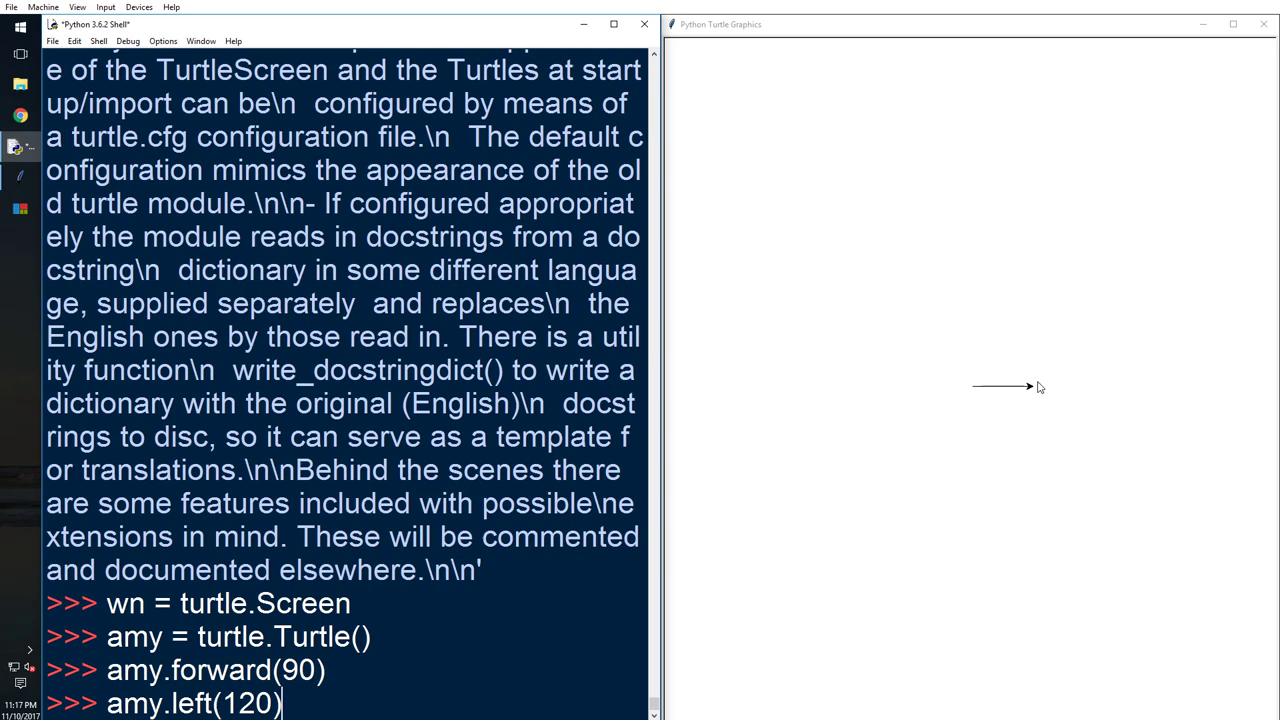
mouse_move(517, 548)
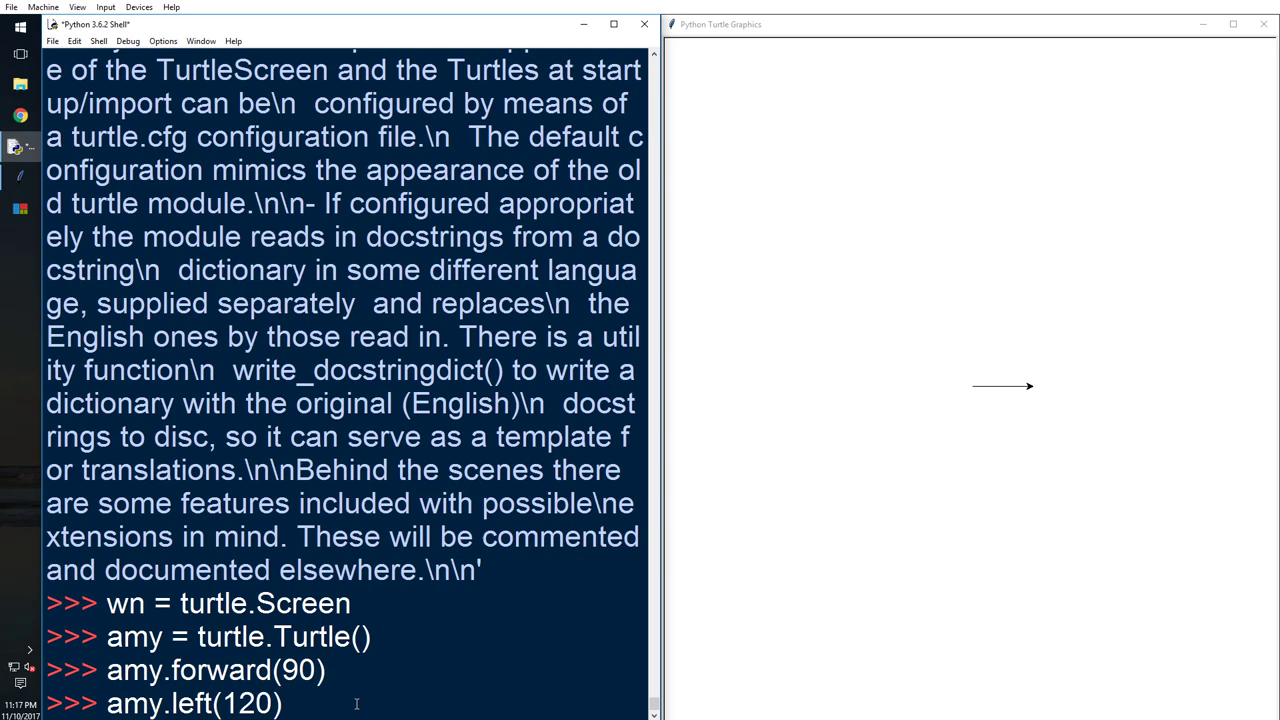
key("Return")
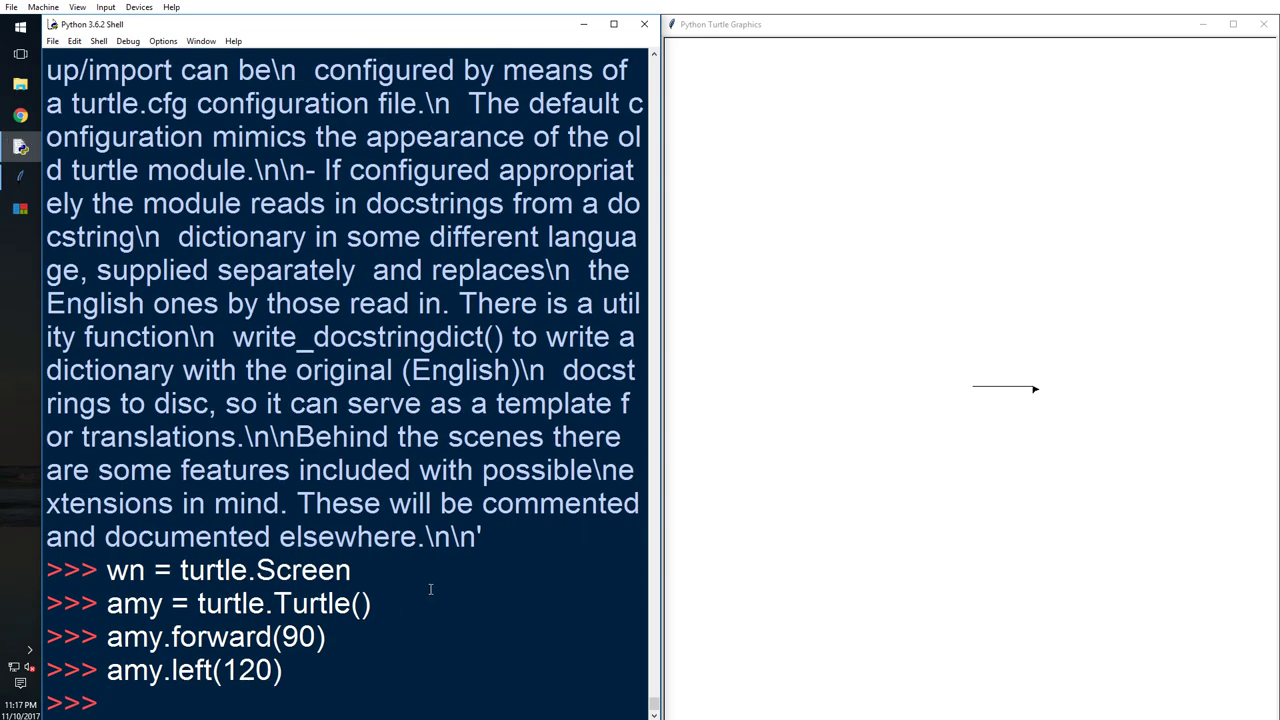
mouse_move(999, 462)
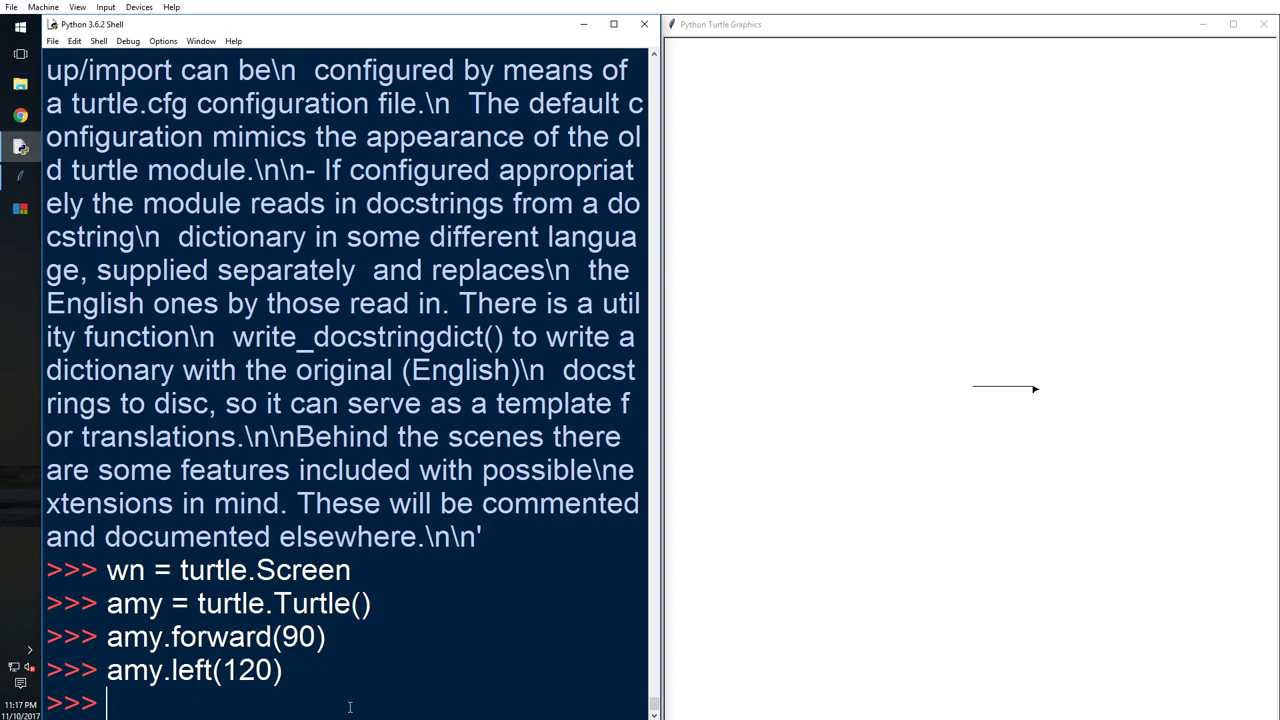
Run amy.forward(90), amy.left(90) and amy.forward(90) to draw two more sides
type("s")
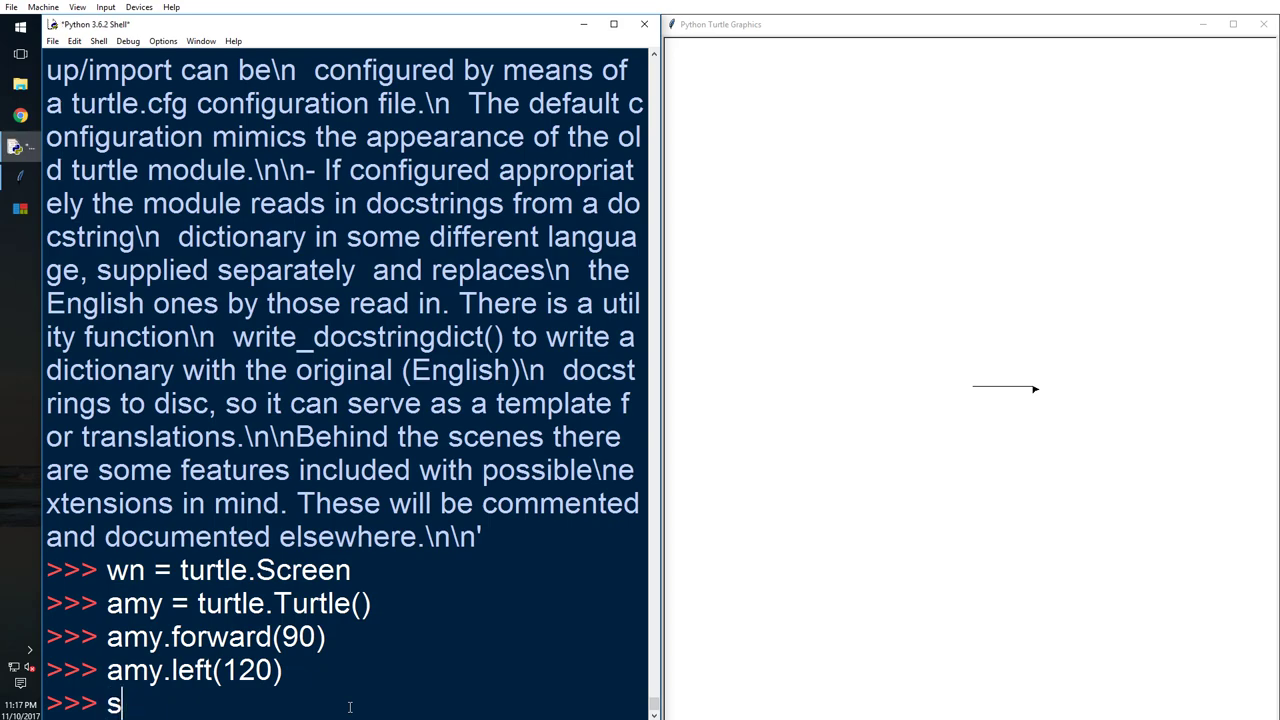
type("amy.forw")
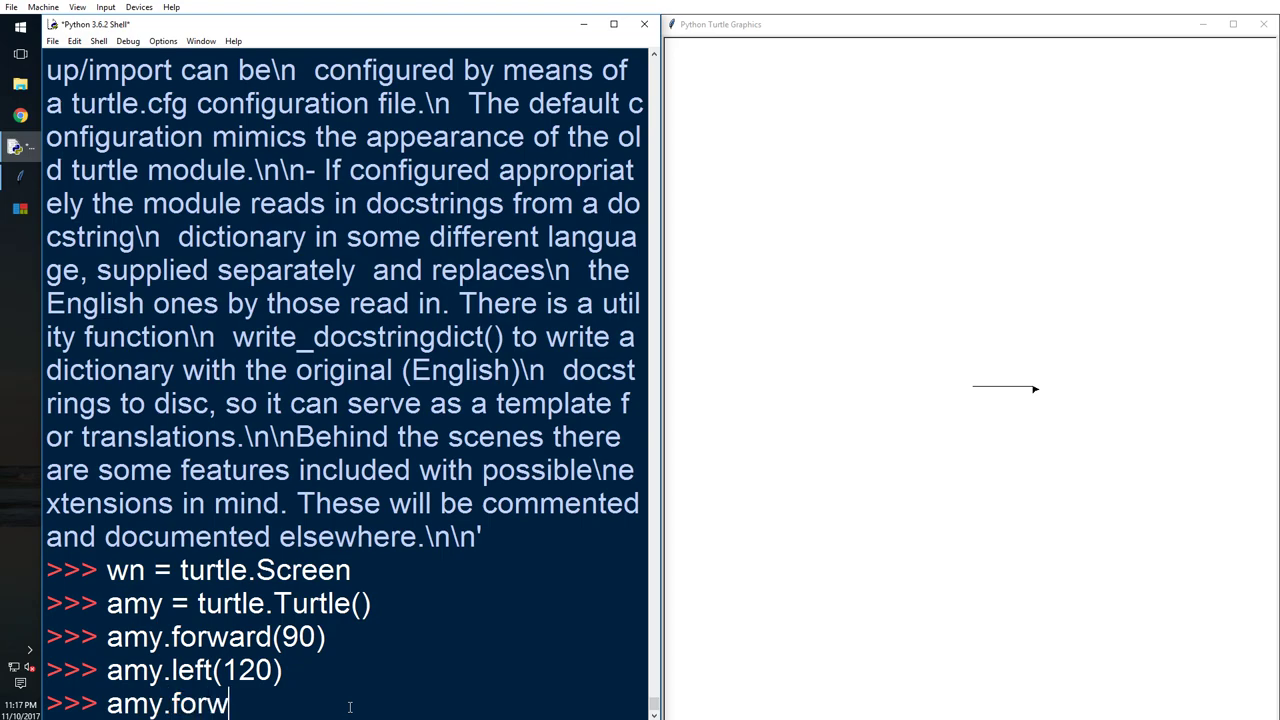
type("ard(")
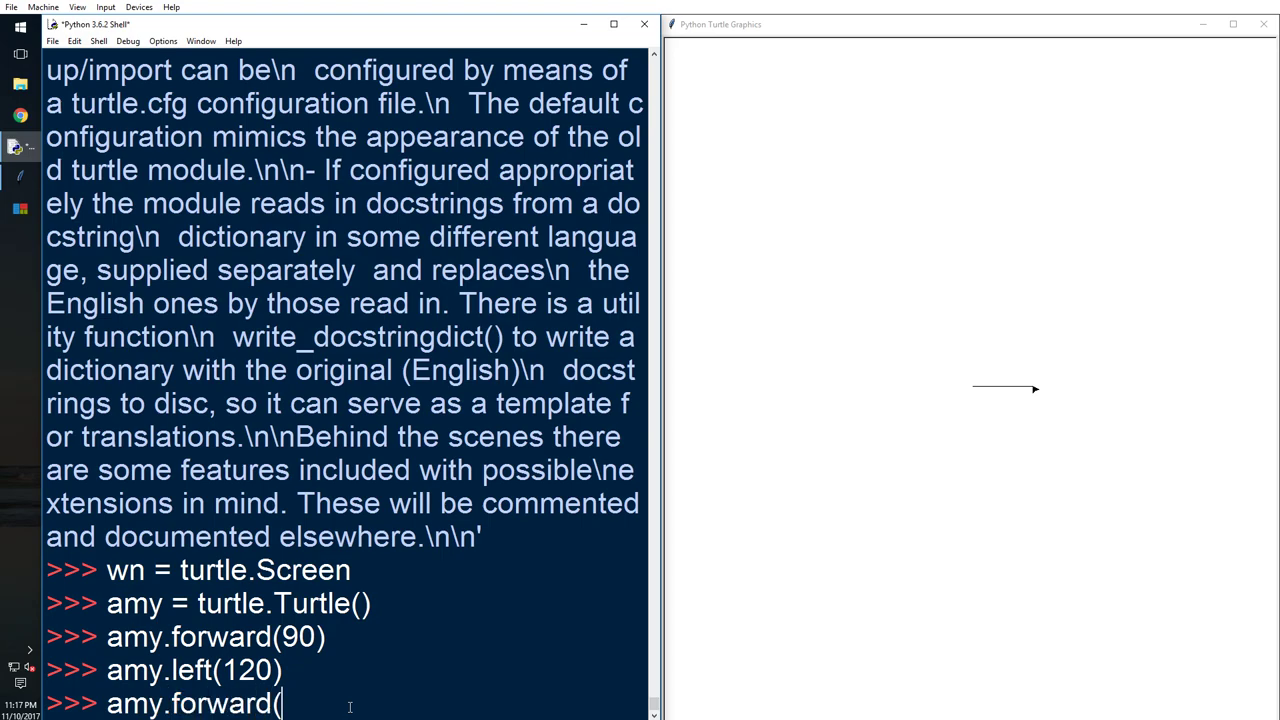
type("90")
type("am")
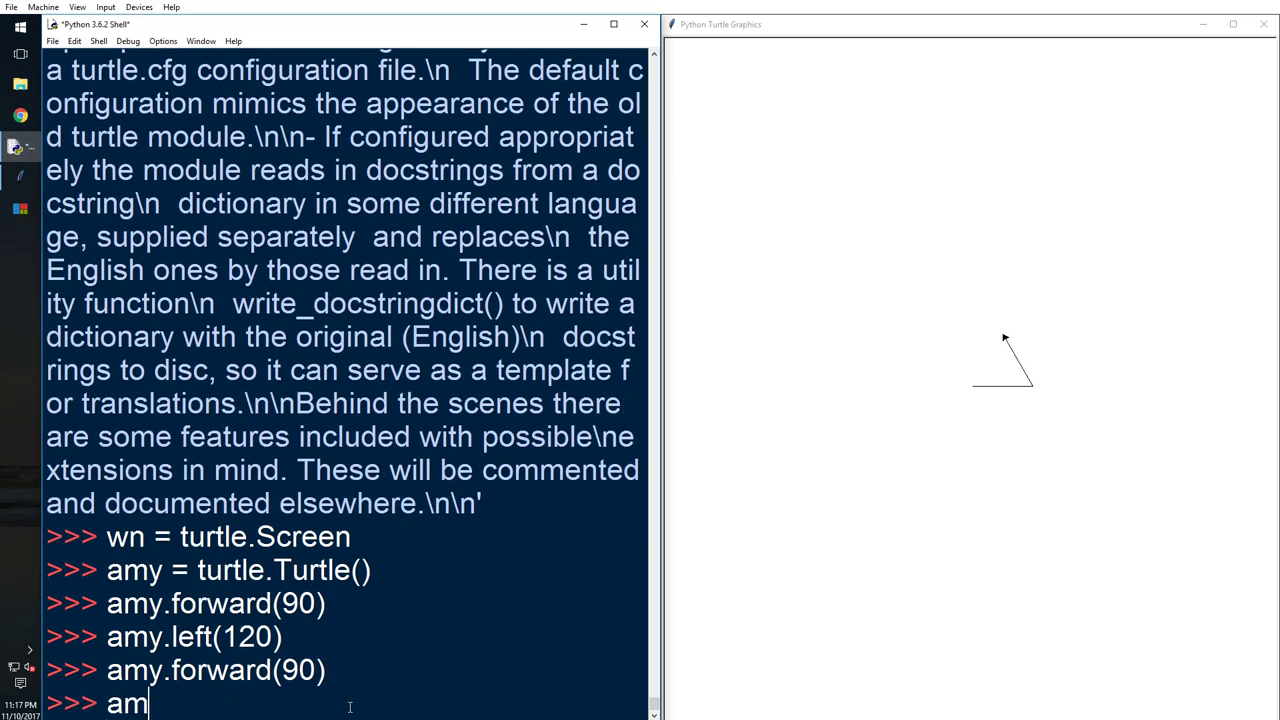
type("y.left(90")
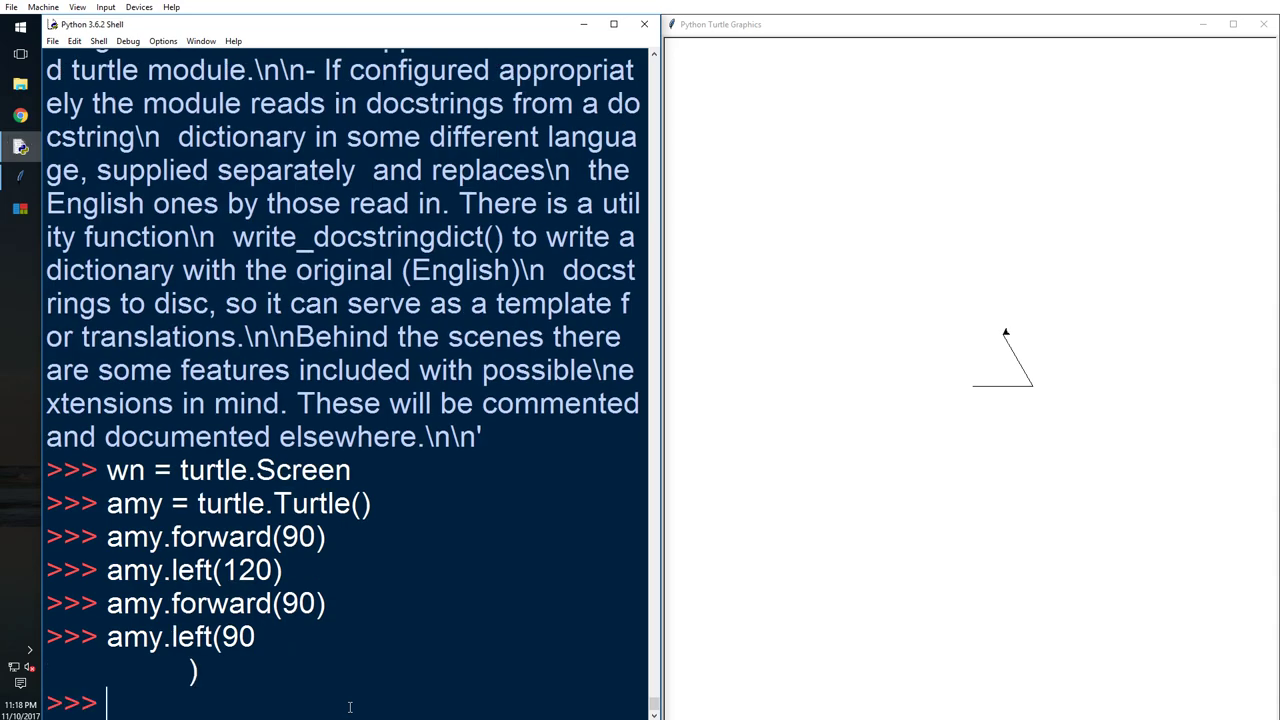
type("amy.forw")
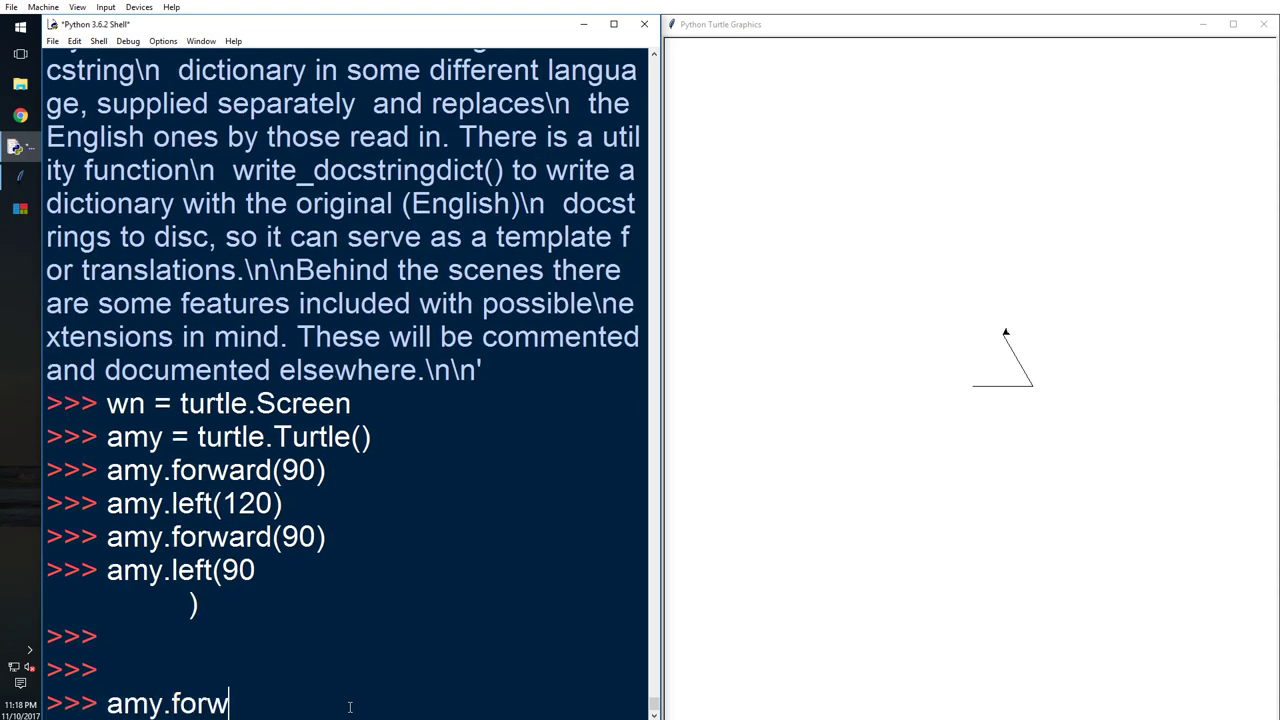
type("ard(90")
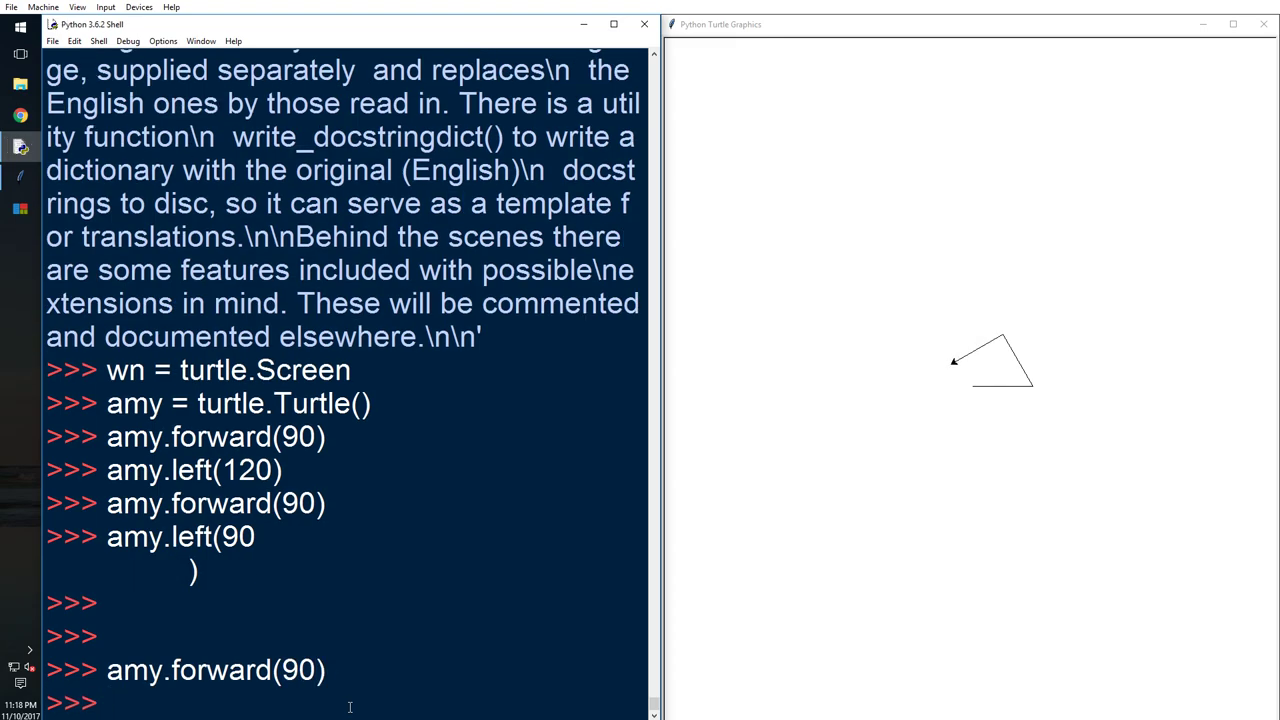
Remove the last drawn segment with amy.undo()
type("amy.")
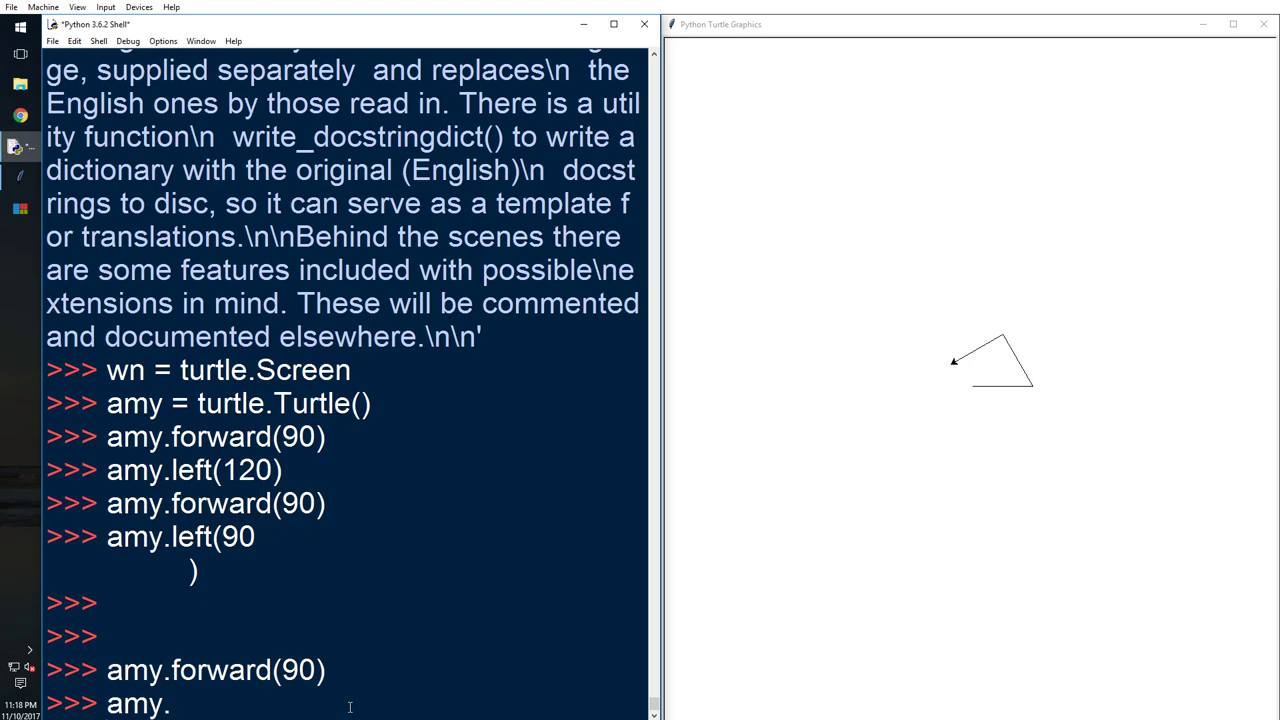
type("r")
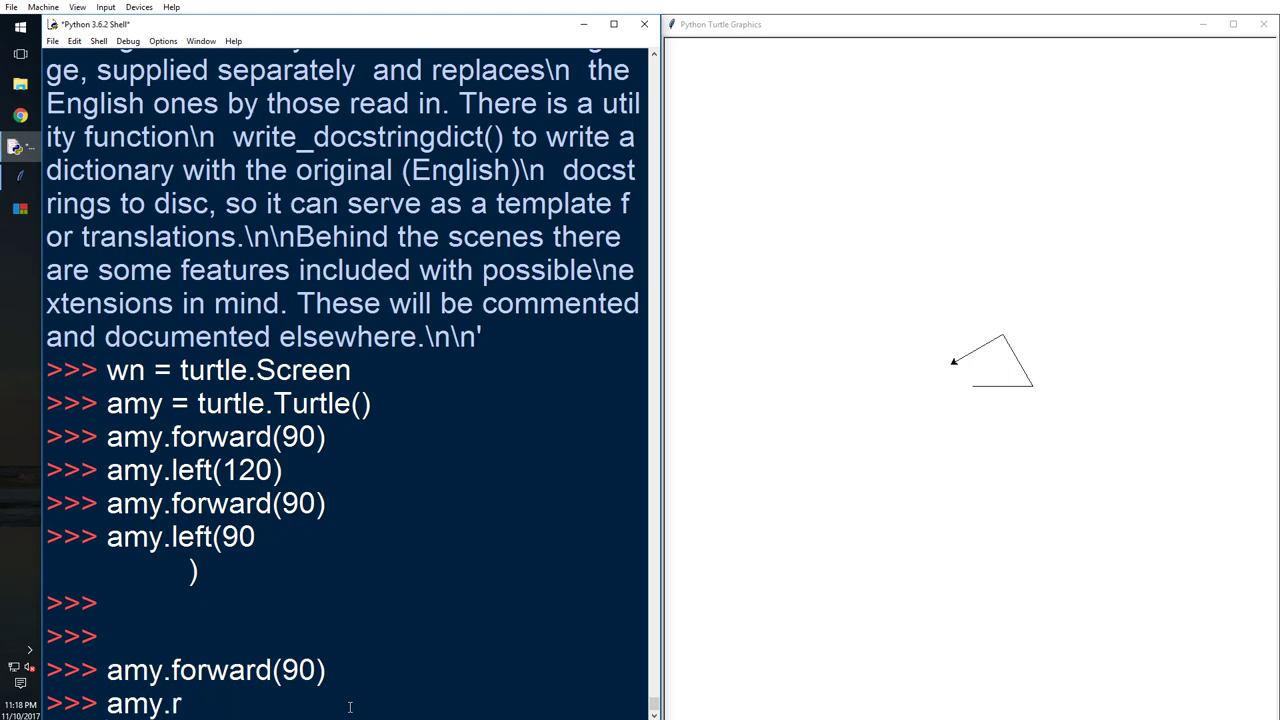
type("undo")
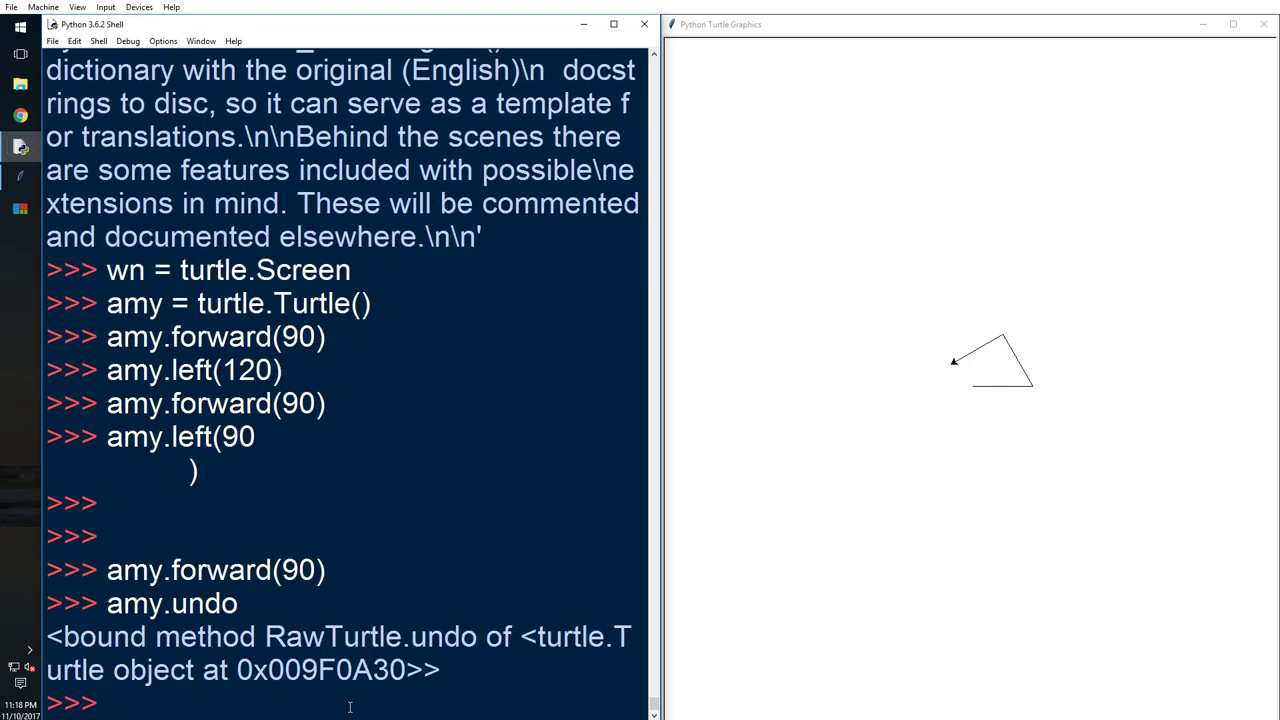
Redraw the third line with amy.forward(90)
type("amy.undo(")
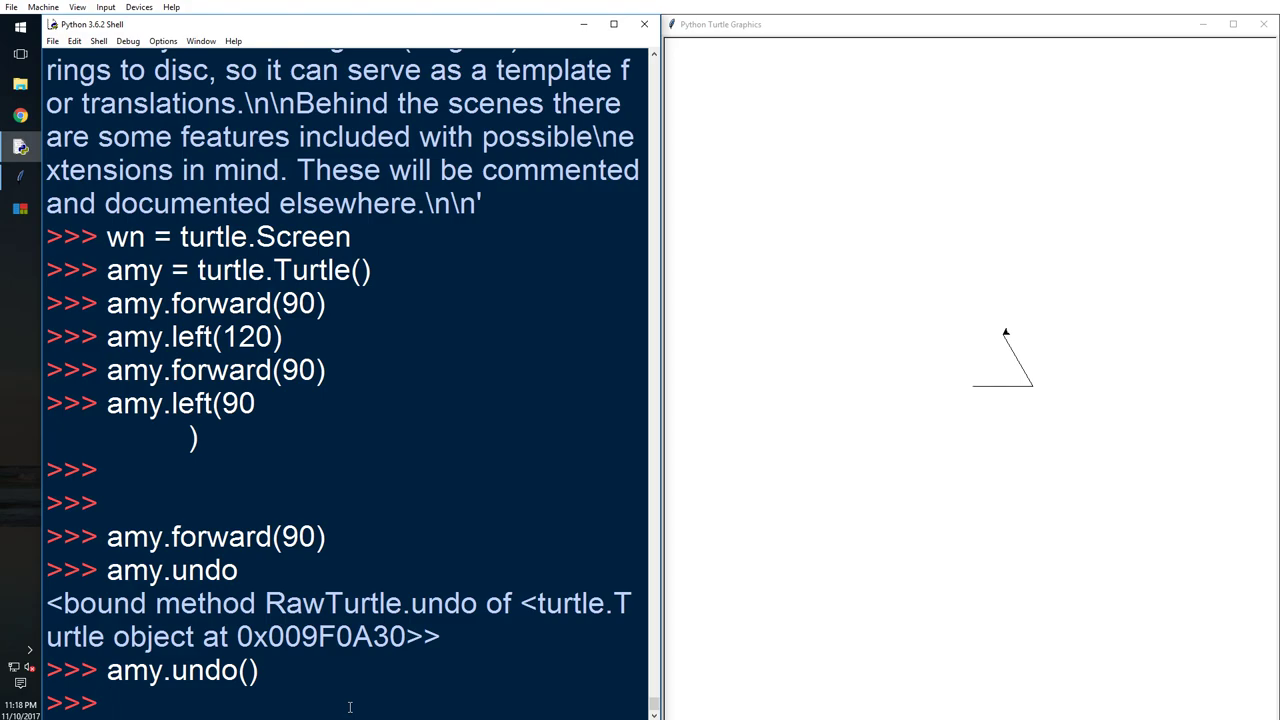
type("amy")
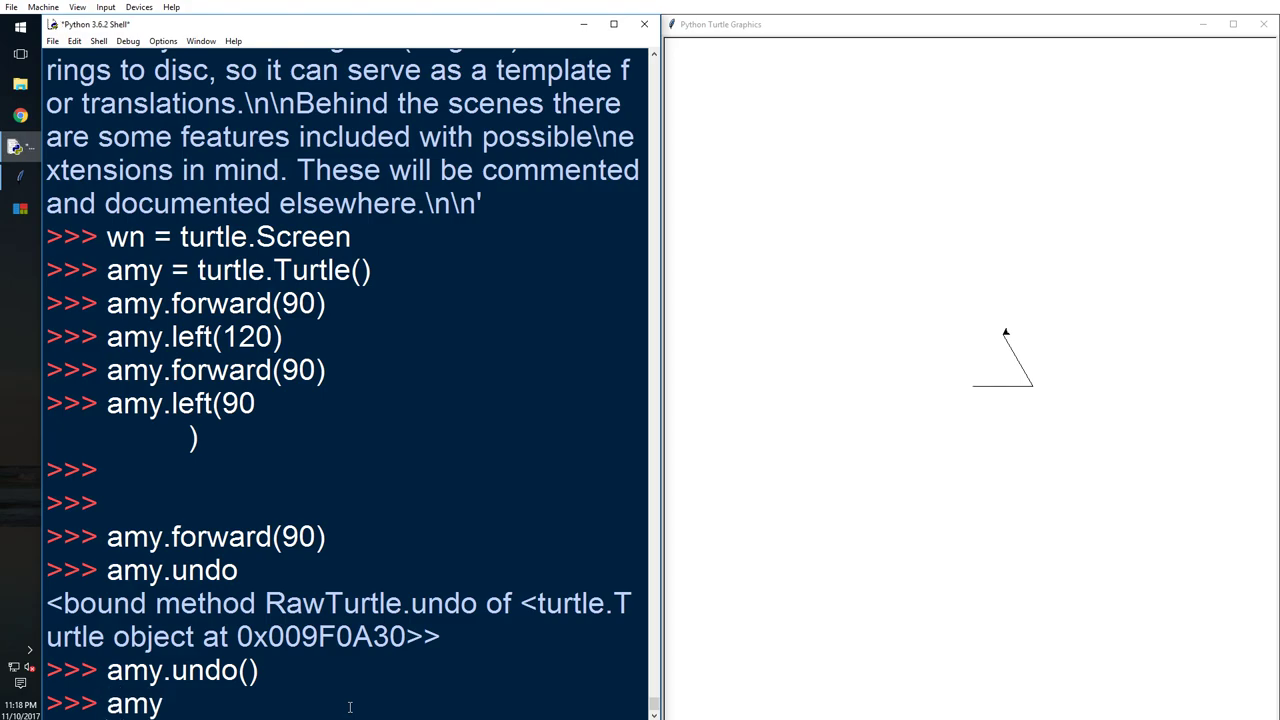
type(".")
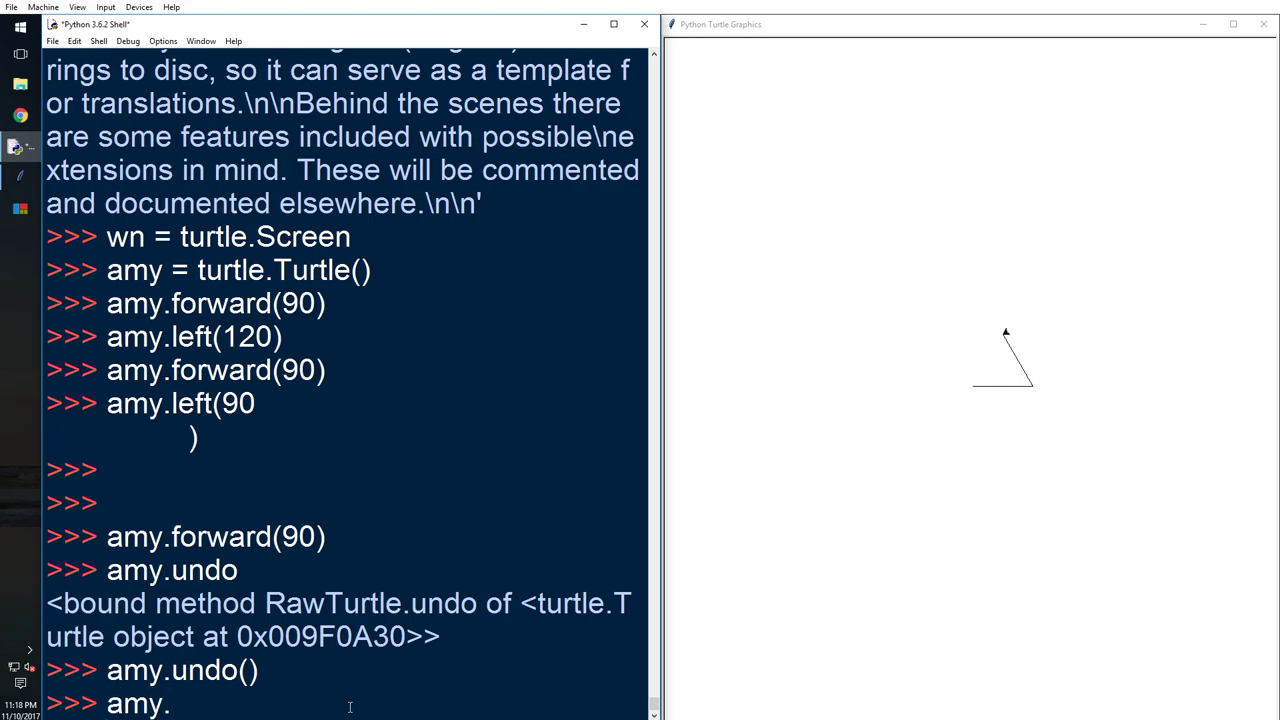
type(".")
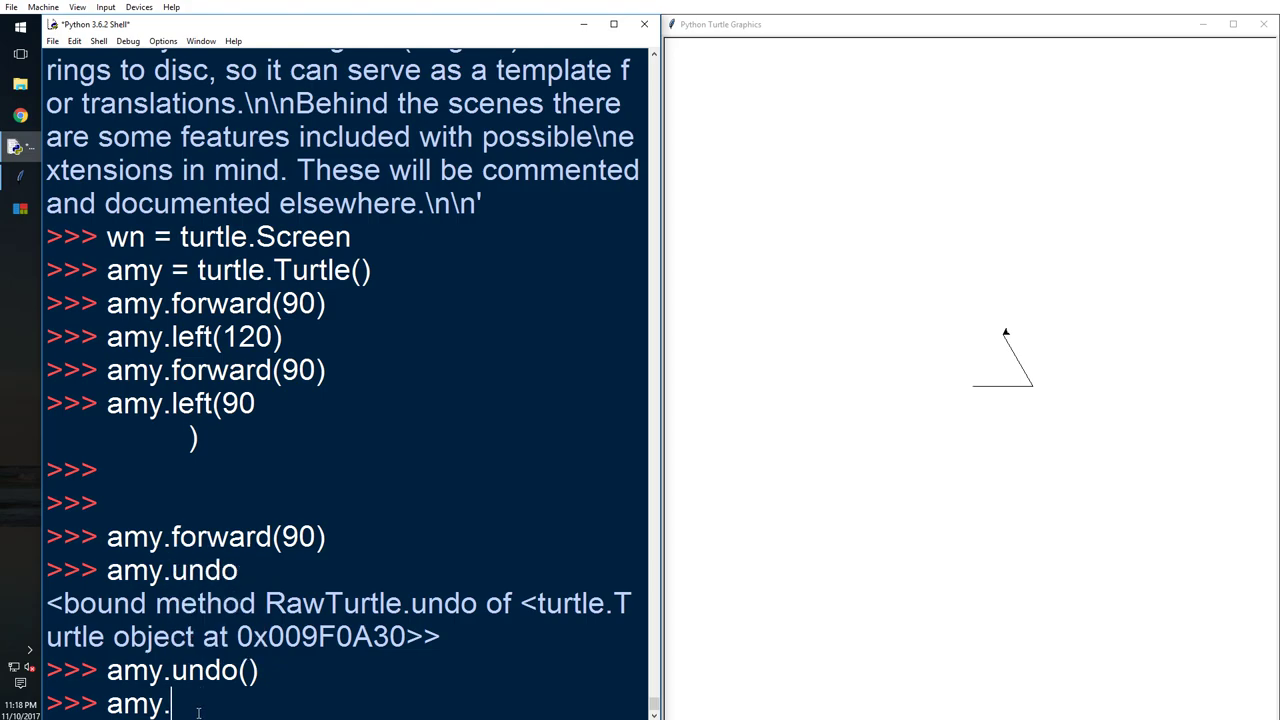
type("for")
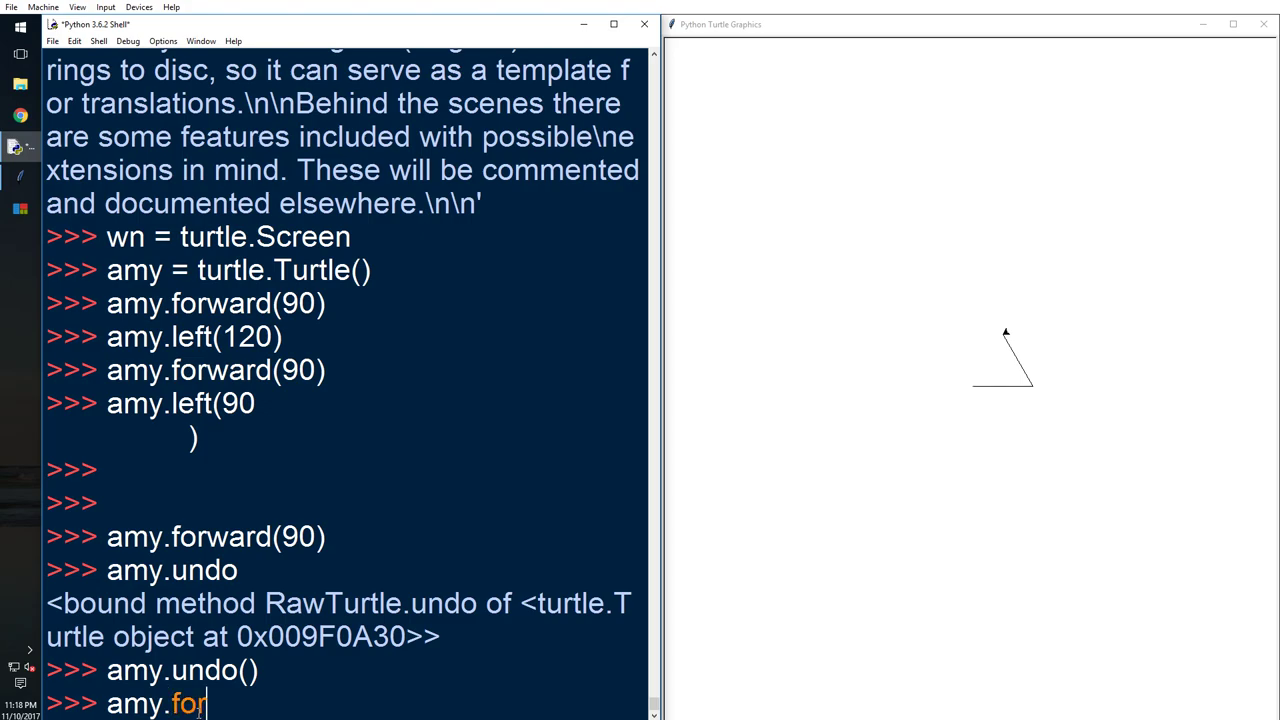
type("ward(")
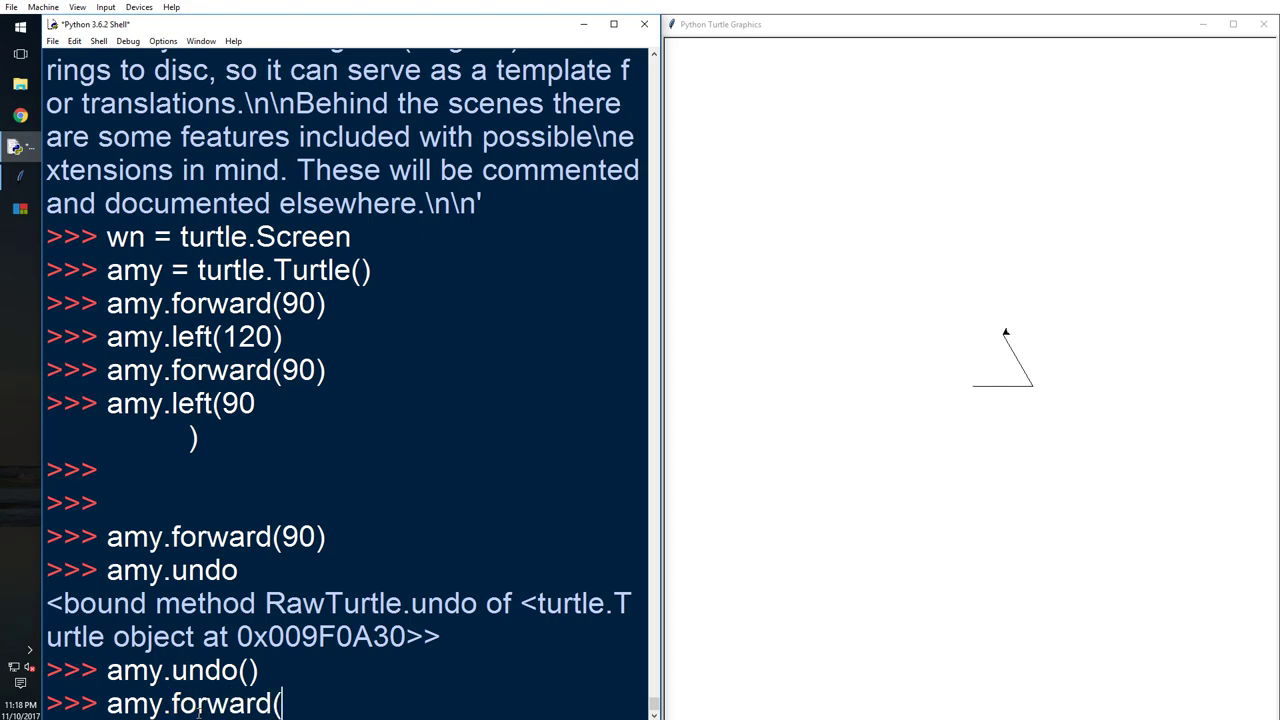
type("90")
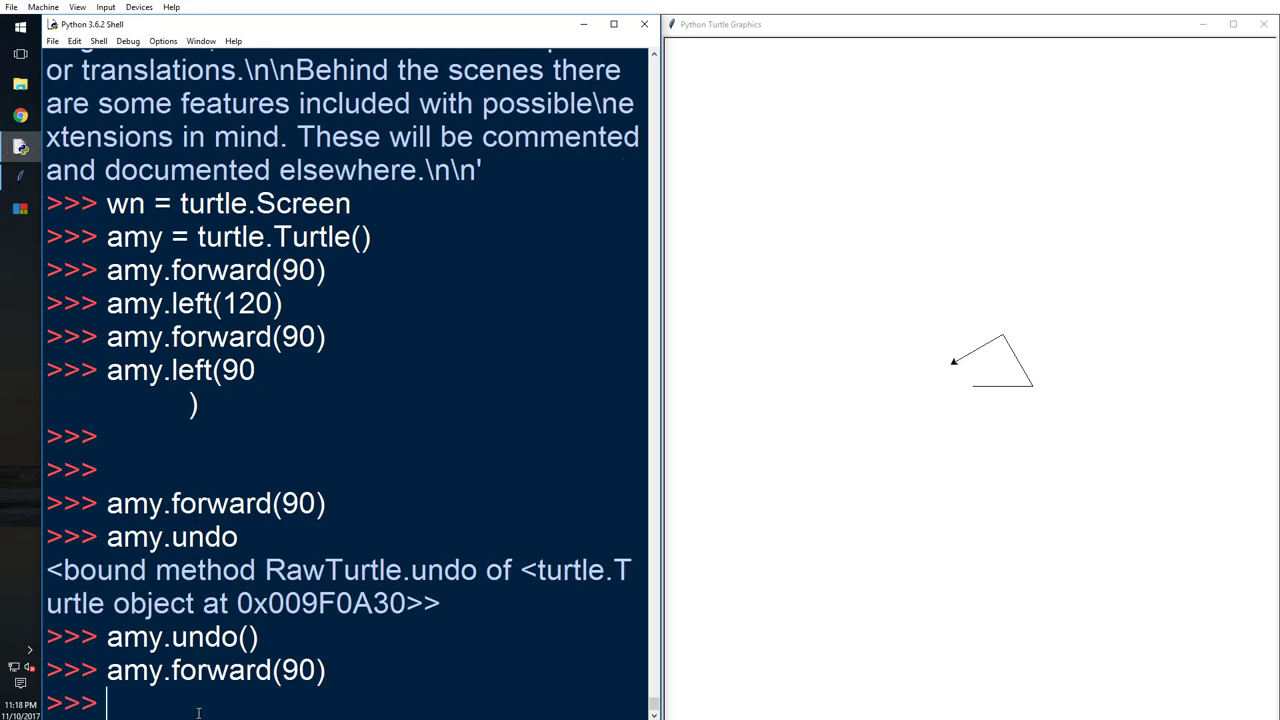
Undo the stray line and its 90-degree turn, then run amy.left(120)
type("amy")
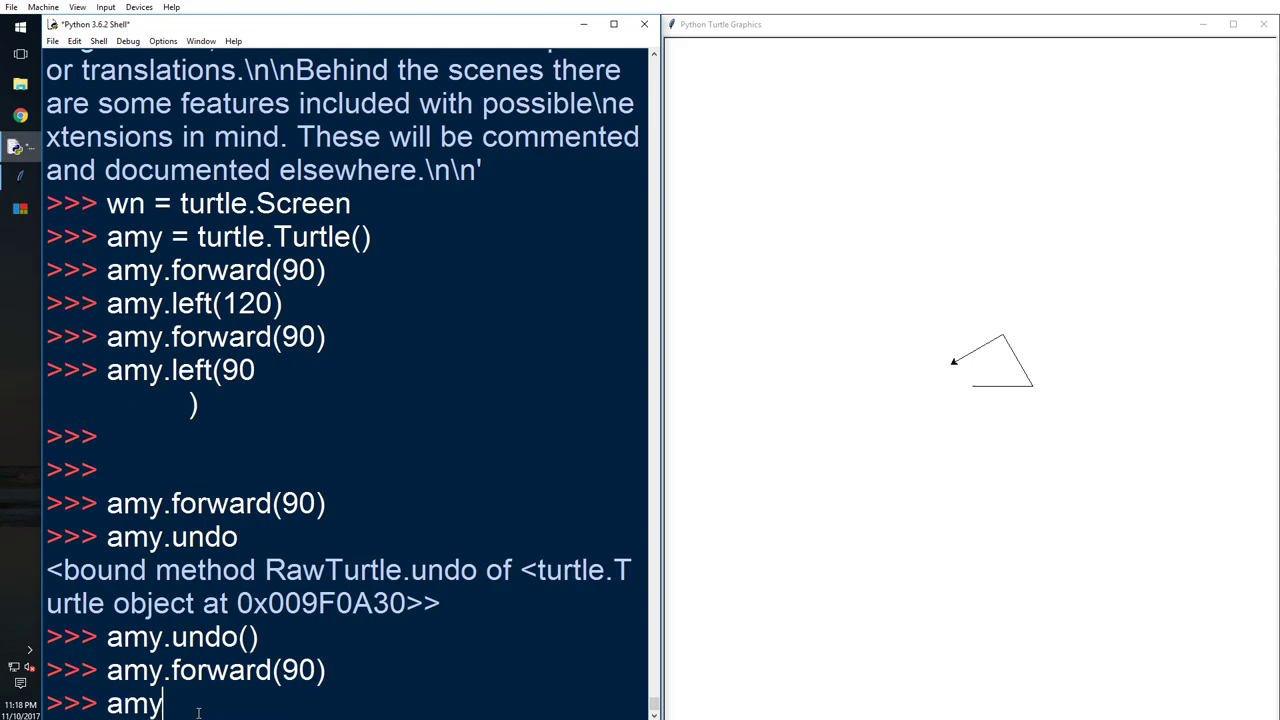
type(".undo(")
type("am")
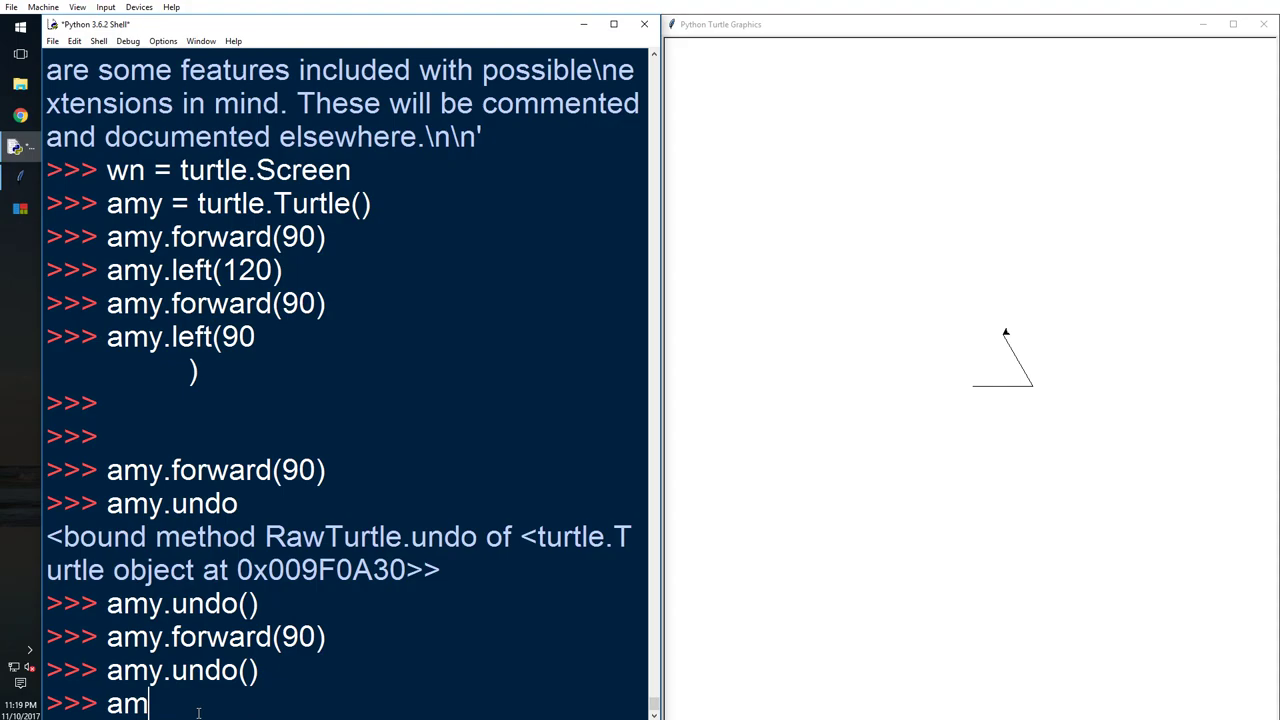
type("y.undo(")
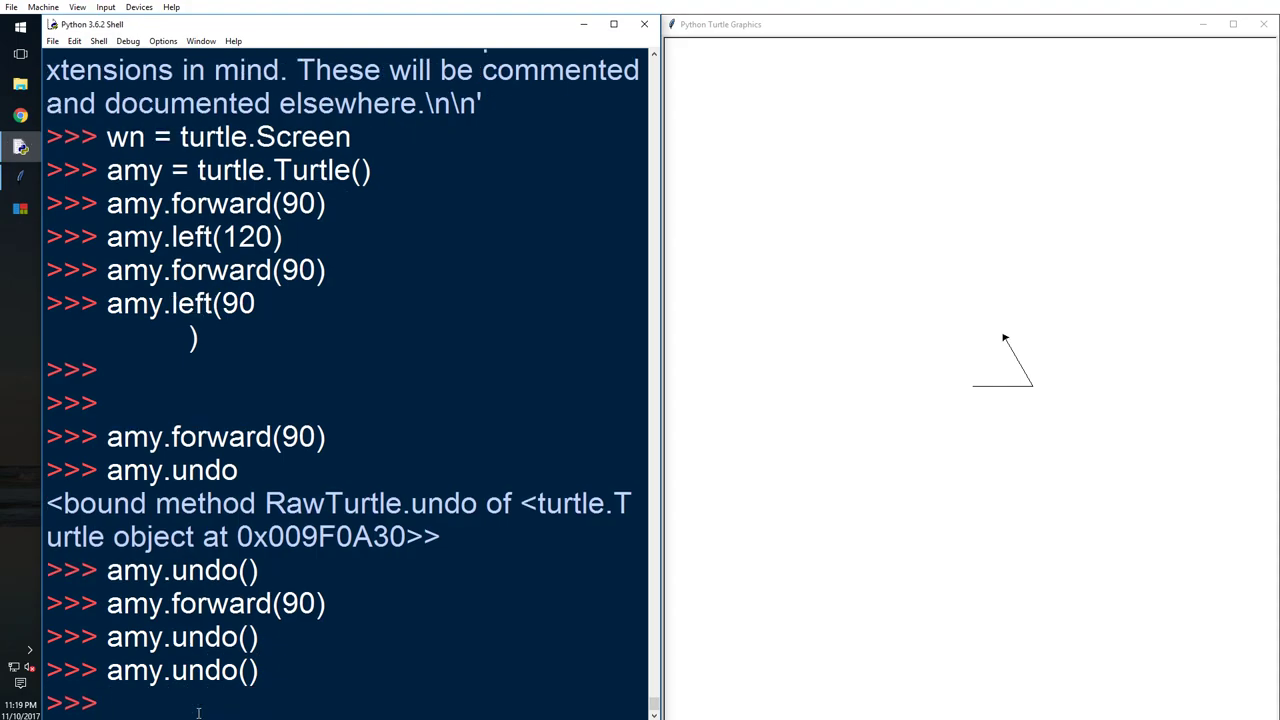
type("amy.")
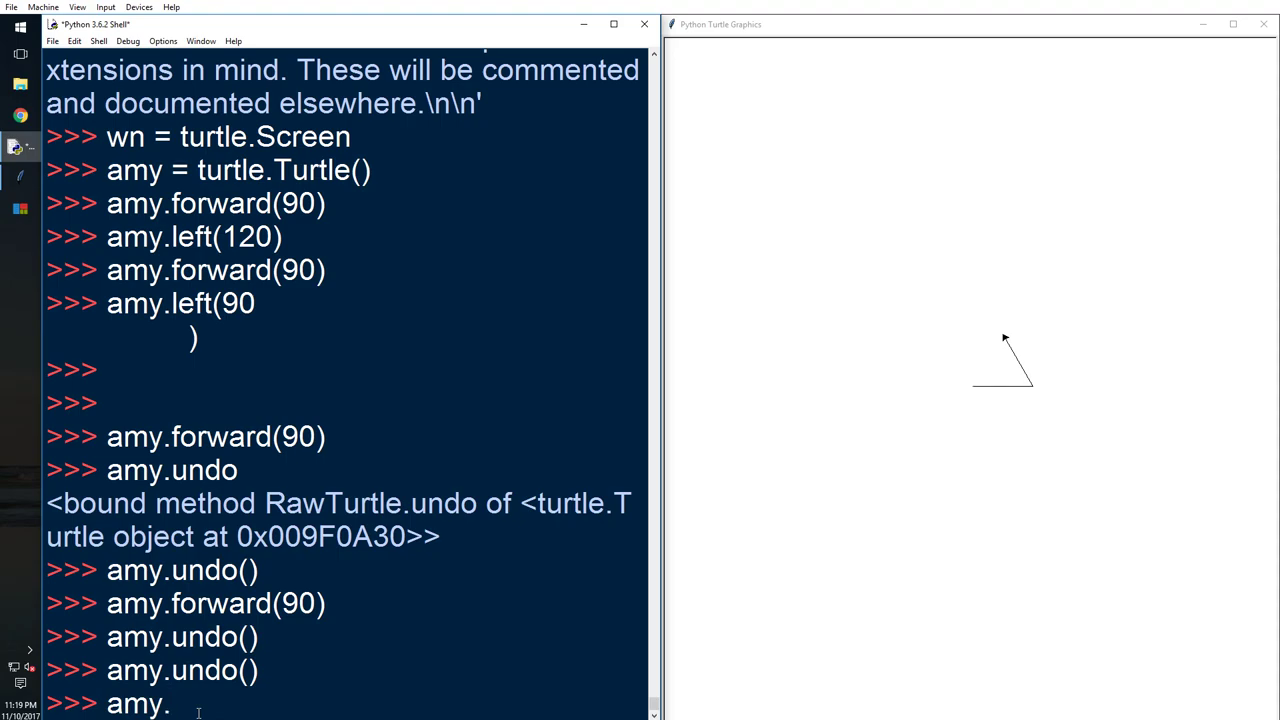
type("left(120")
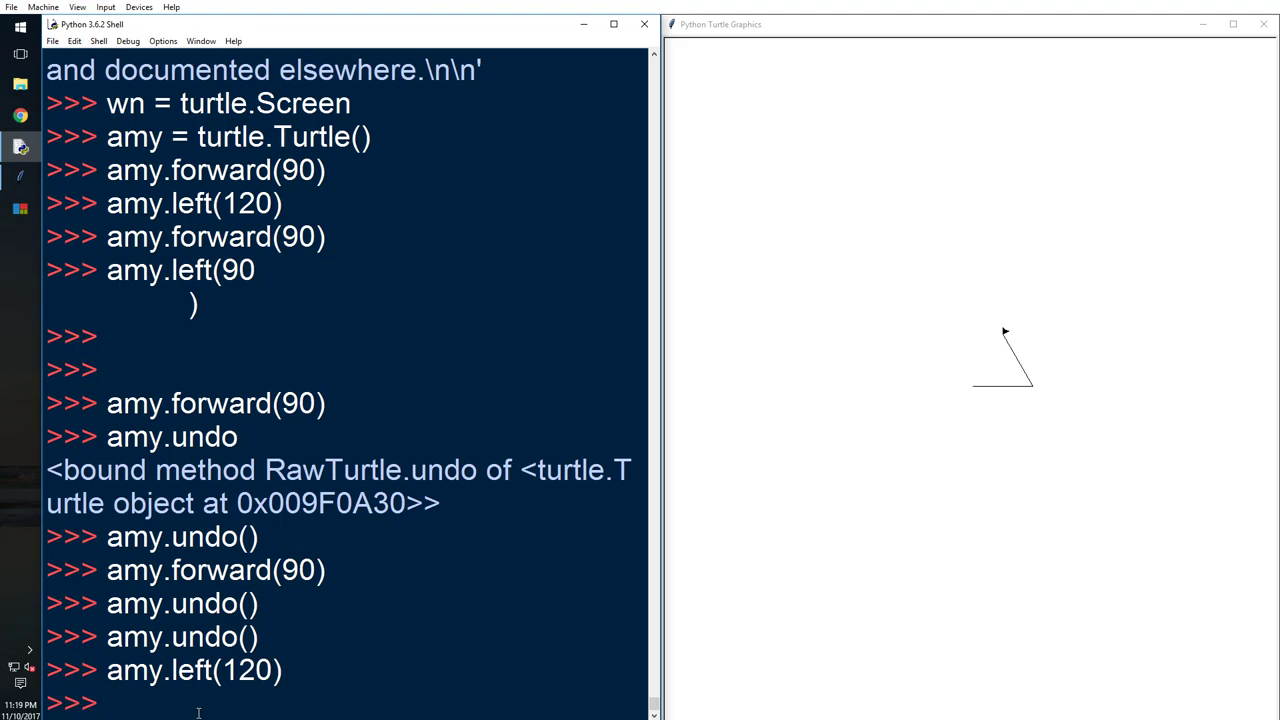
Close the triangle by drawing its final 90-step side
type("amy.forward(90")
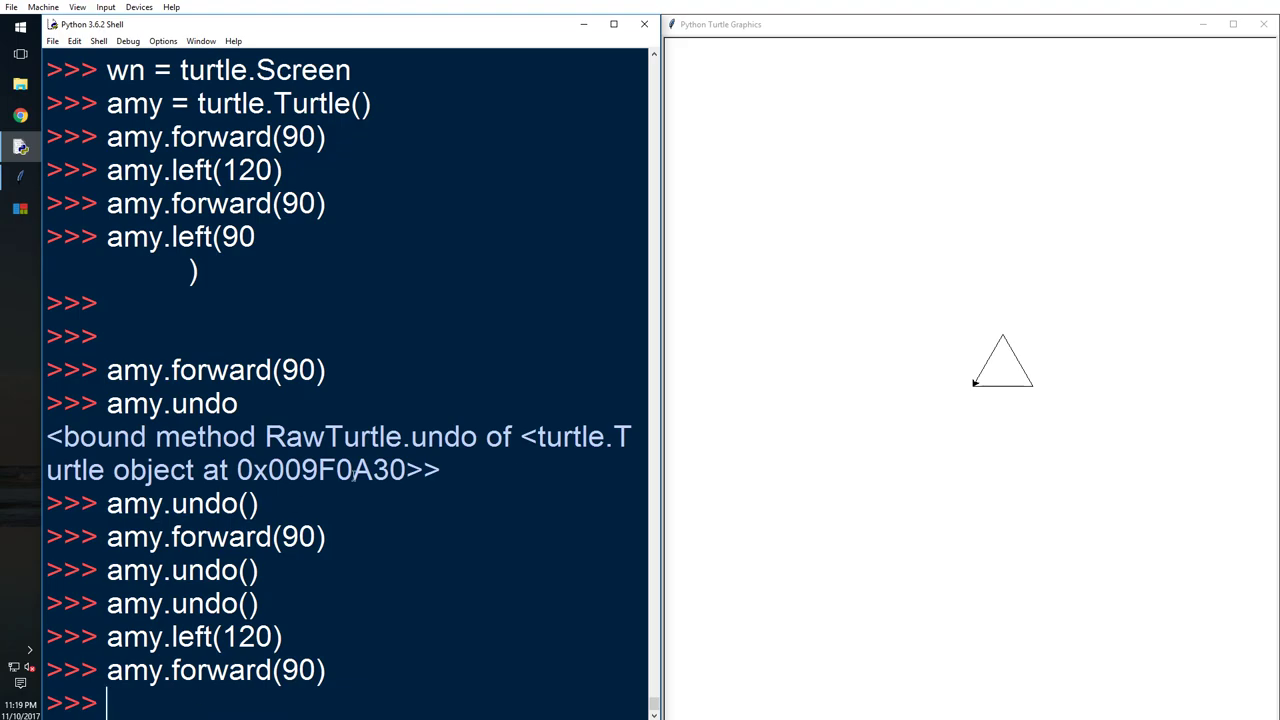
mouse_move(1035, 394)
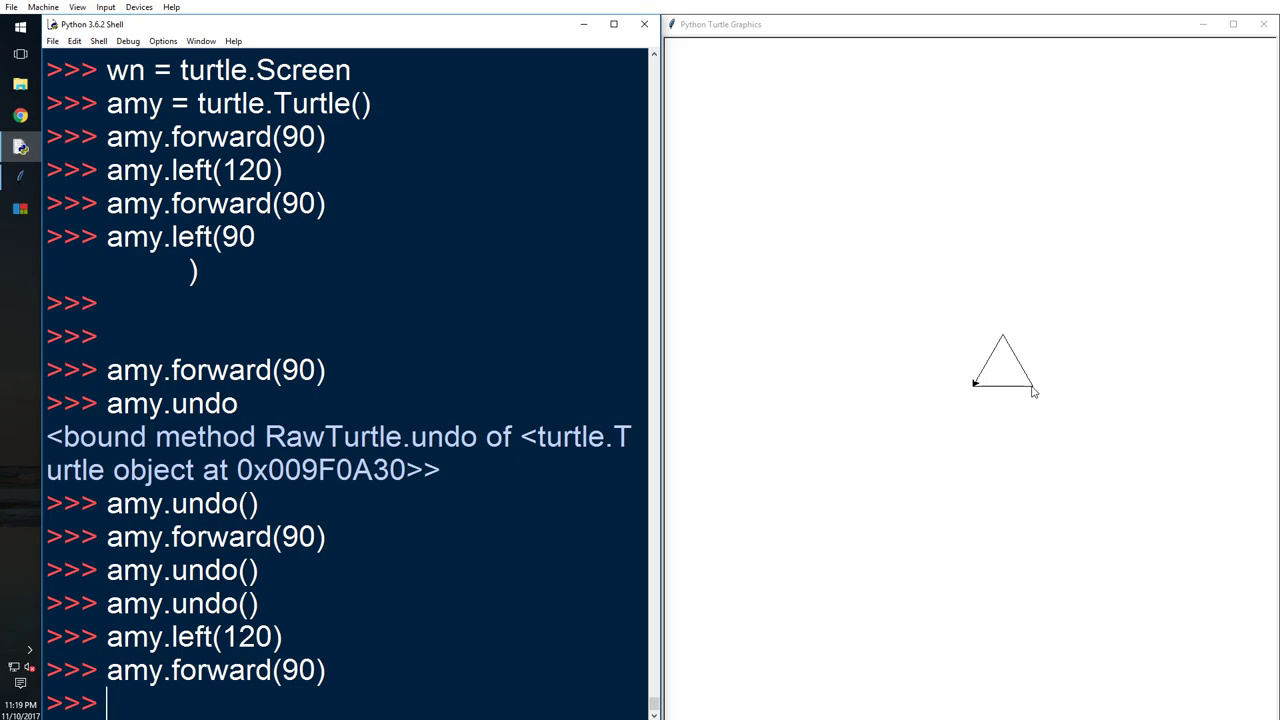
mouse_move(995, 350)
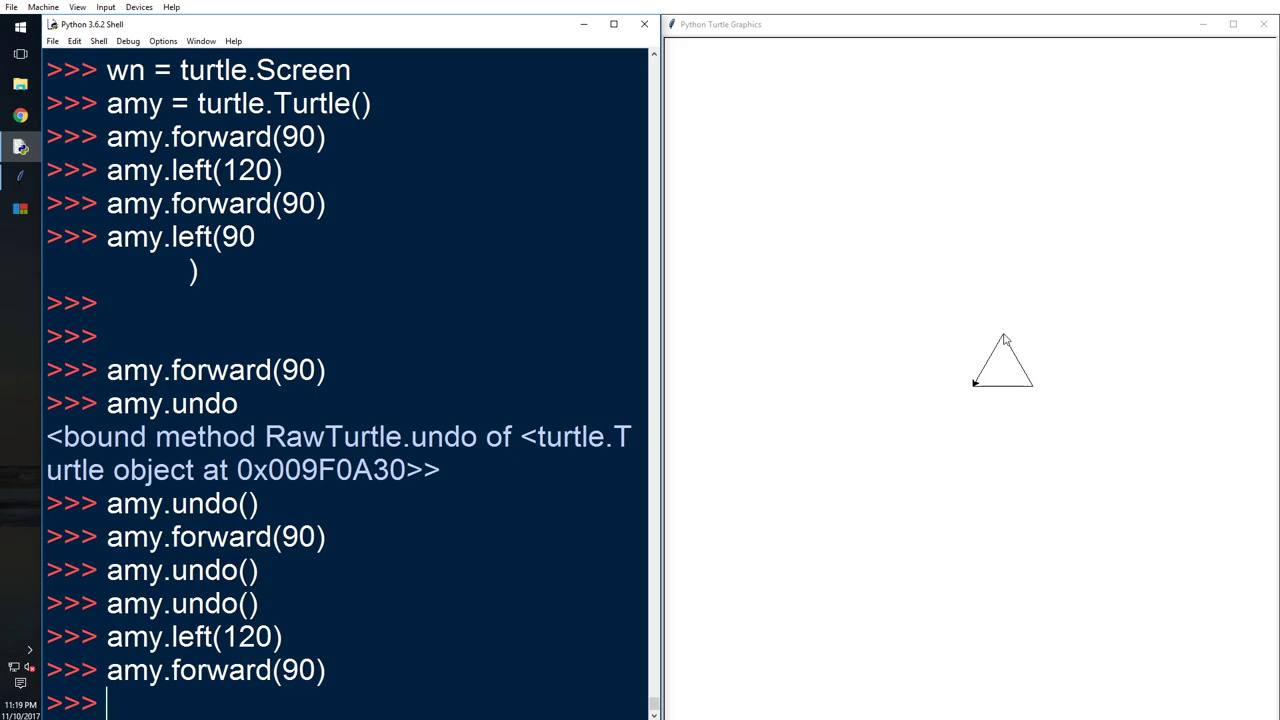
mouse_move(980, 393)
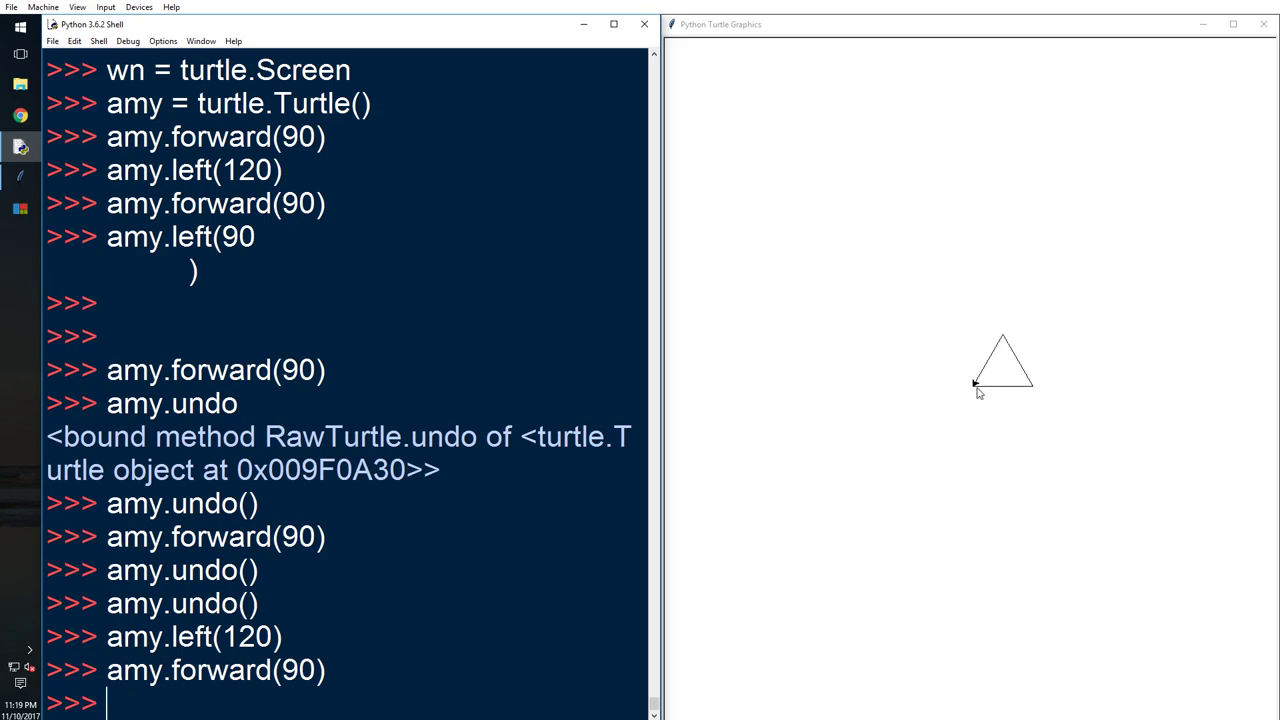
type("am")
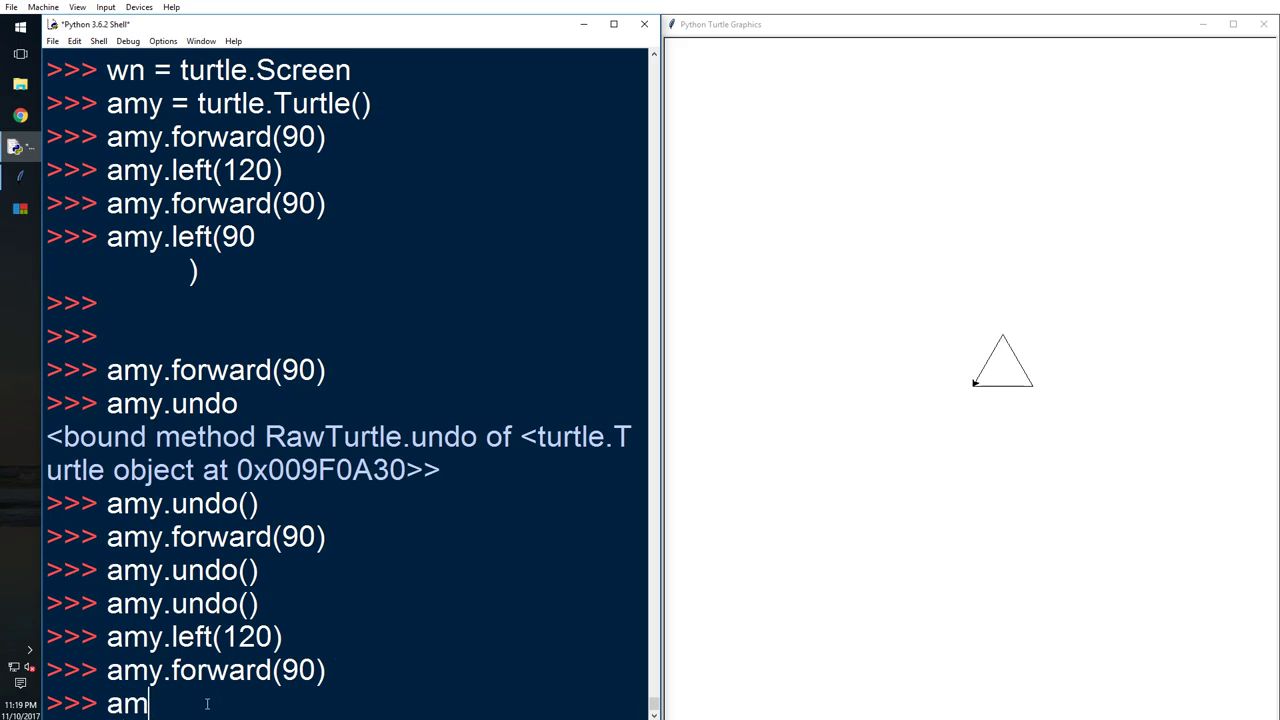
type("y.")
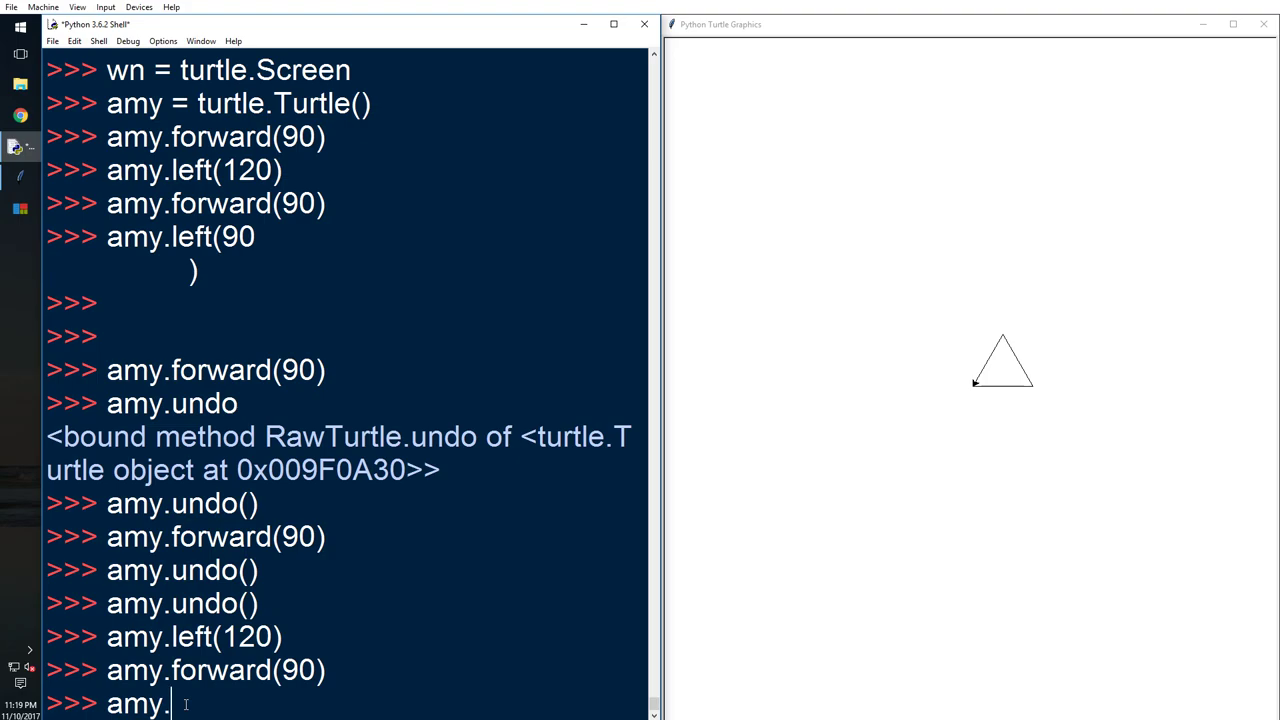
Turn amy left 90 degrees and draw a 130-step line from the triangle's corner
type("left")
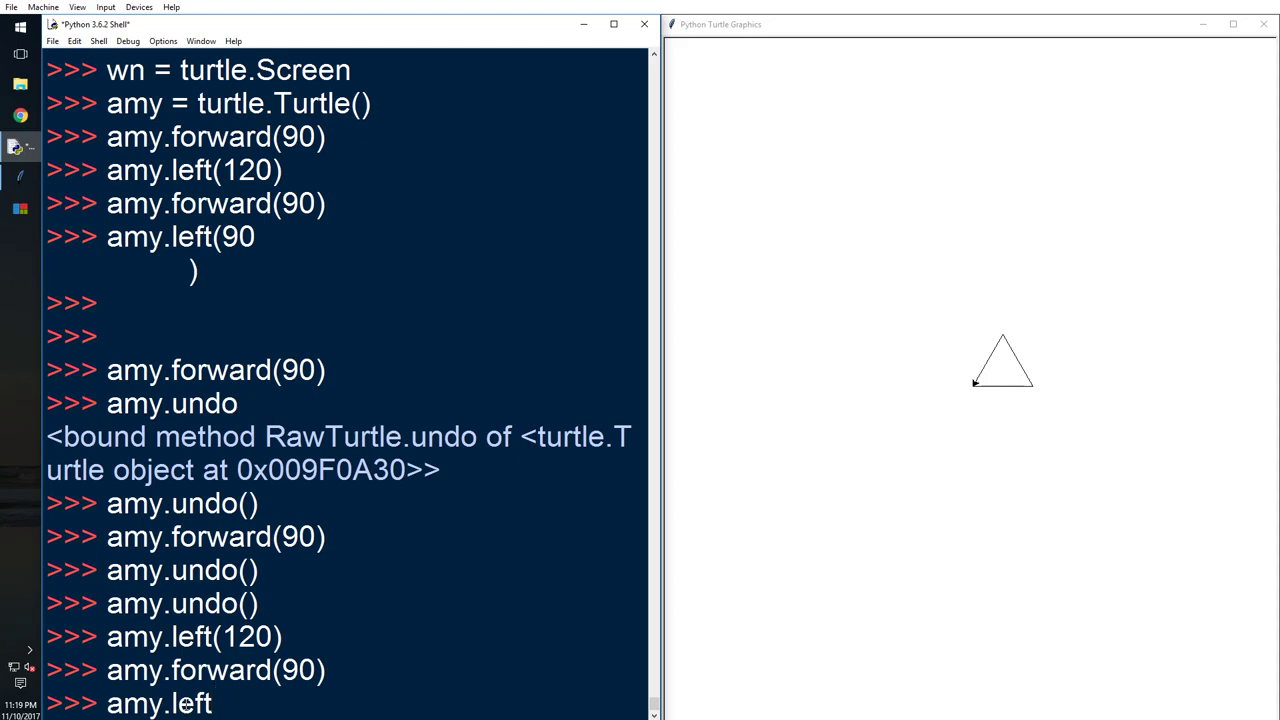
type("(90")
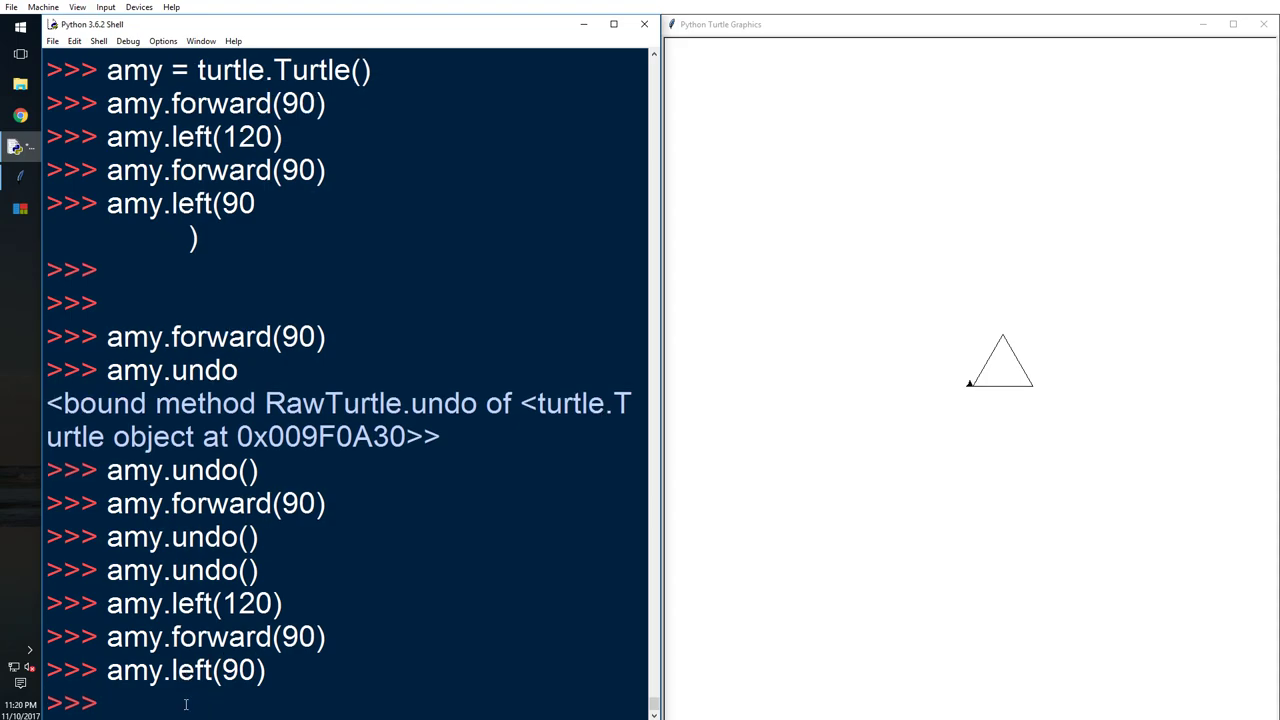
type("amy")
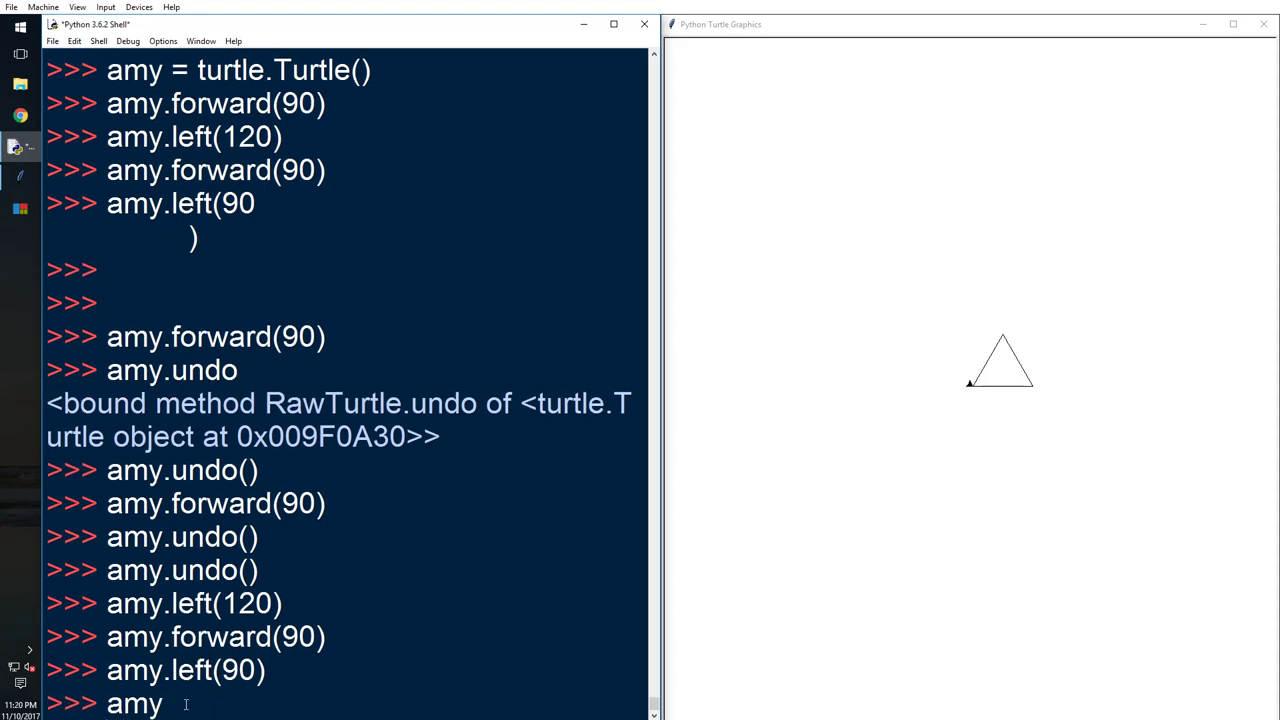
type(".forward(130")
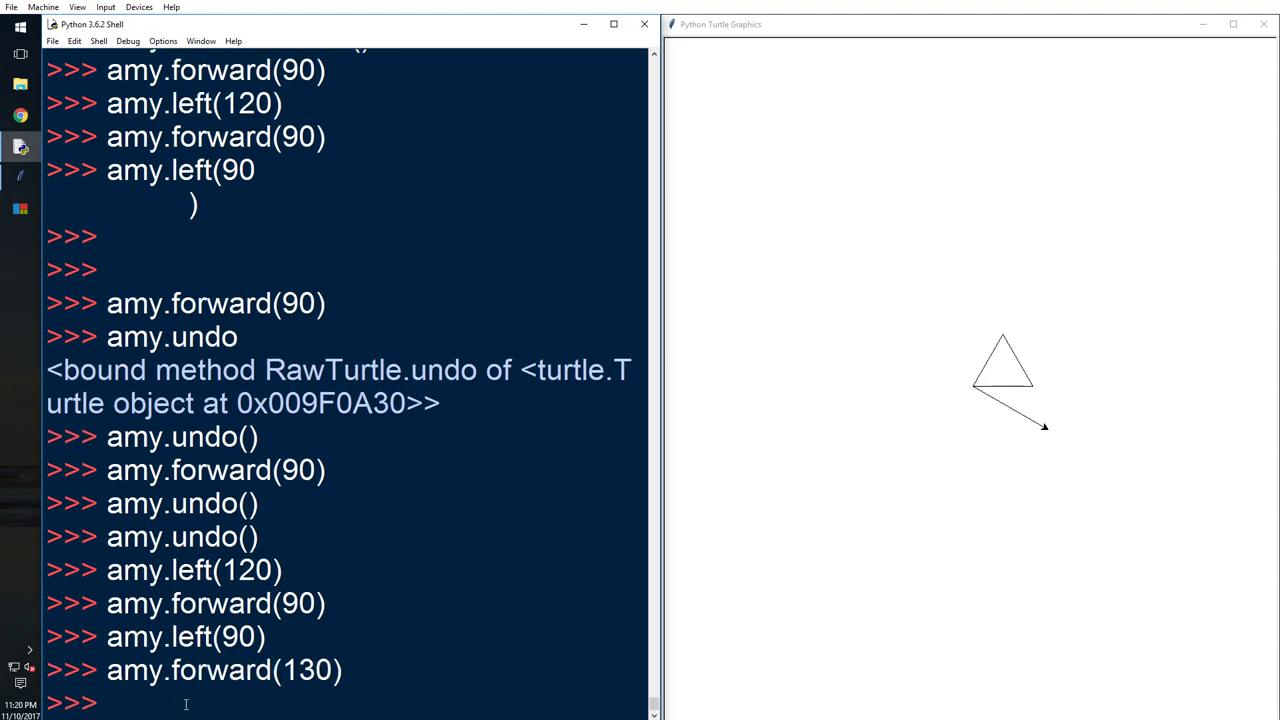
Turn left 90 degrees, fixing the 990 typo, and draw a 180-step side
type("amy.")
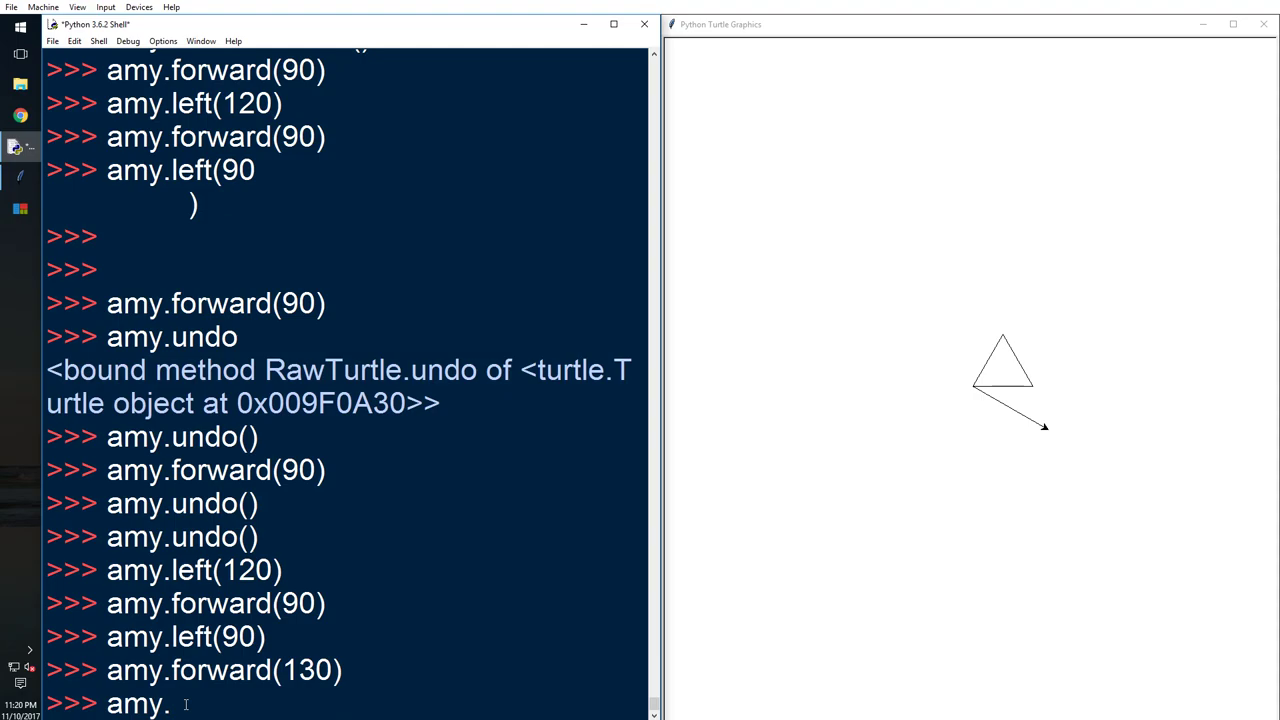
type("left")
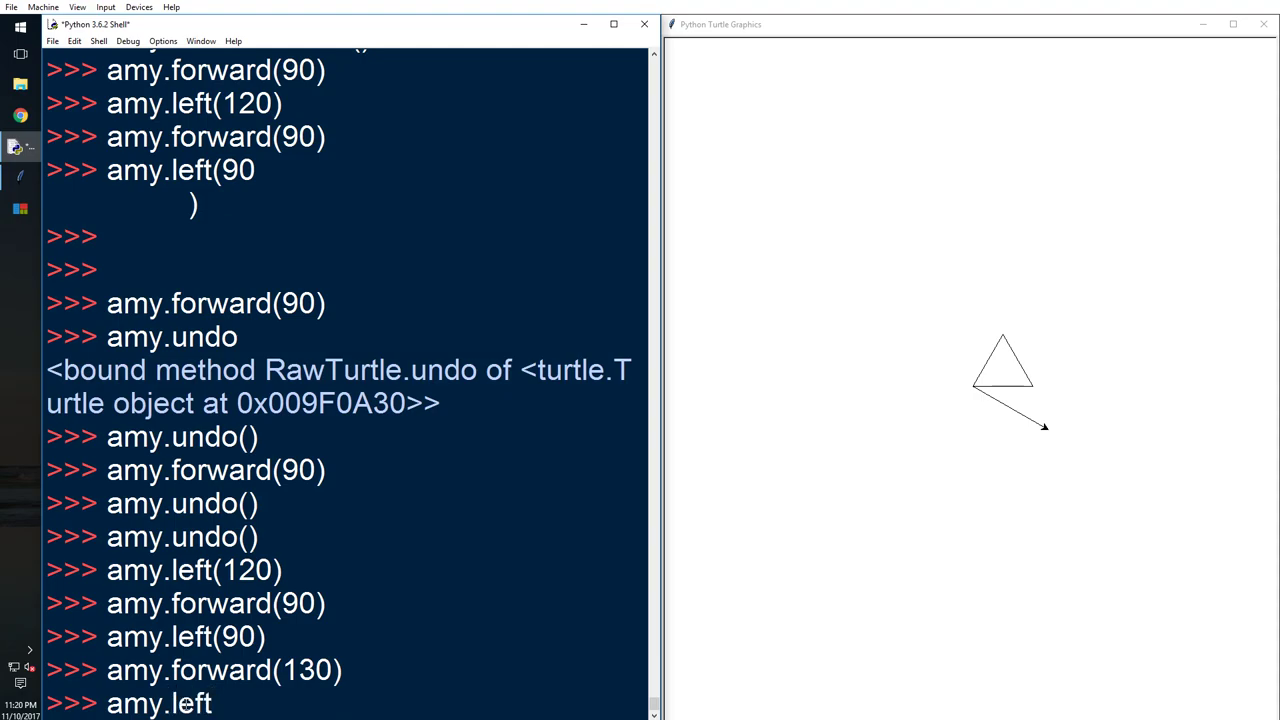
type("(990")
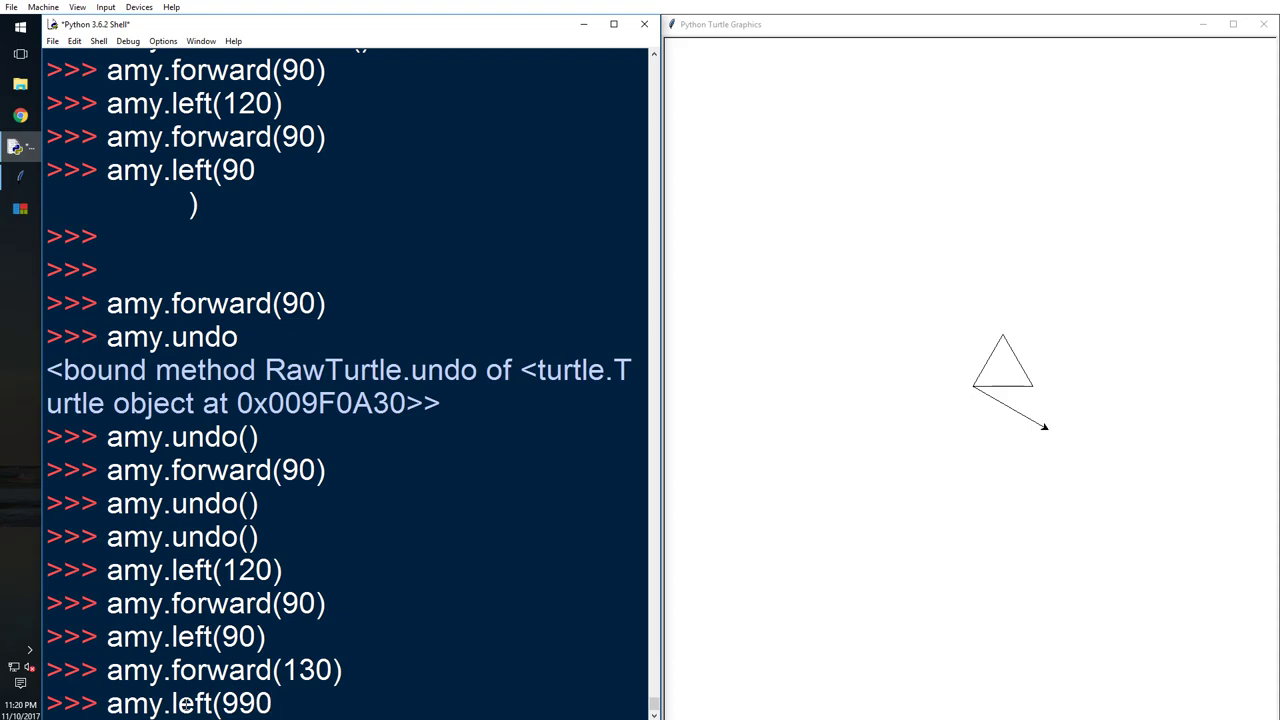
key("BackSpace")
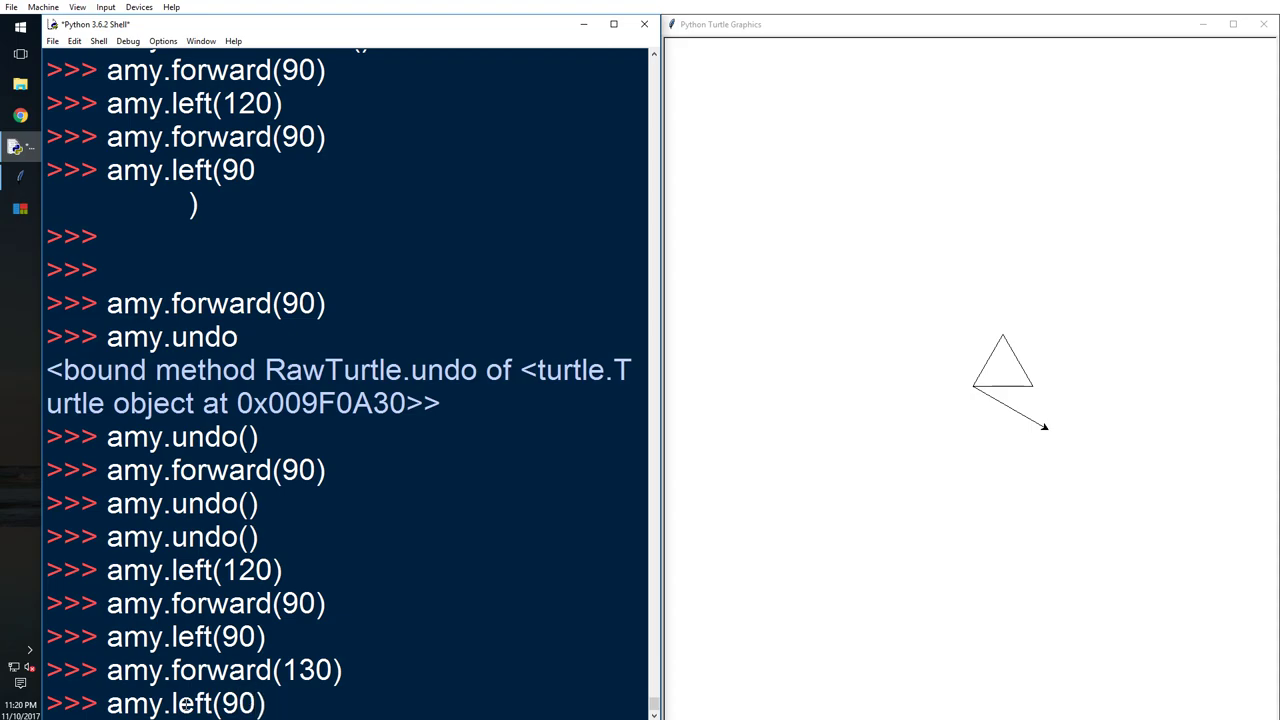
type("amy.forwa")
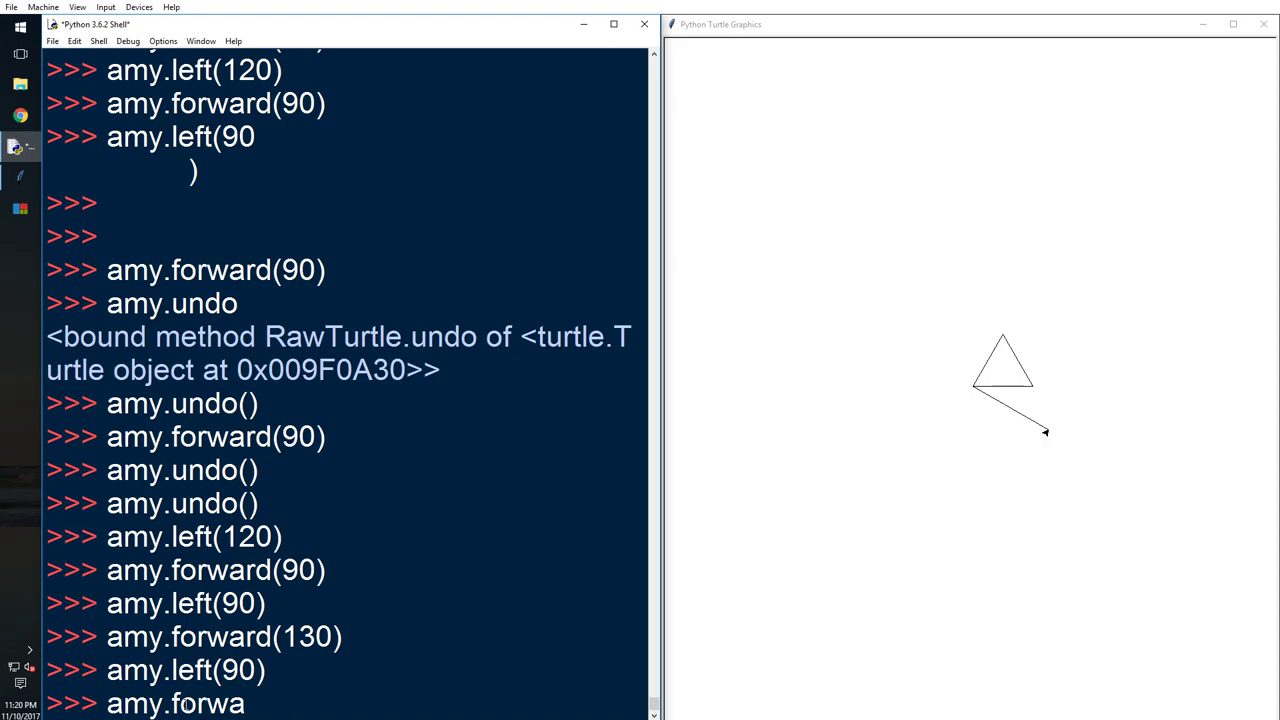
type("rd(")
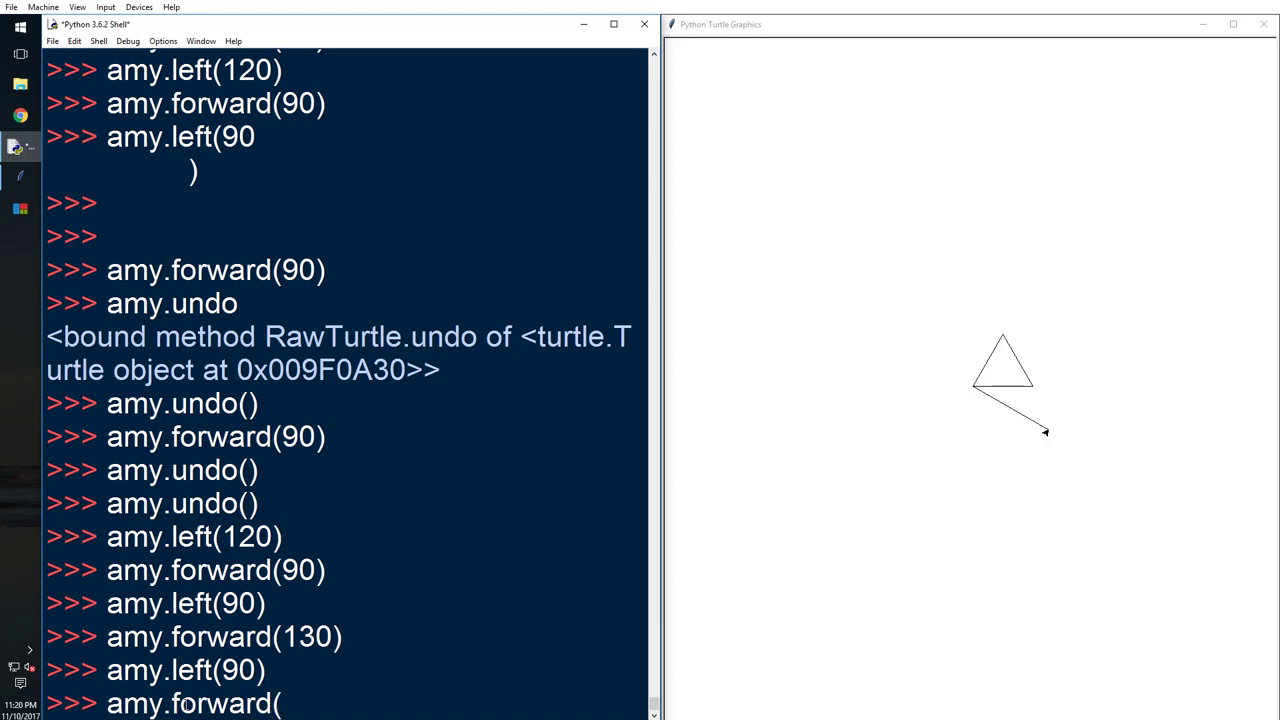
type("180")
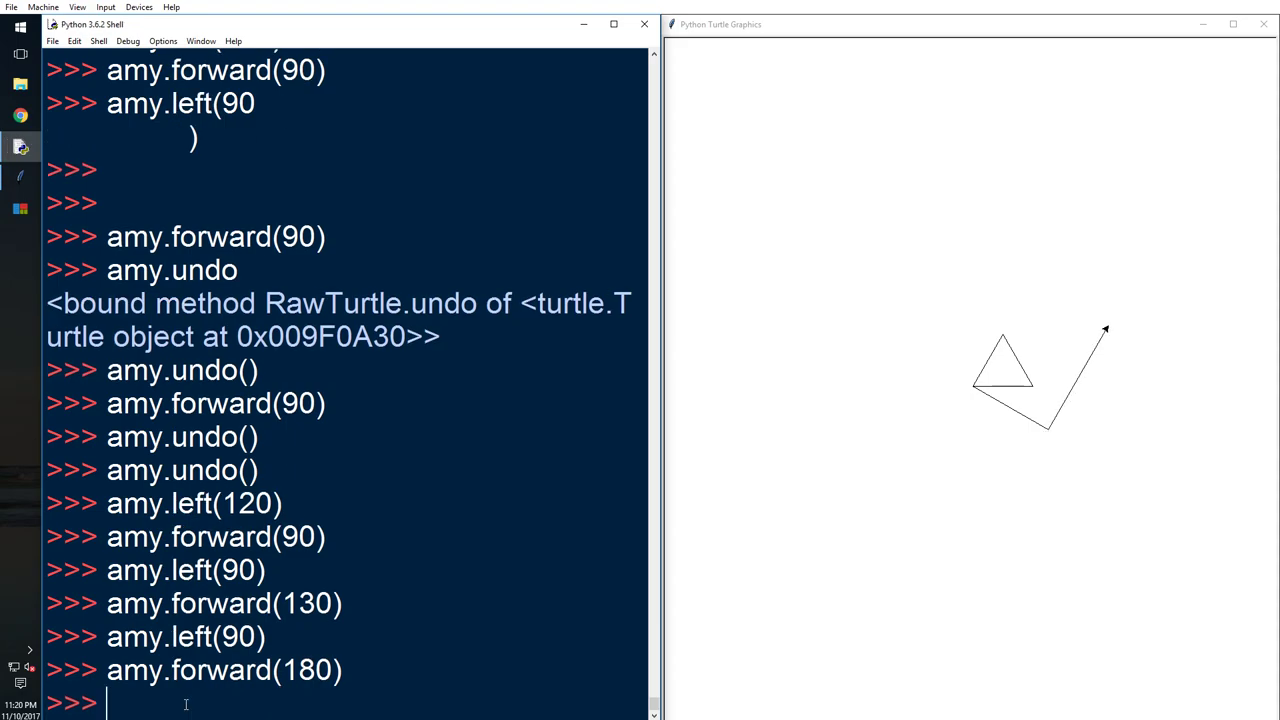
Turn amy left 90 degrees and draw a 130-step side
type("amy")
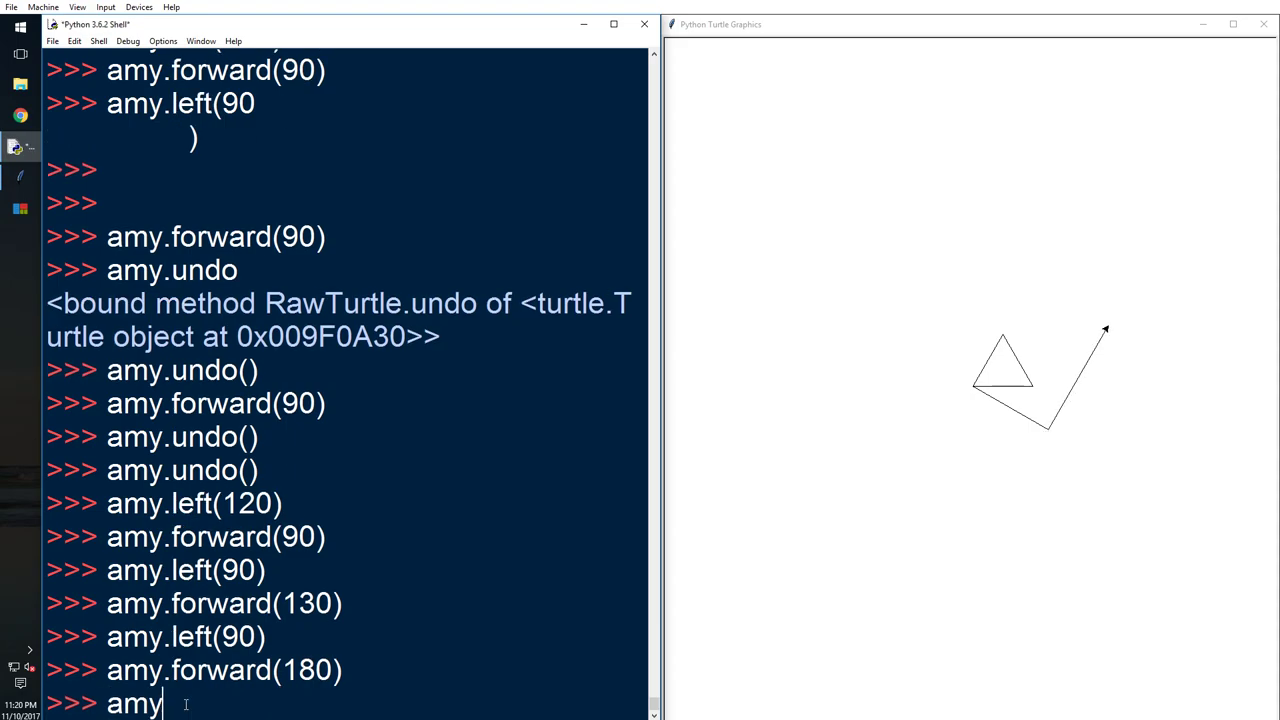
type(".left(90")
type("m")
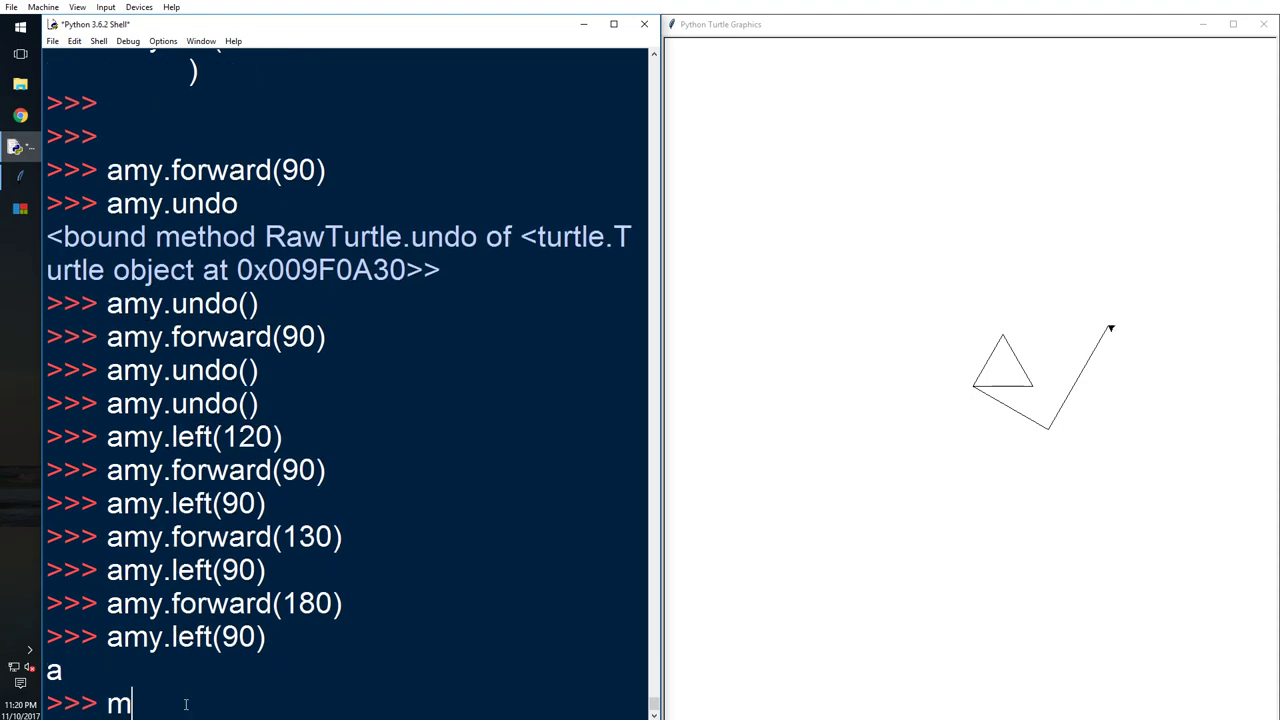
type("y.")
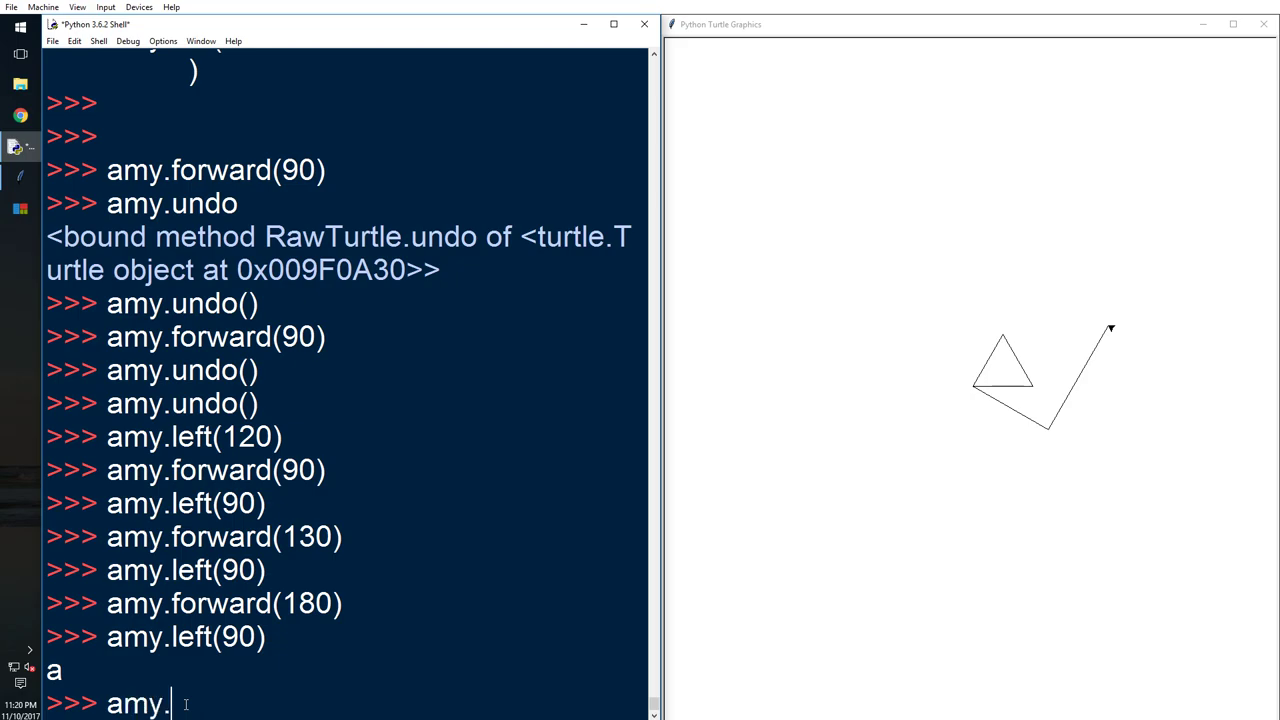
type("for")
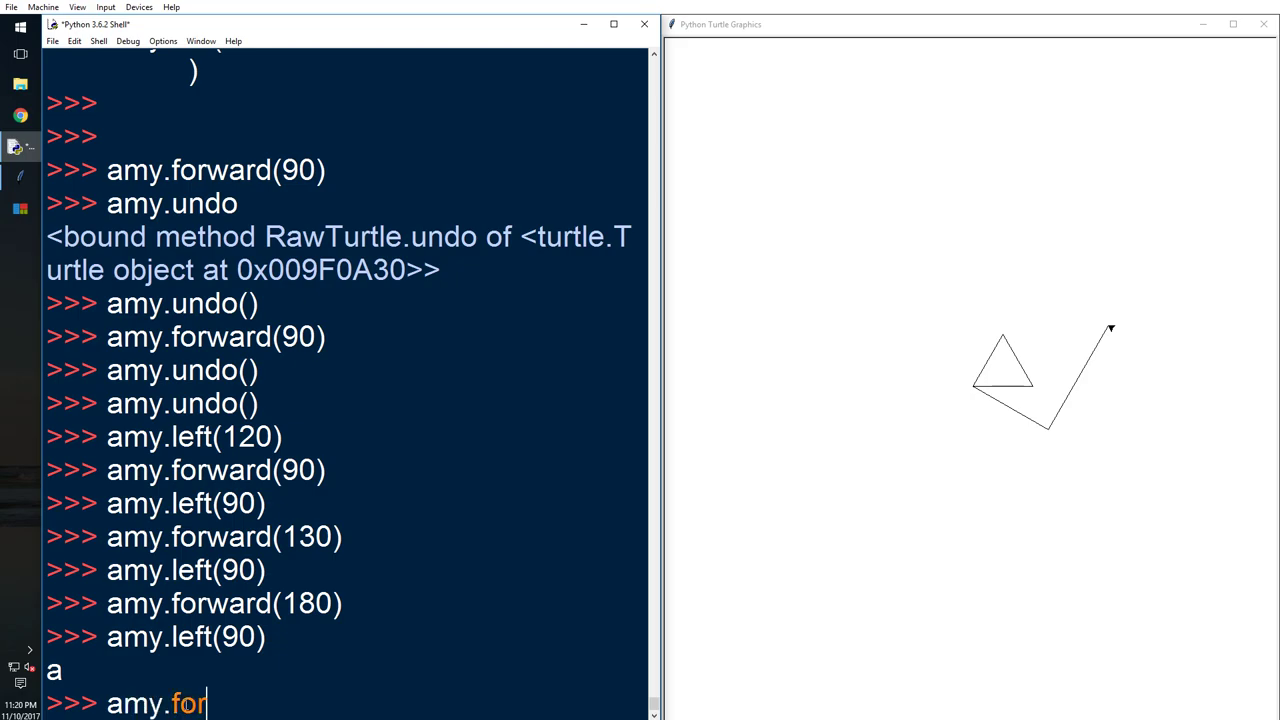
type("ward")
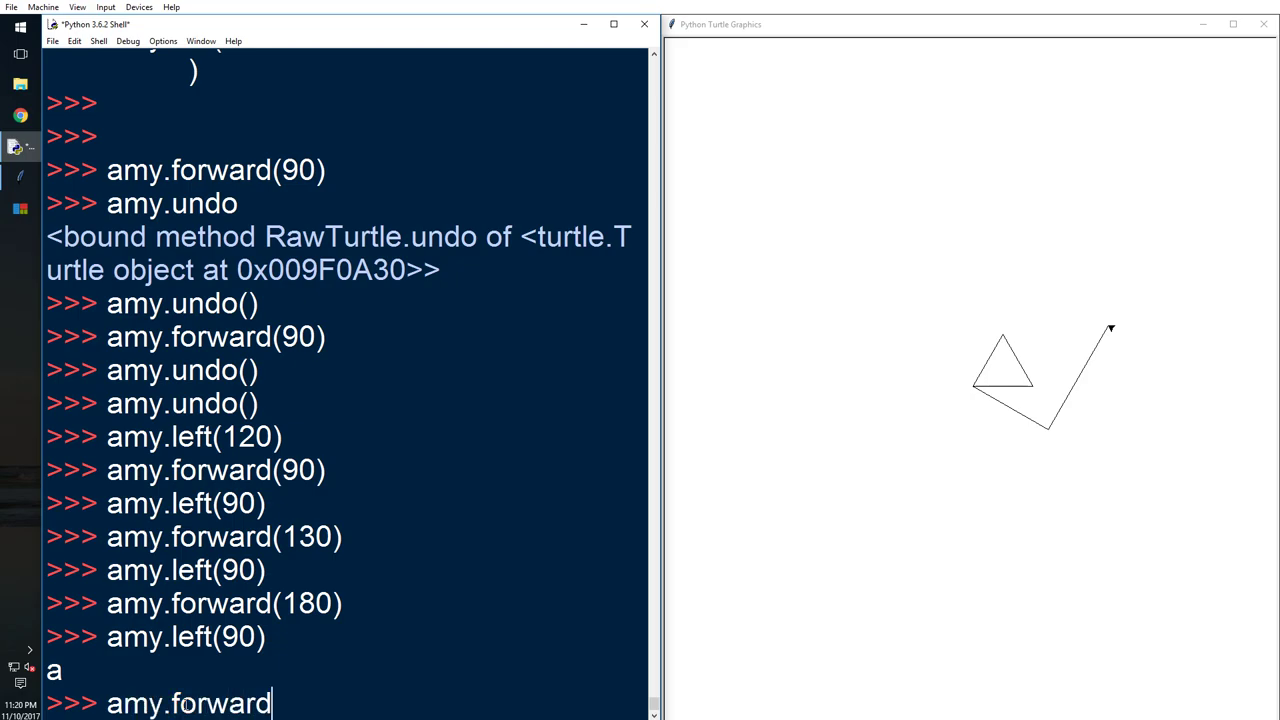
type("(")
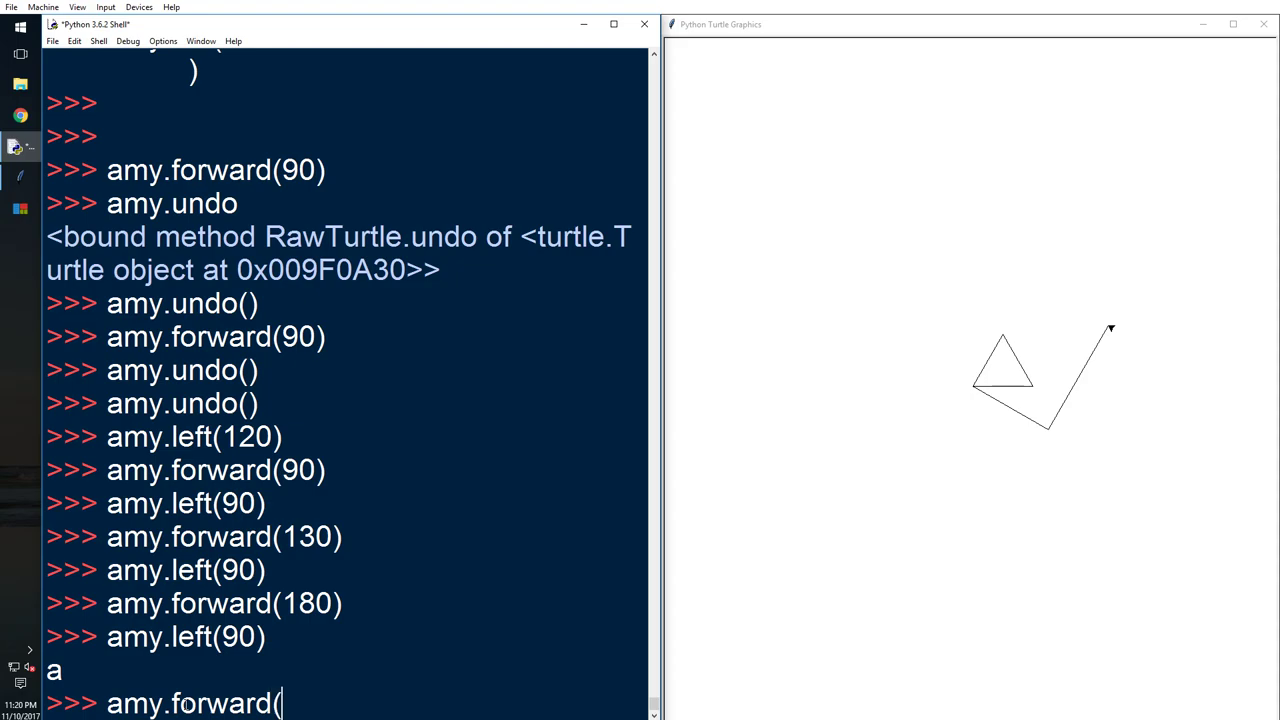
type("130")
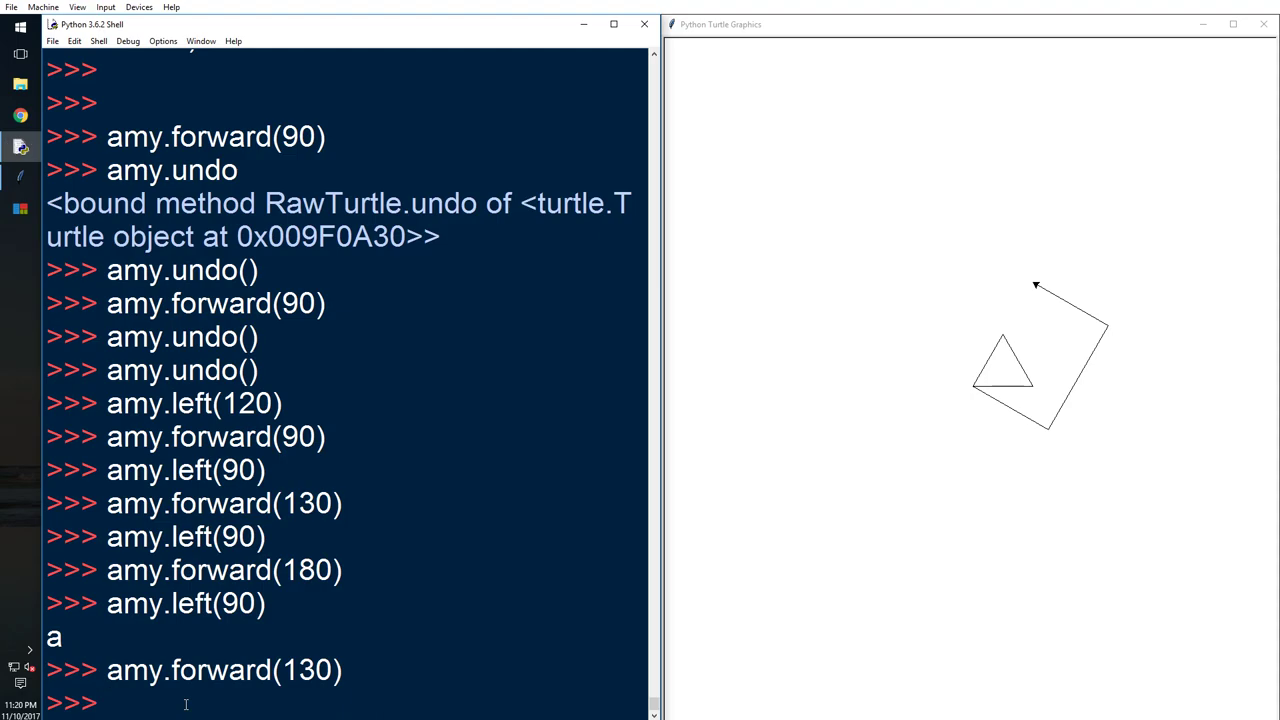
Turn left 90 degrees and draw the final 180-step side, closing the rectangle
type("amy.")
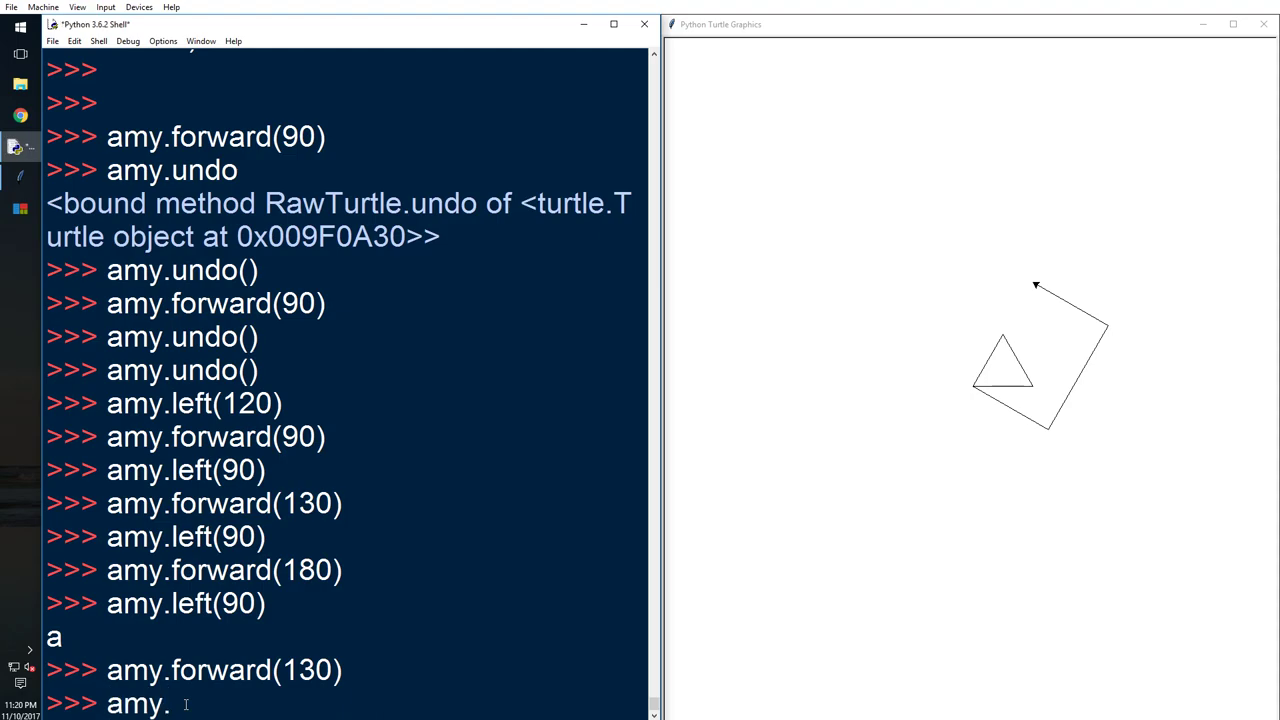
type("left(90")
type("am")
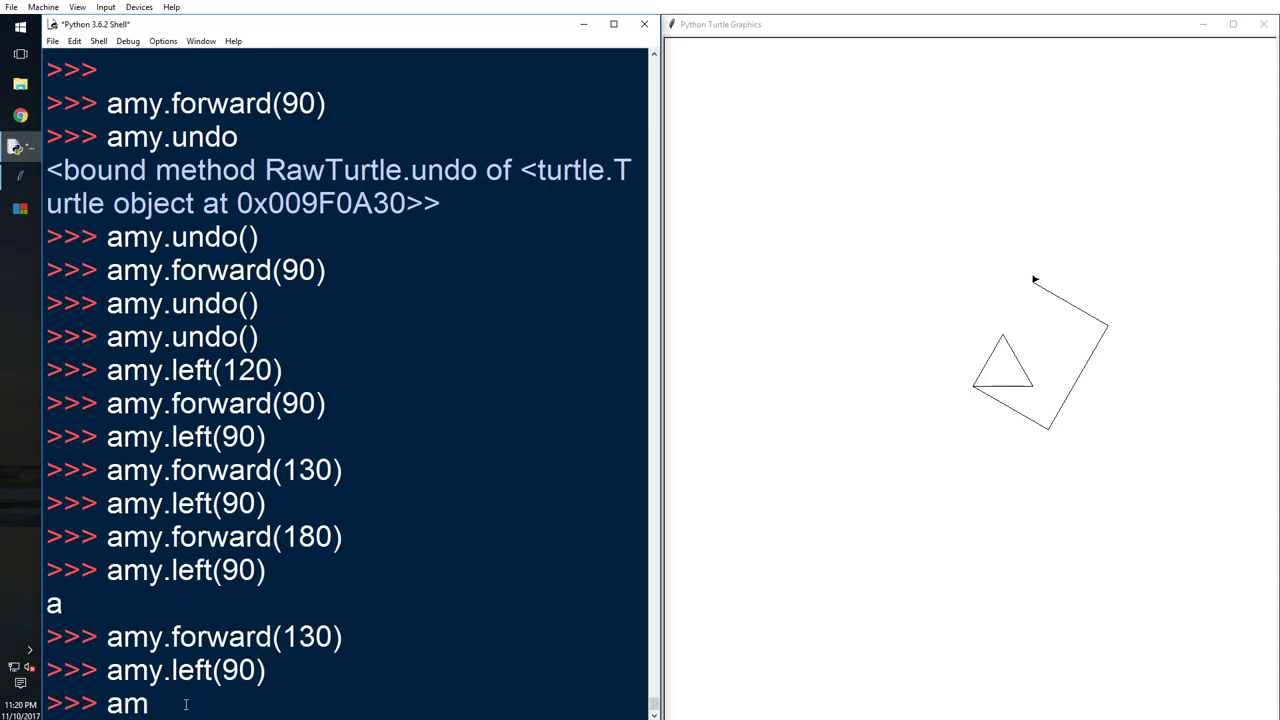
type("y.forward")
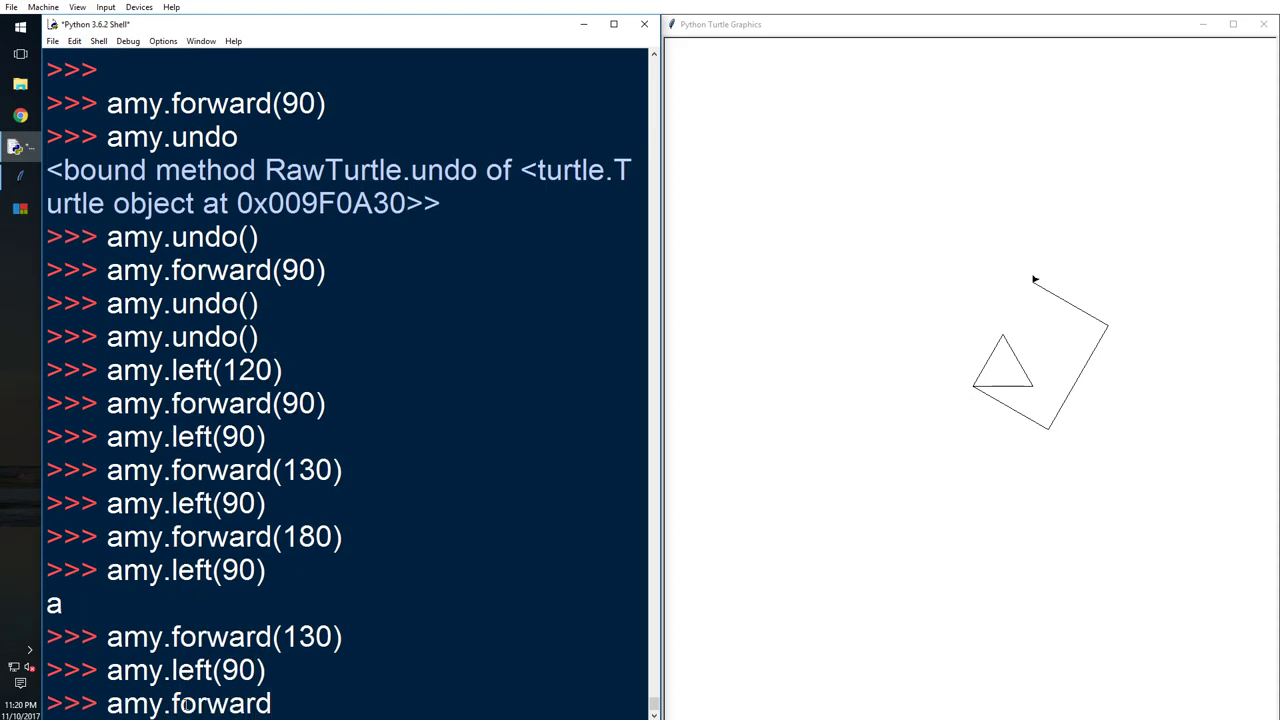
type("(")
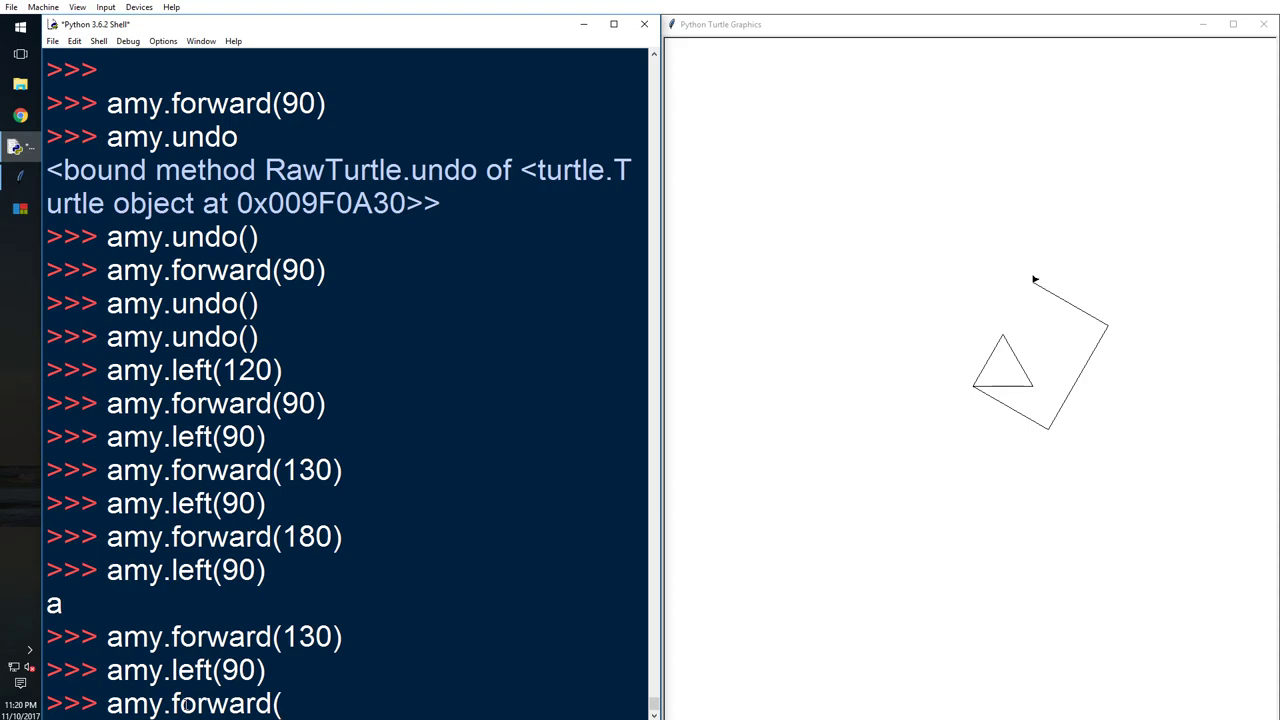
type("180")
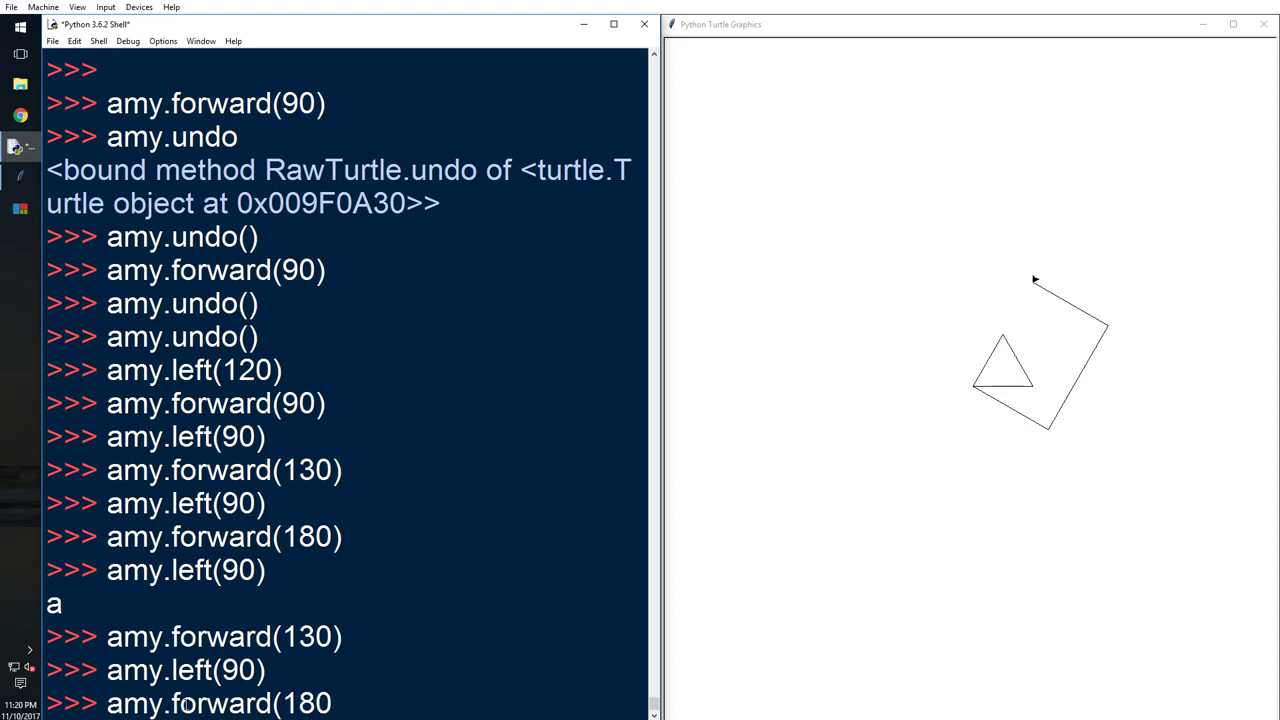
key("Return")
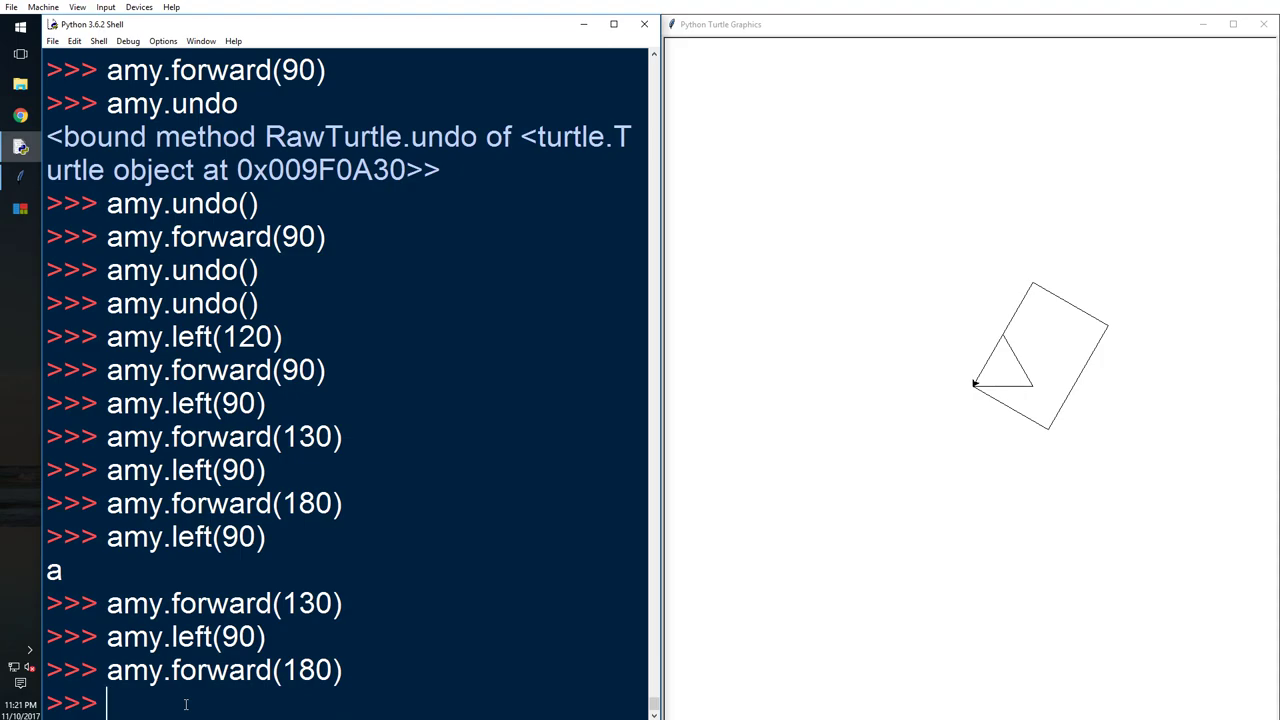
Draw a radius-200 circle with amy.circle(200)
type("amy.circ")
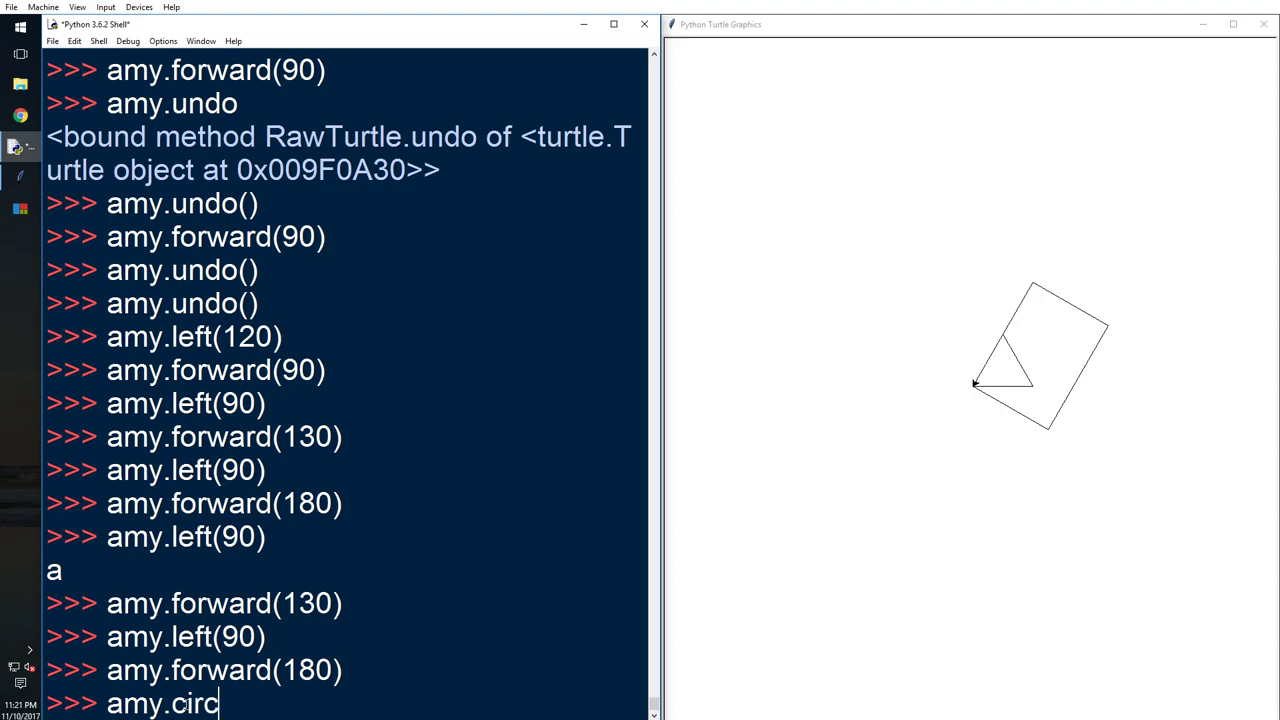
type("le(200")
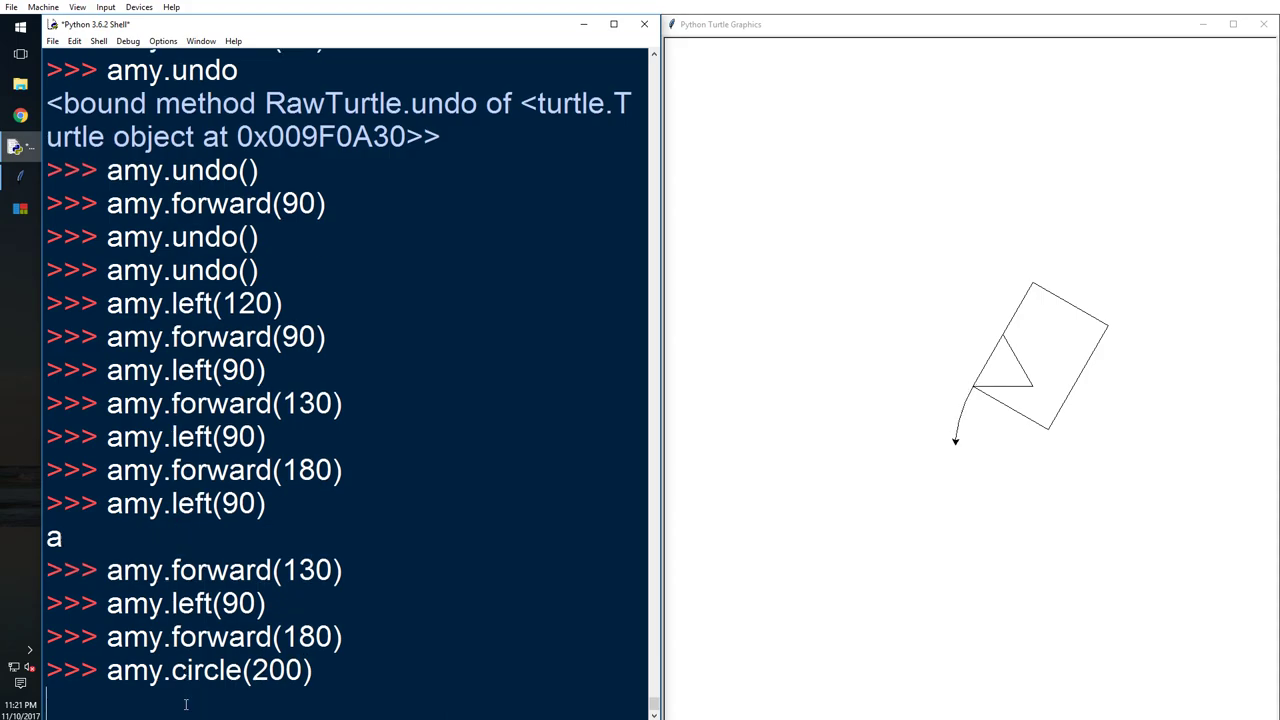
key("Return")
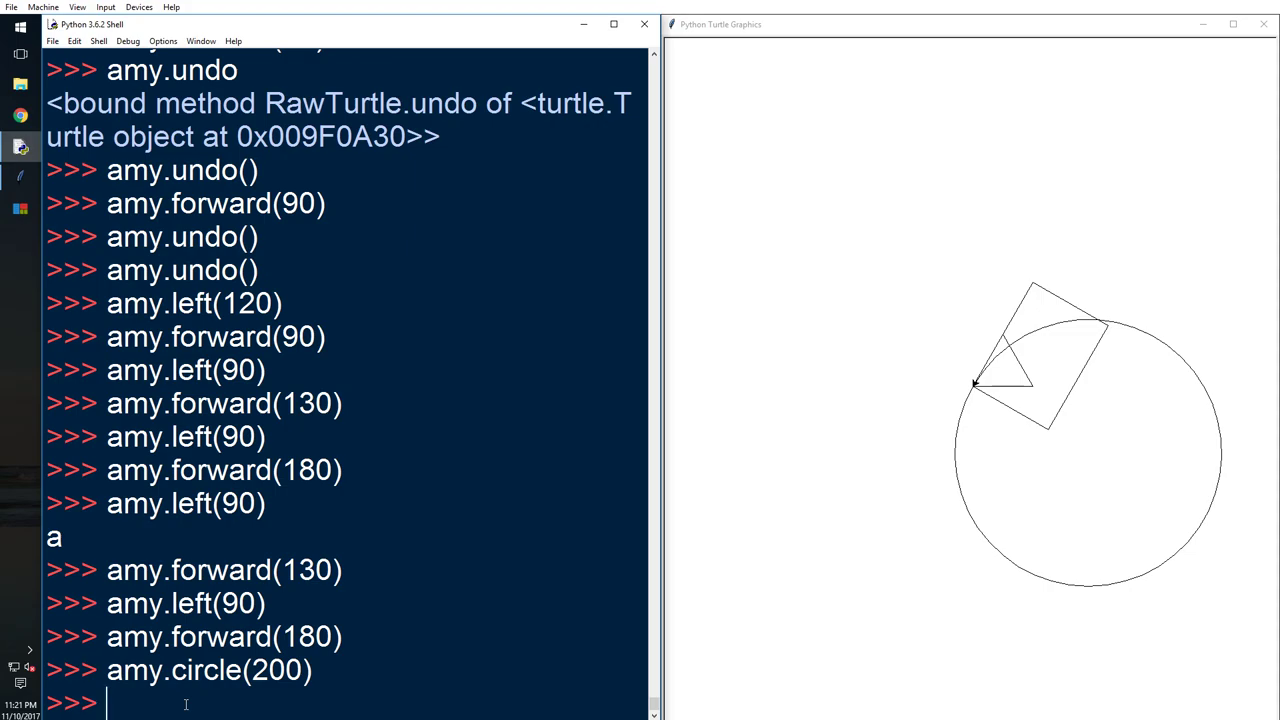
mouse_move(35, 330)
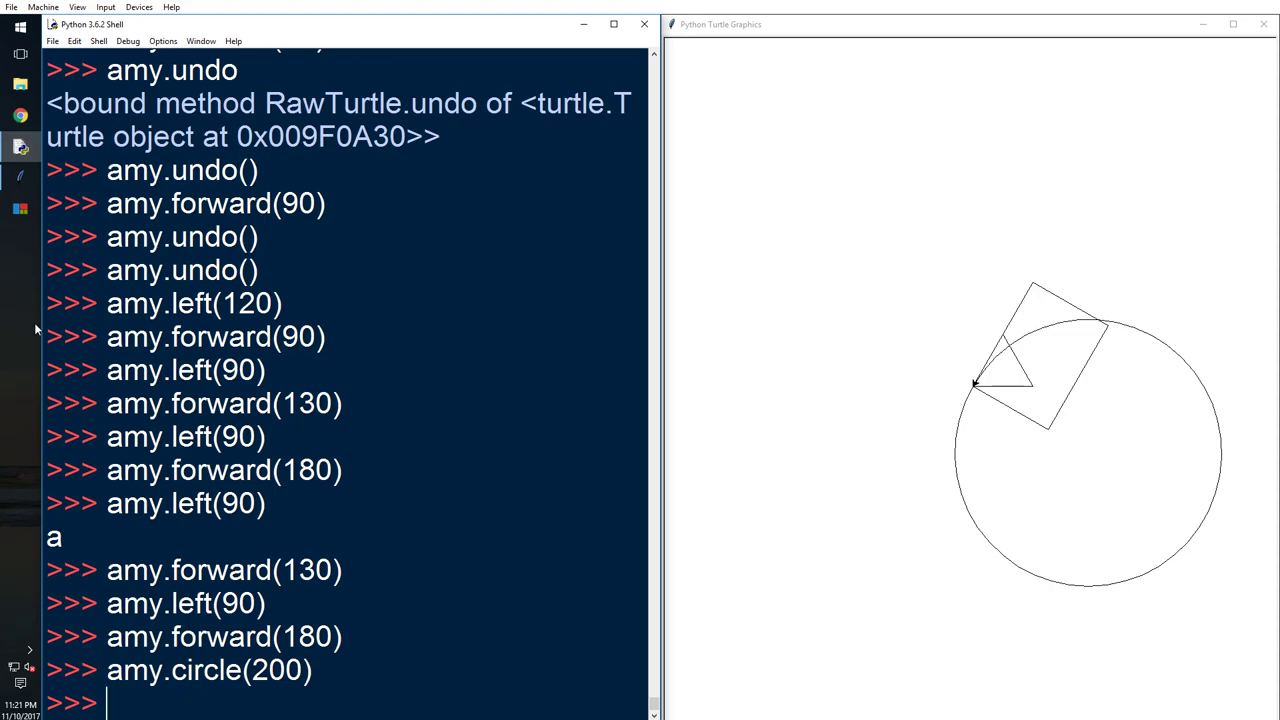
mouse_move(468, 524)
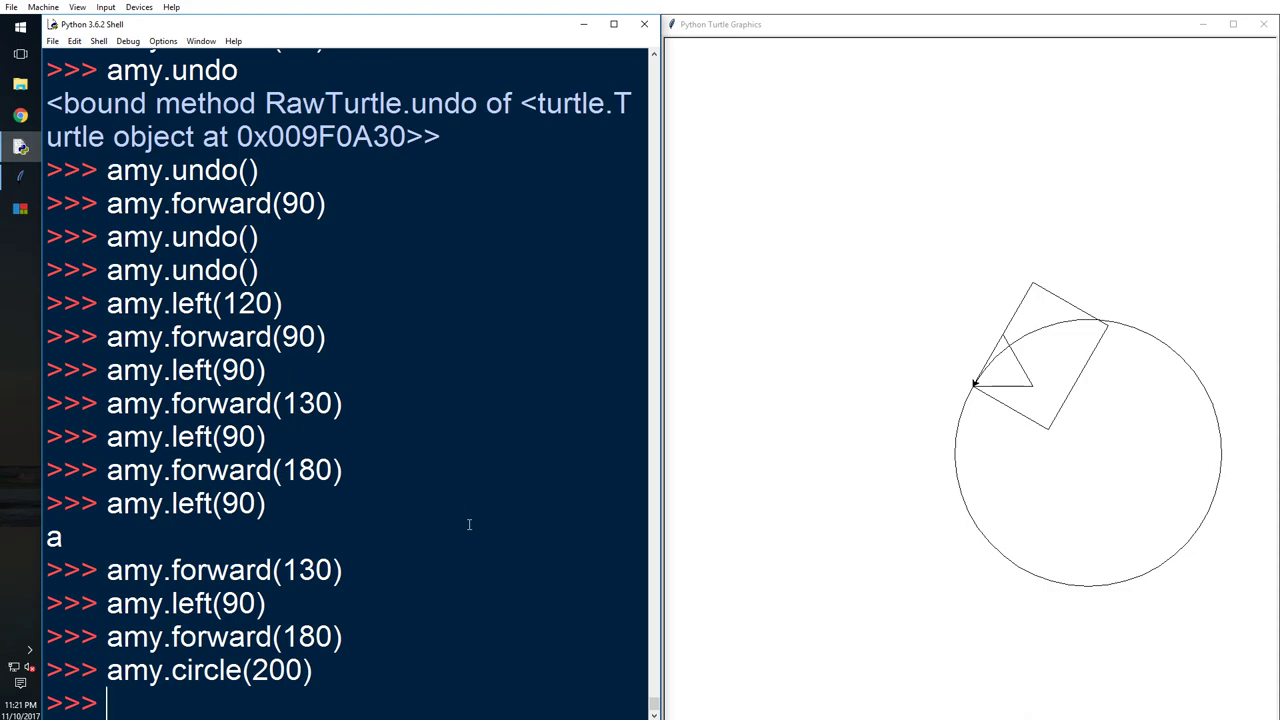
mouse_move(565, 452)
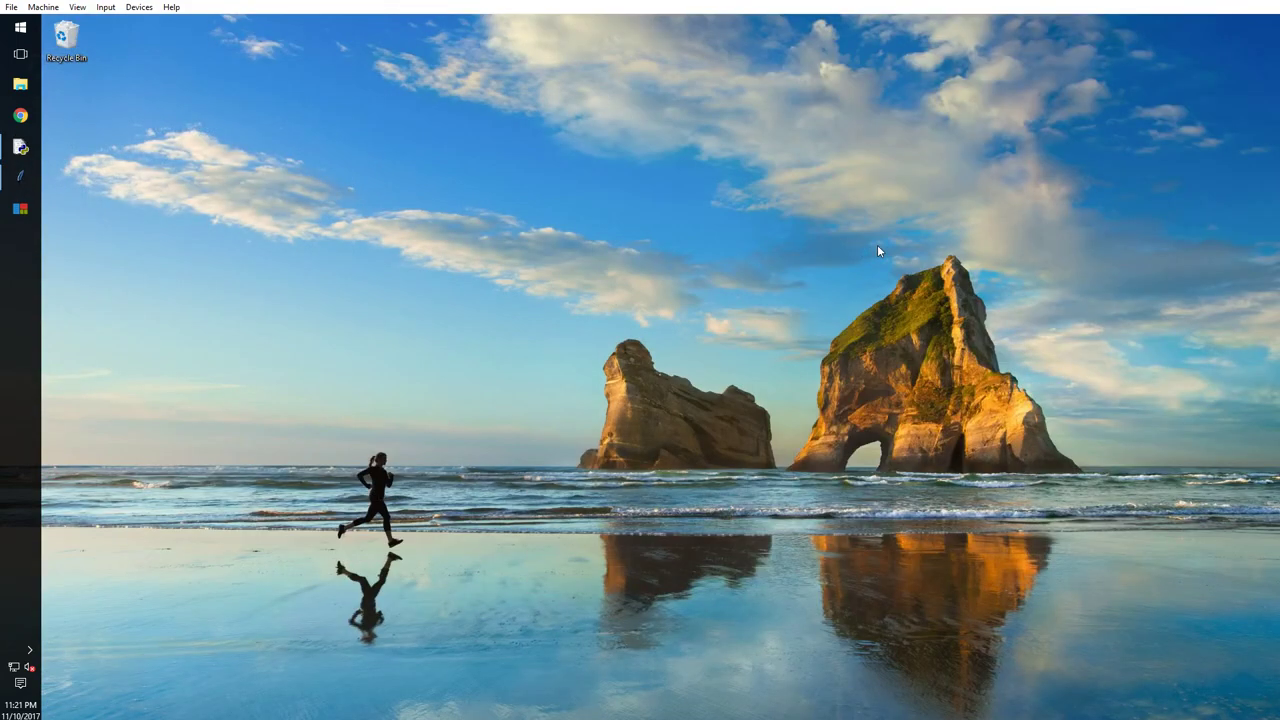
mouse_move(861, 262)
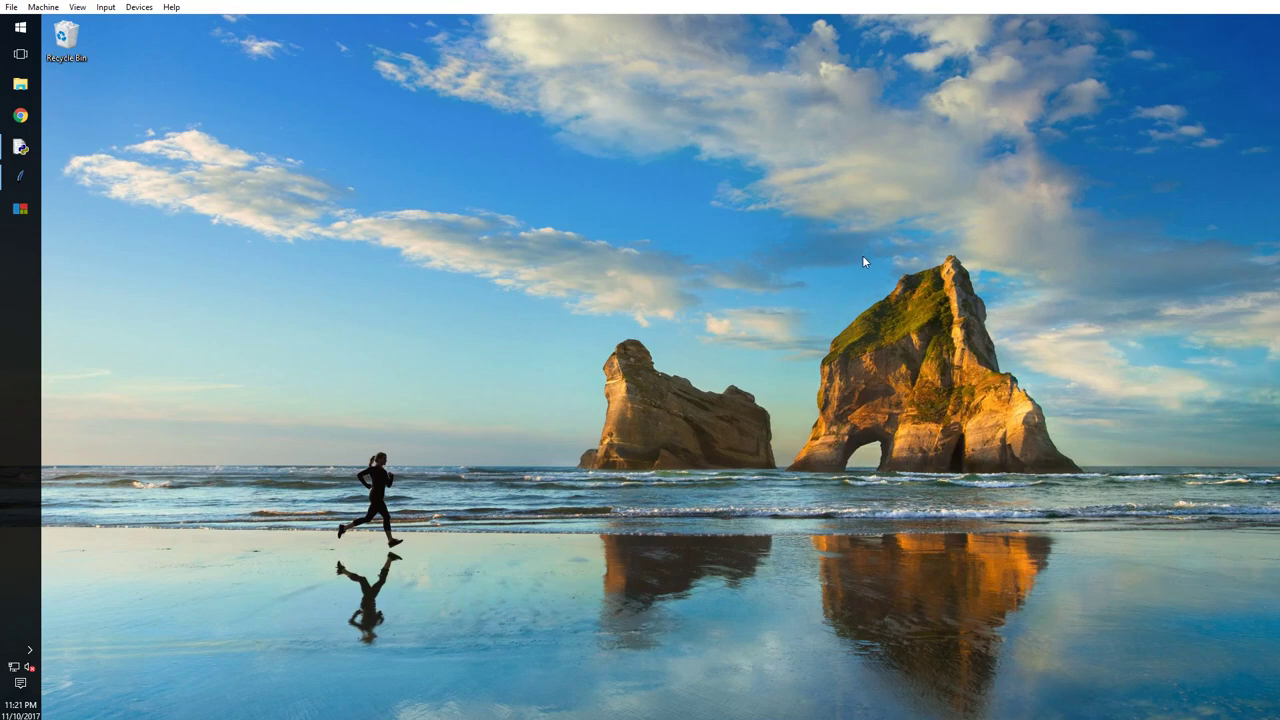
mouse_move(780, 295)
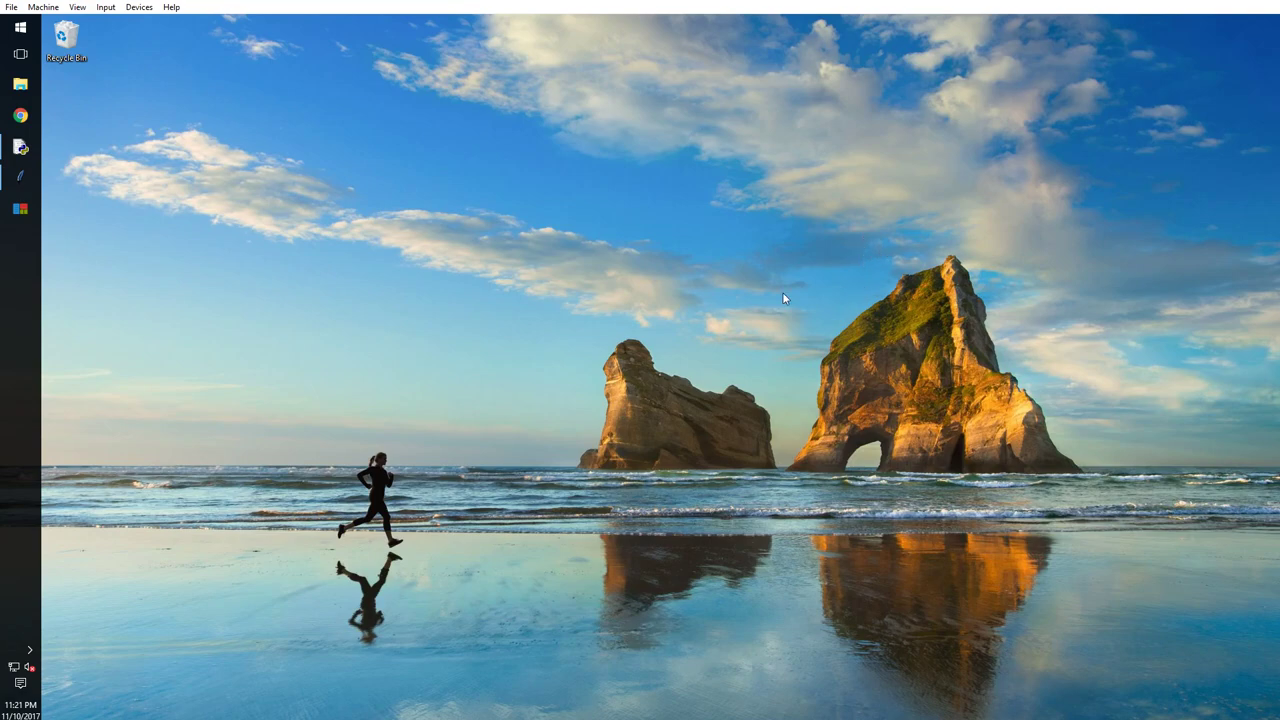